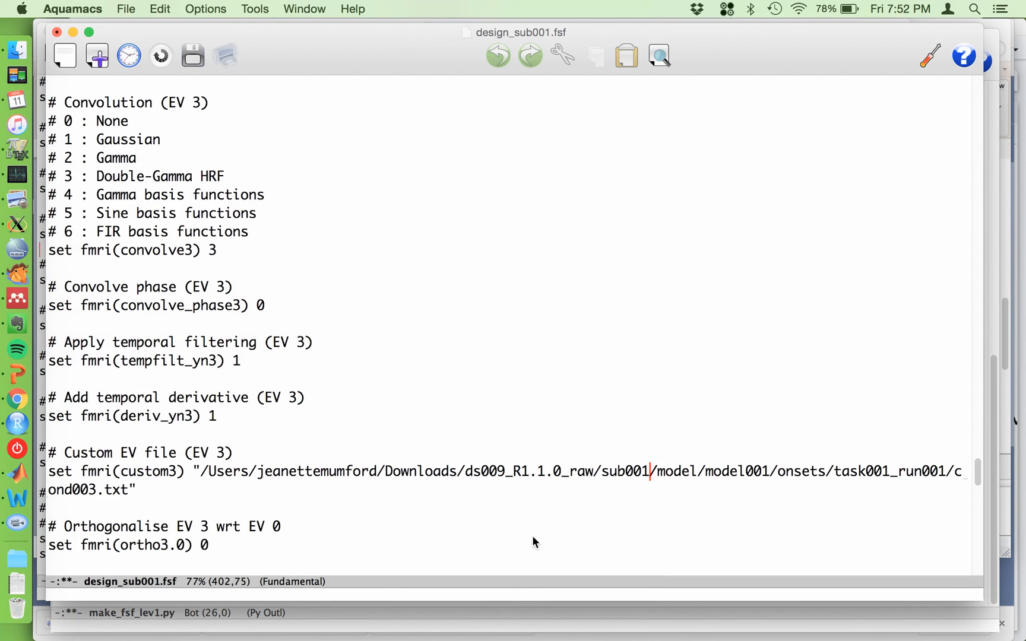
mouse_move(528, 236)
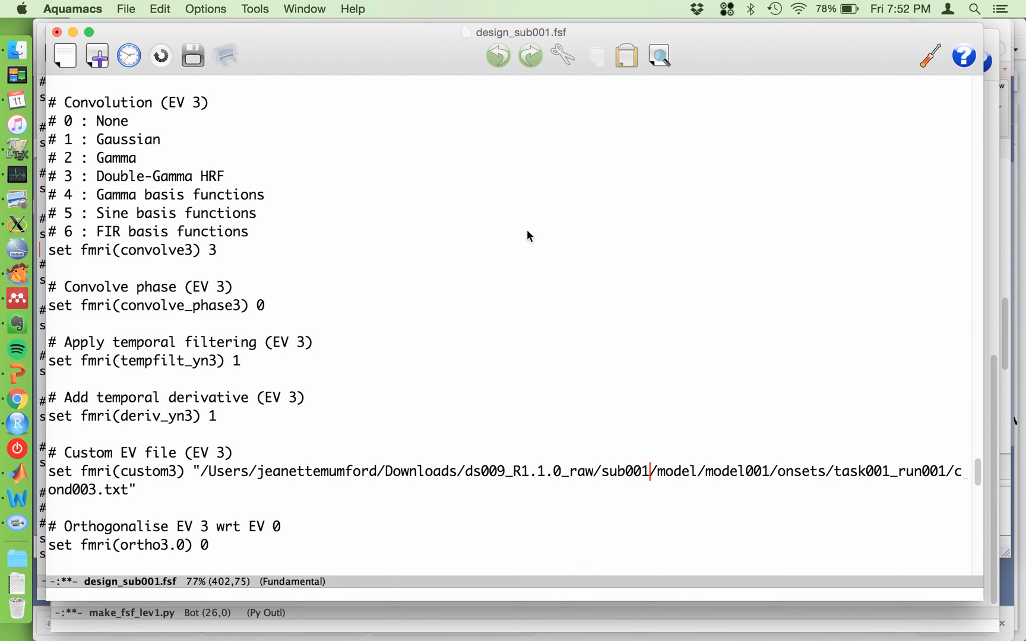
Scroll template.fsf to the output directory path and pick out the sub001 subject folder name.
scroll("up", 3)
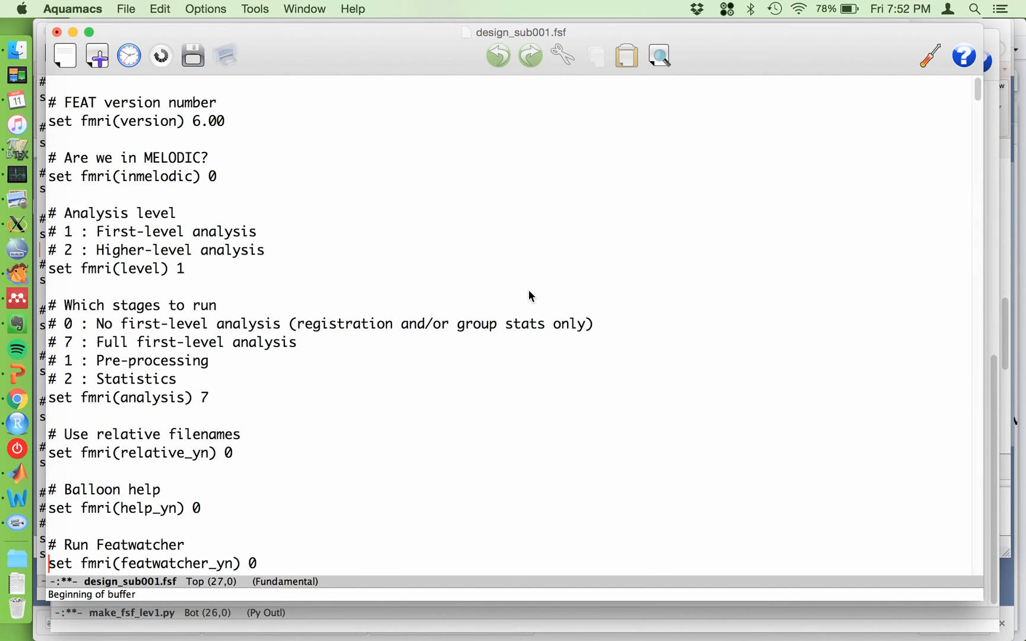
scroll("down", 3)
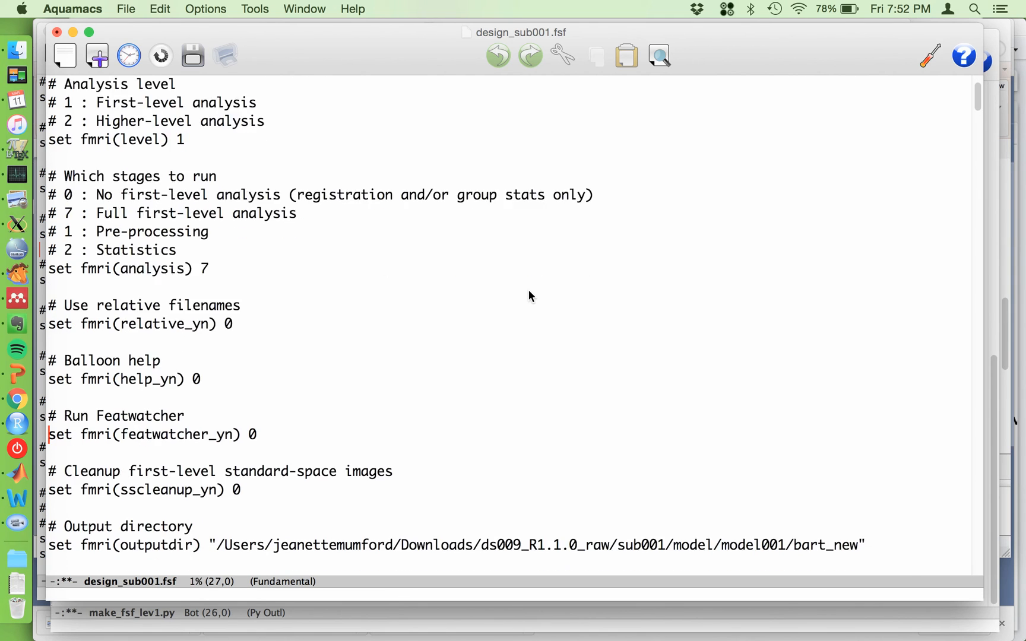
scroll("down", 3)
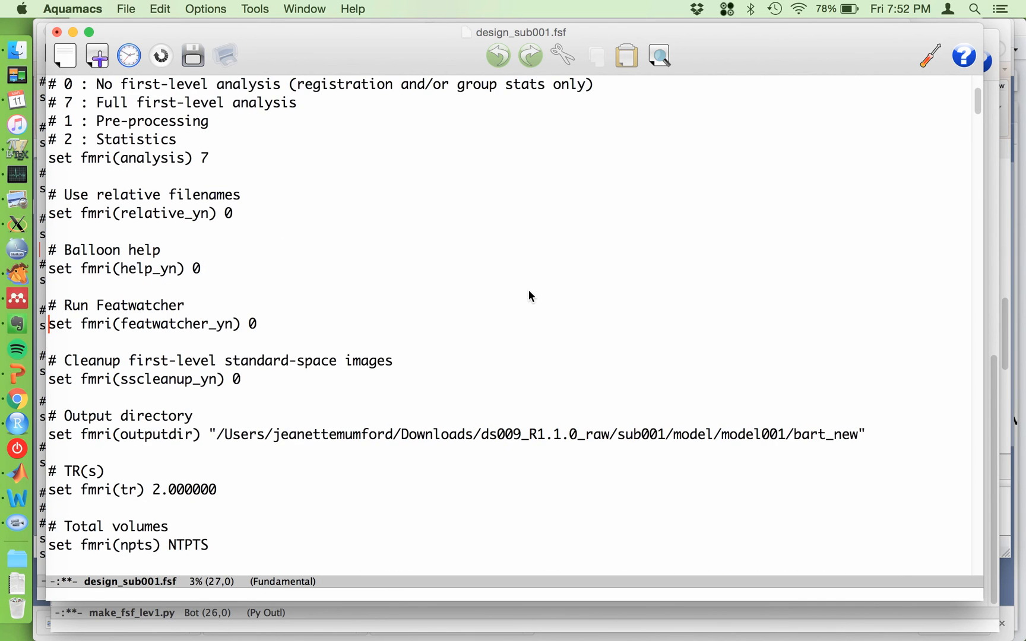
scroll("down", 3)
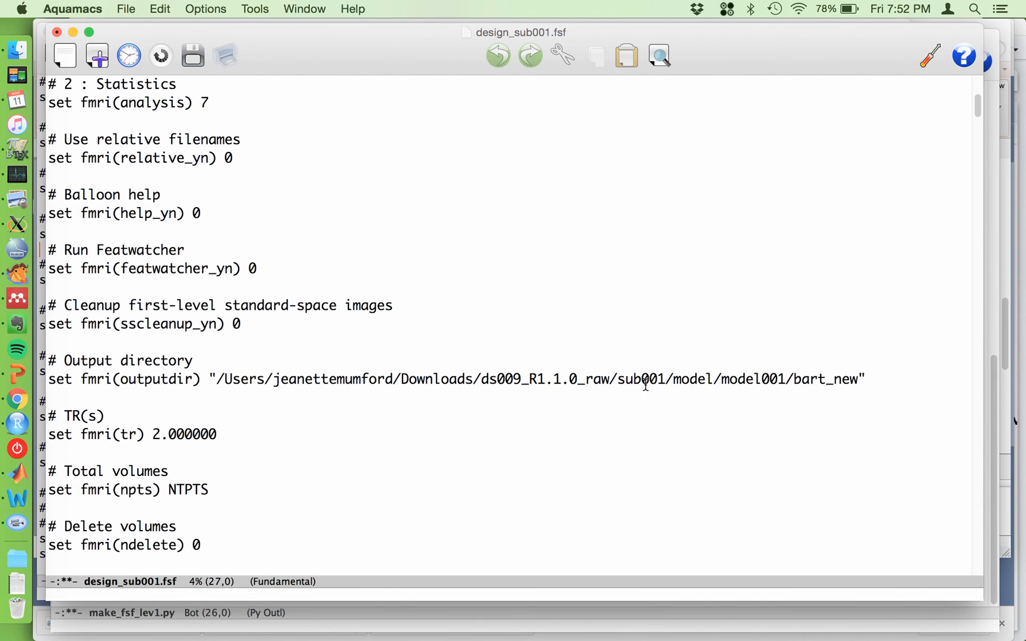
double_click(648, 380)
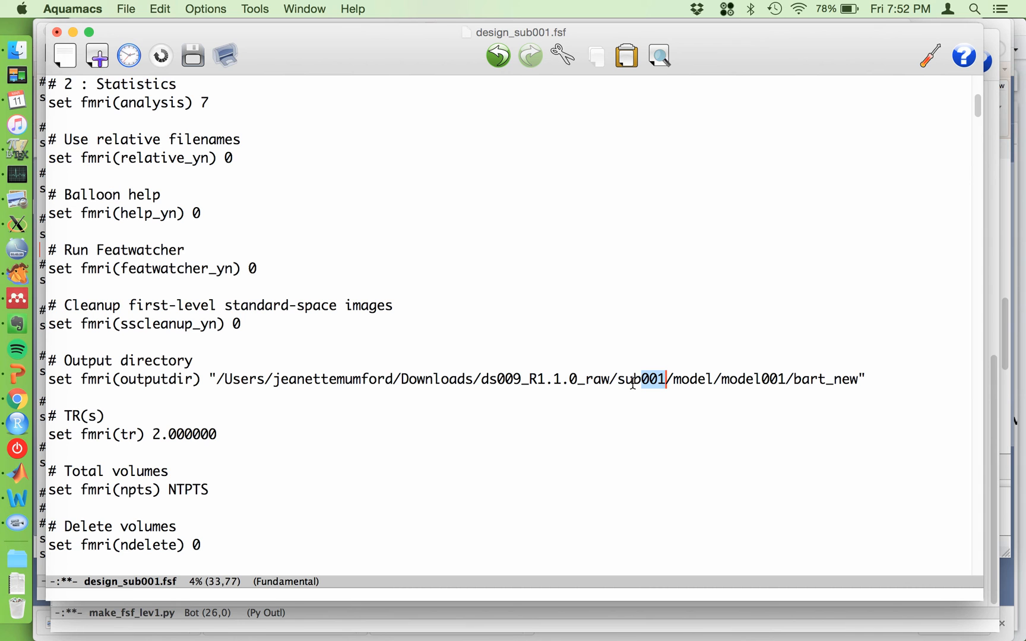
left_click(615, 379)
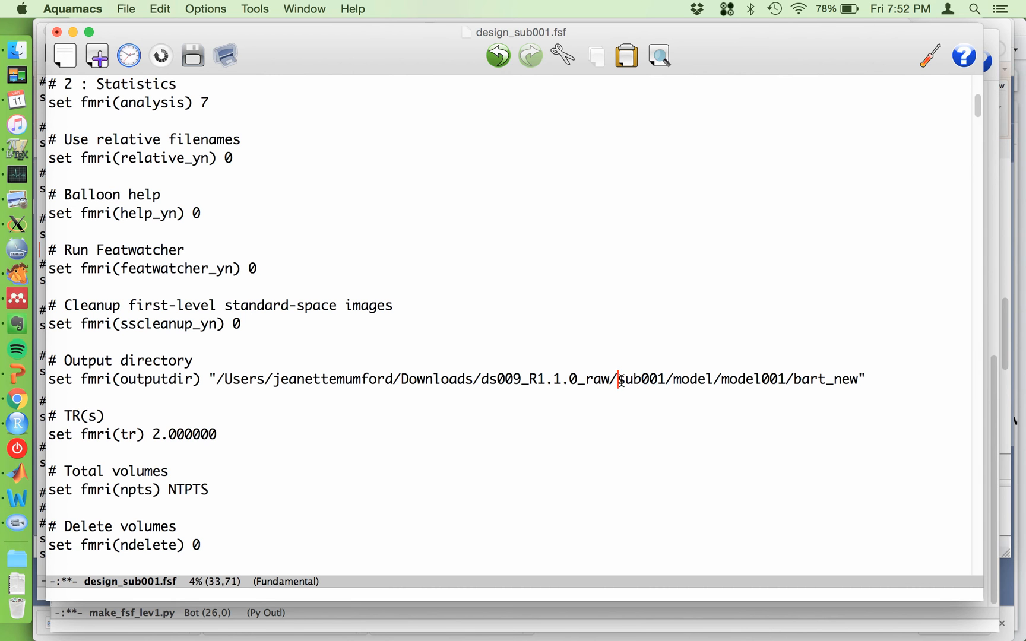
double_click(644, 379)
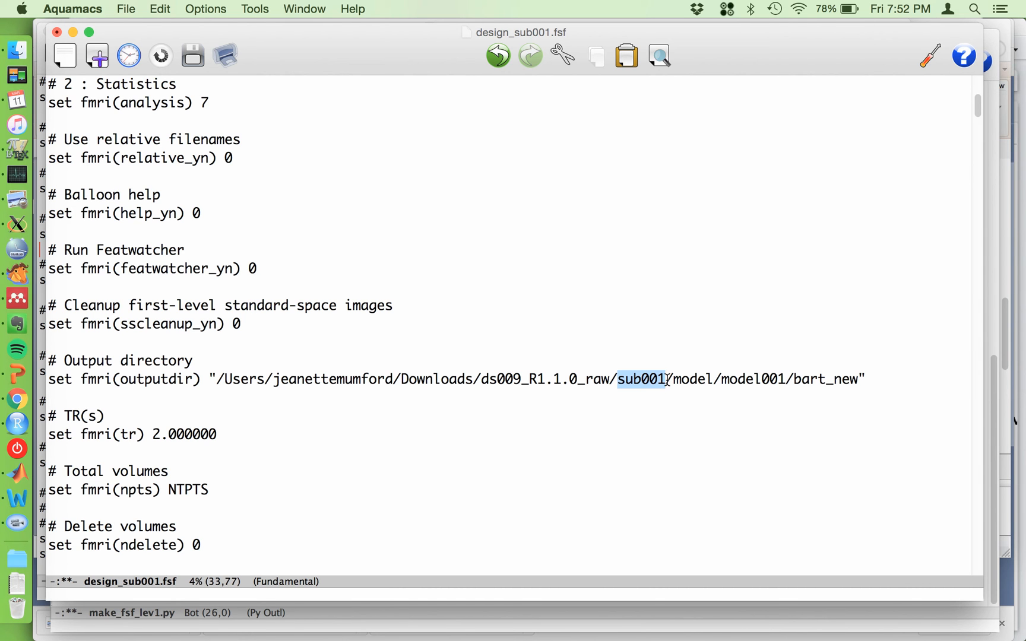
mouse_move(632, 363)
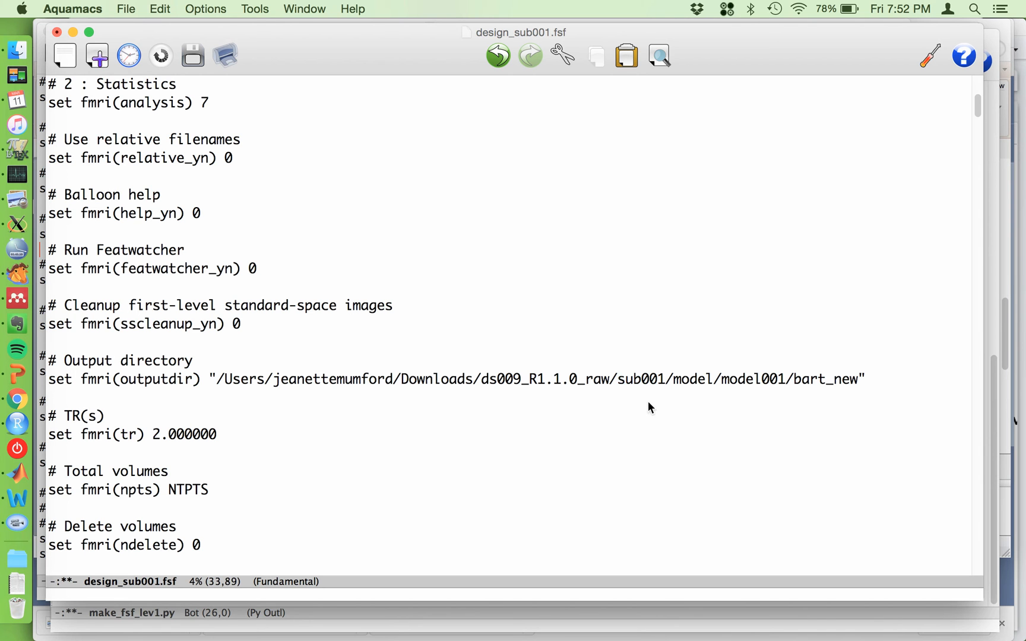
mouse_move(538, 398)
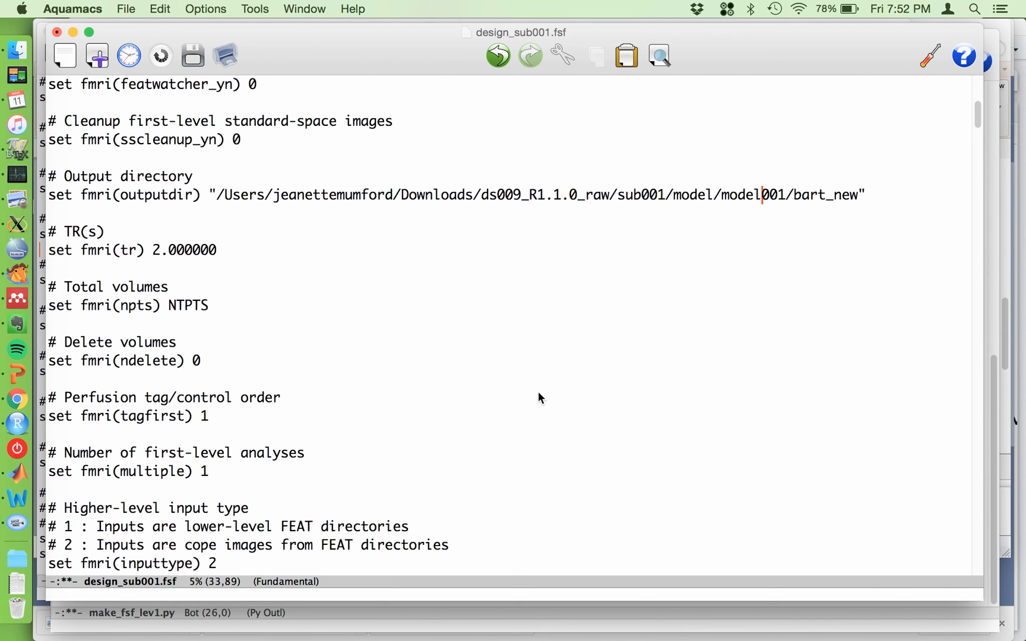
mouse_move(238, 308)
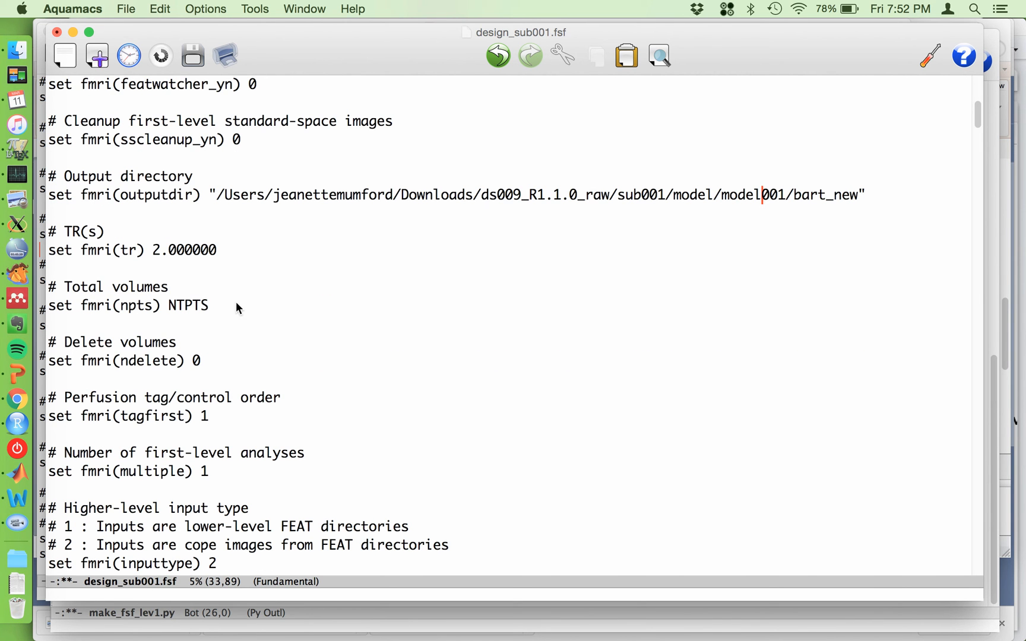
Replace the npts value 245 with the NTPTS placeholder for the total volumes setting.
left_click(209, 305)
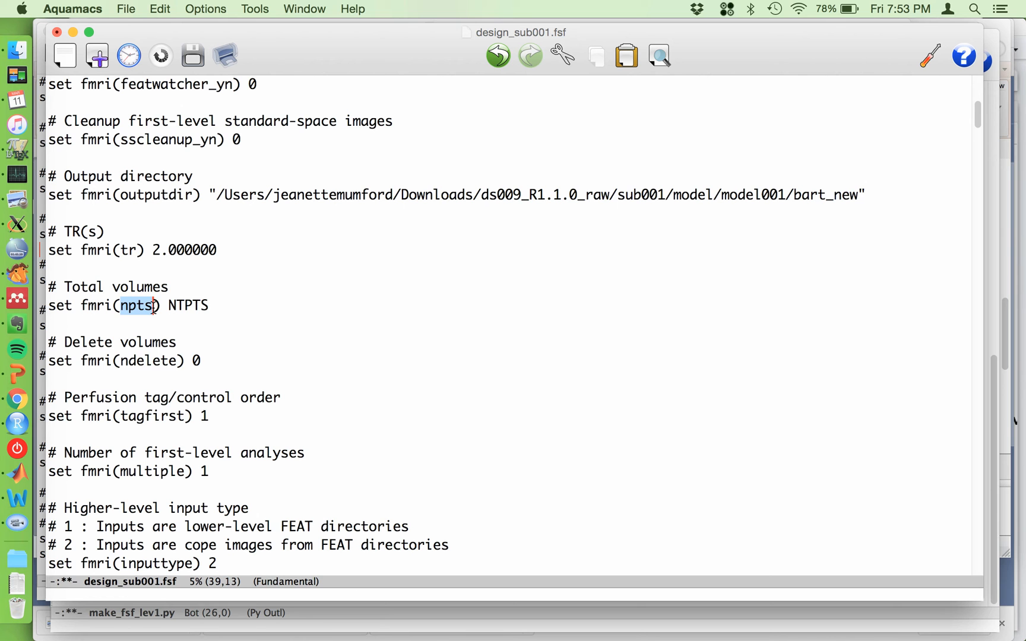
left_click(209, 305)
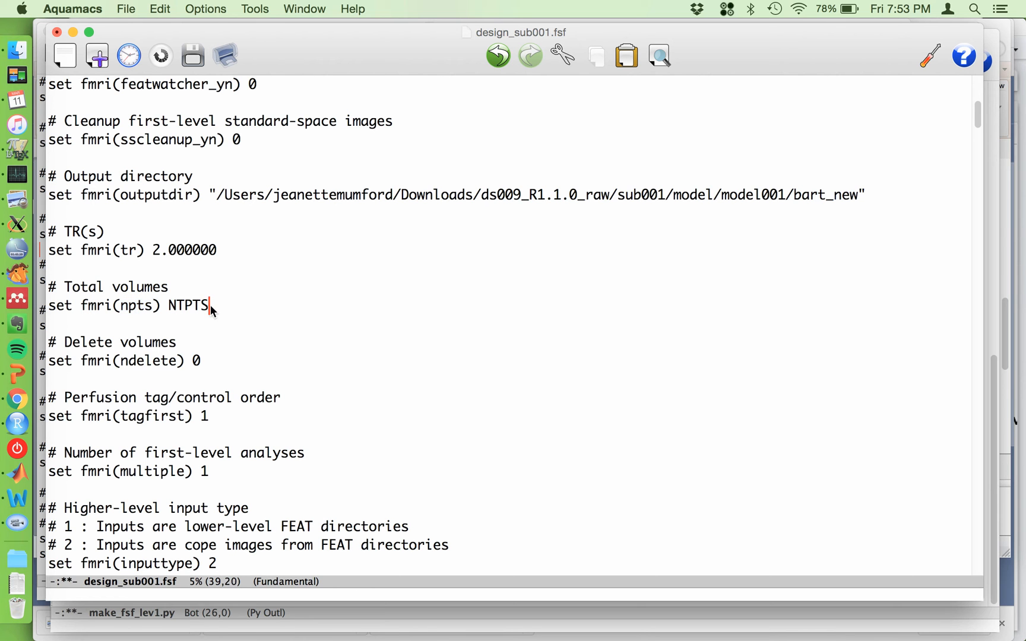
type("245")
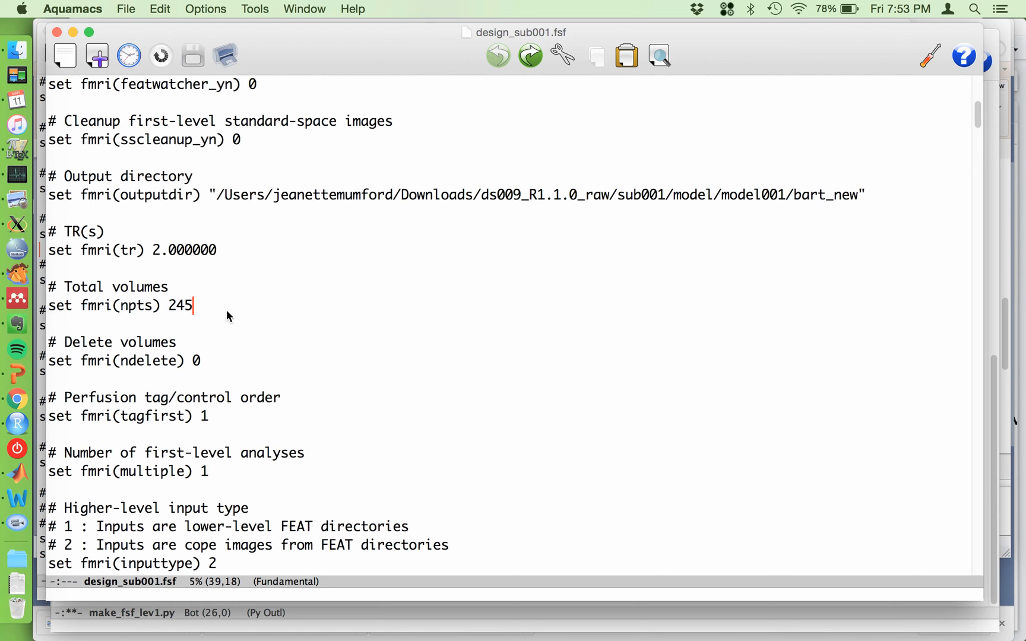
mouse_move(208, 317)
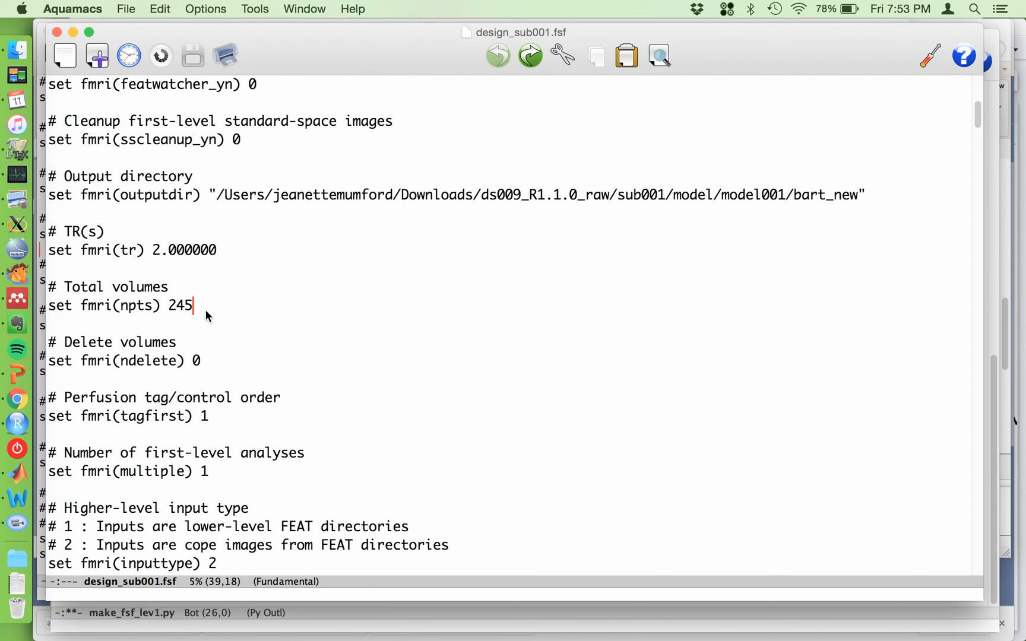
mouse_move(490, 224)
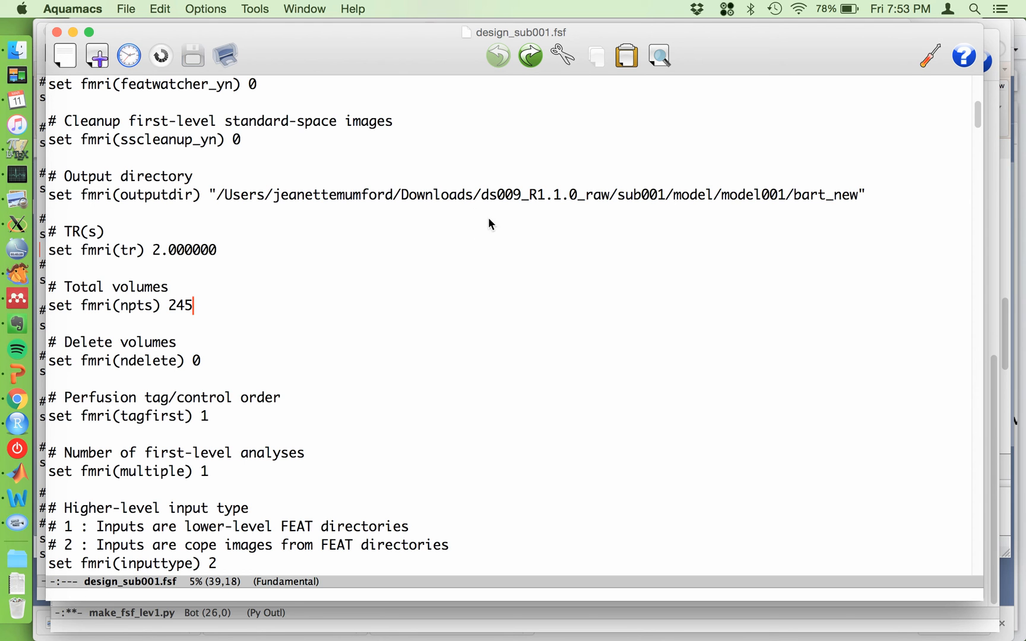
mouse_move(359, 295)
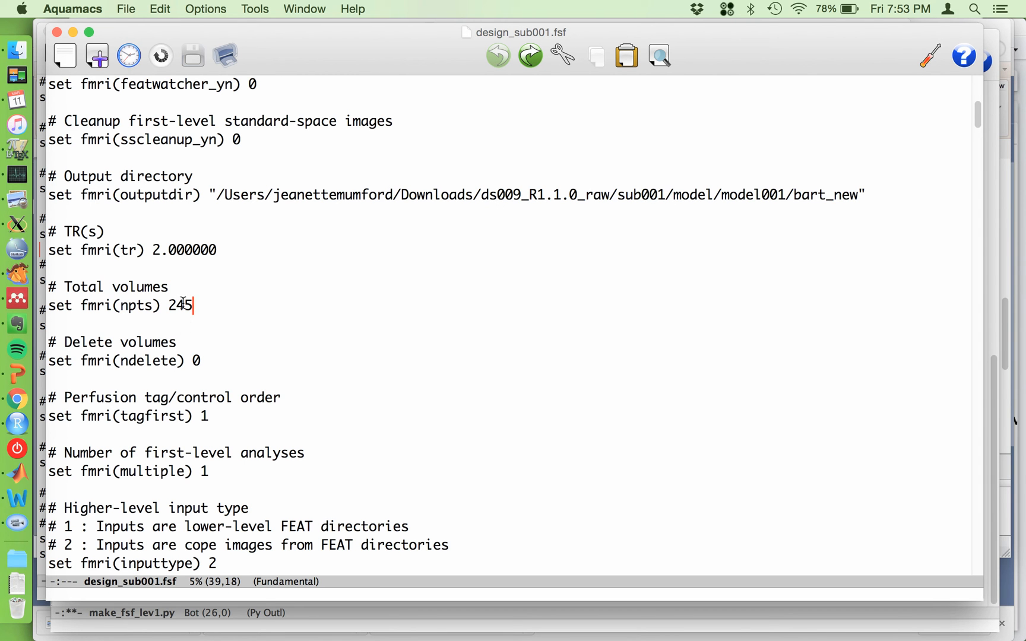
mouse_move(186, 319)
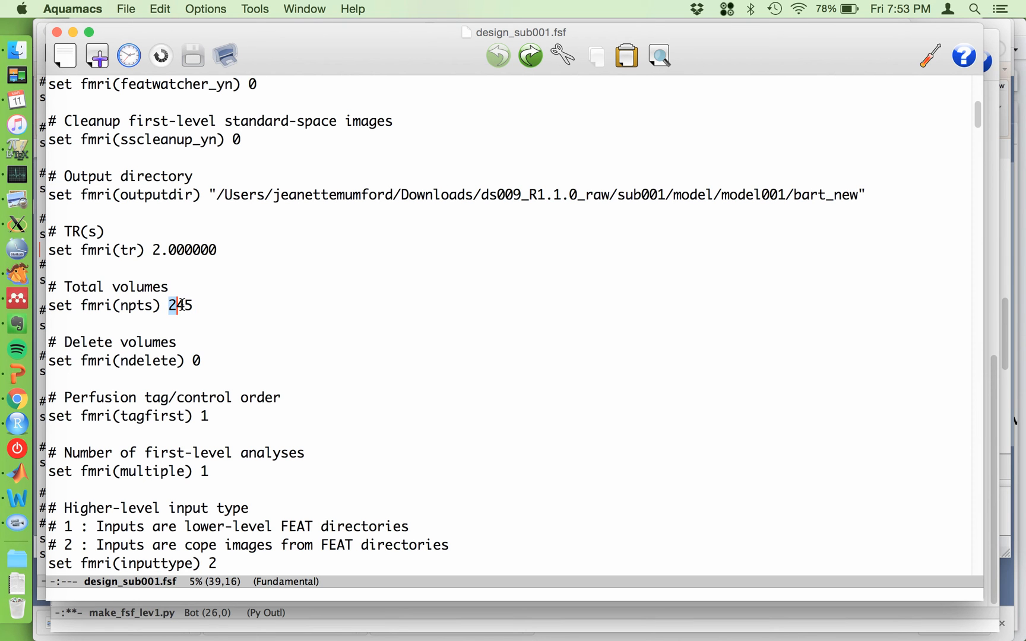
type("n")
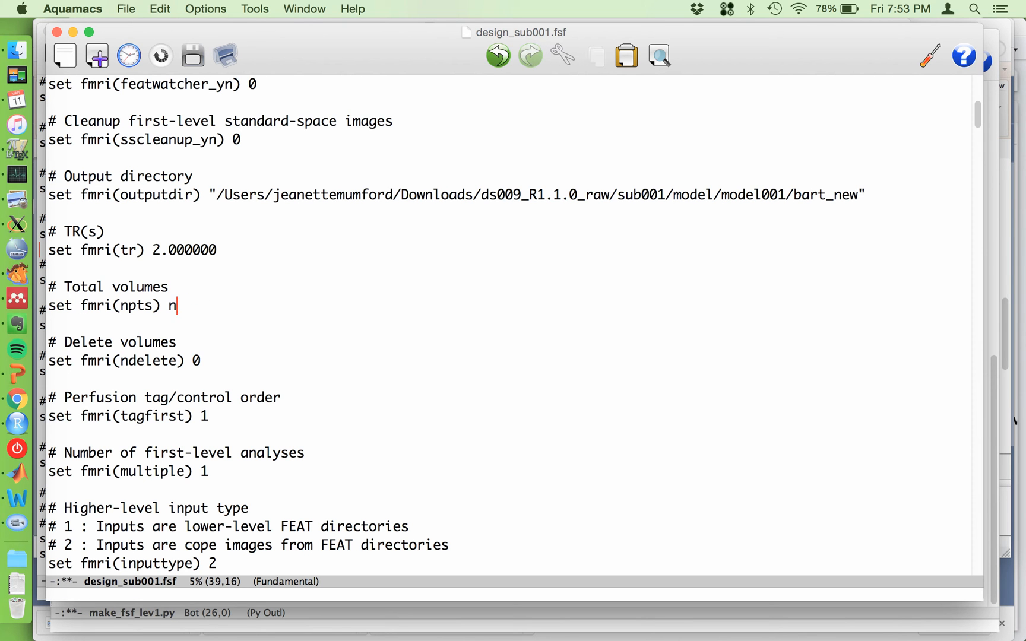
type("pts")
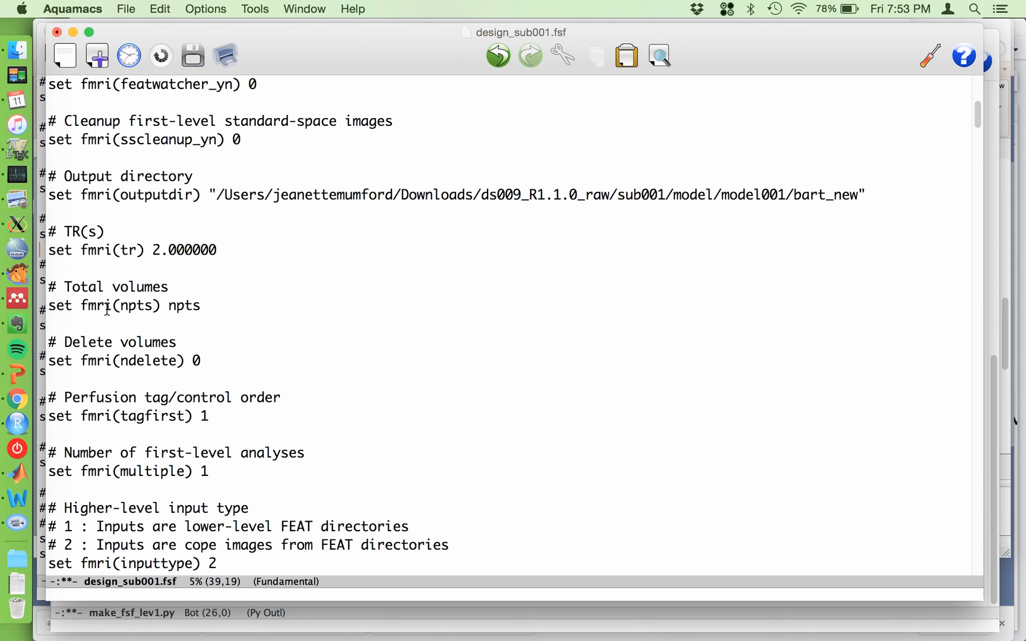
mouse_move(174, 311)
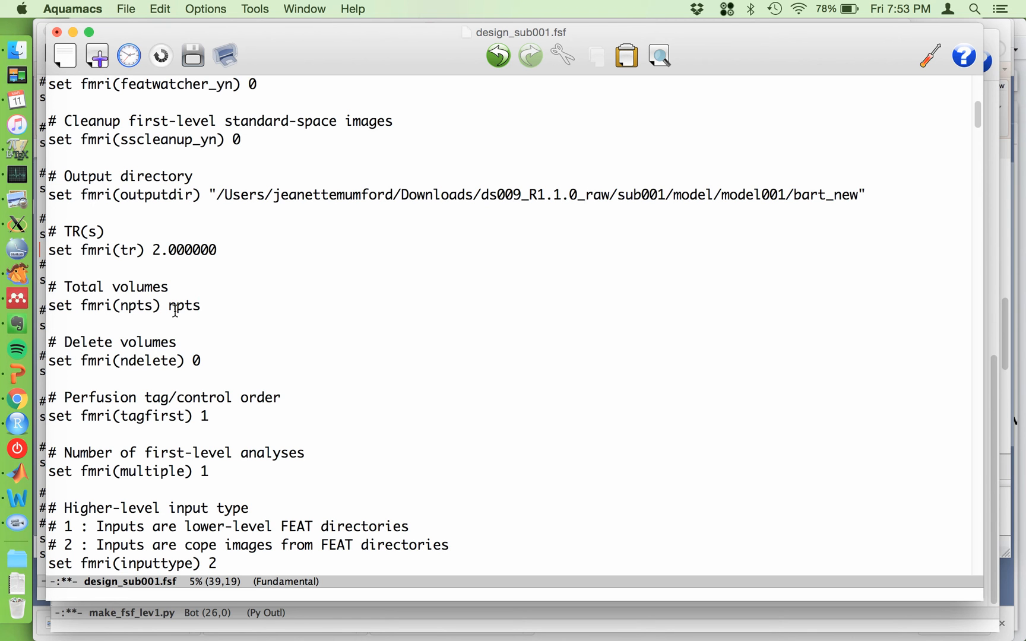
type("NTPTS")
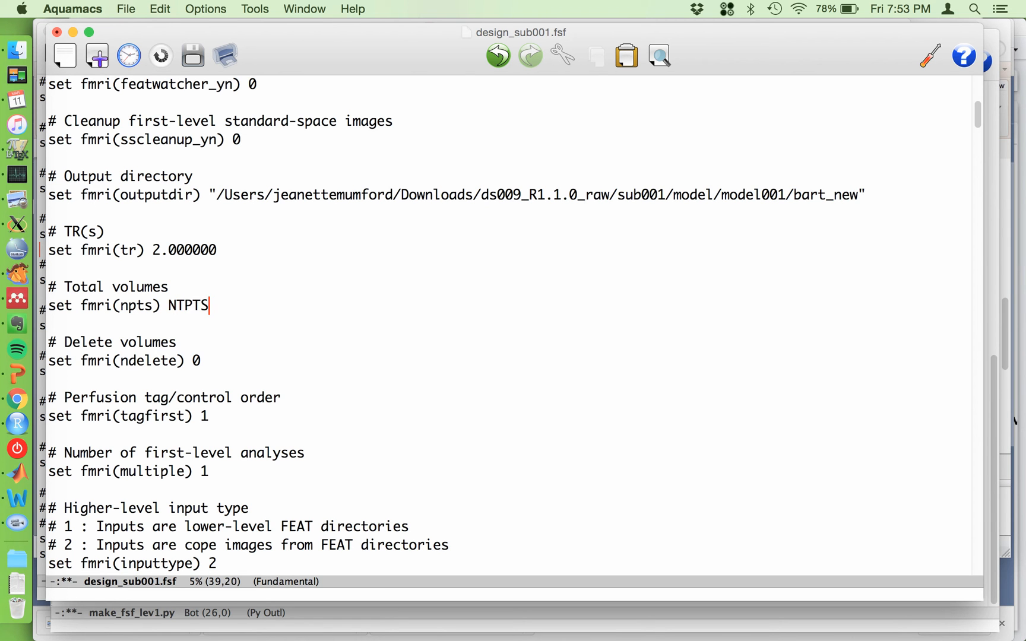
mouse_move(169, 311)
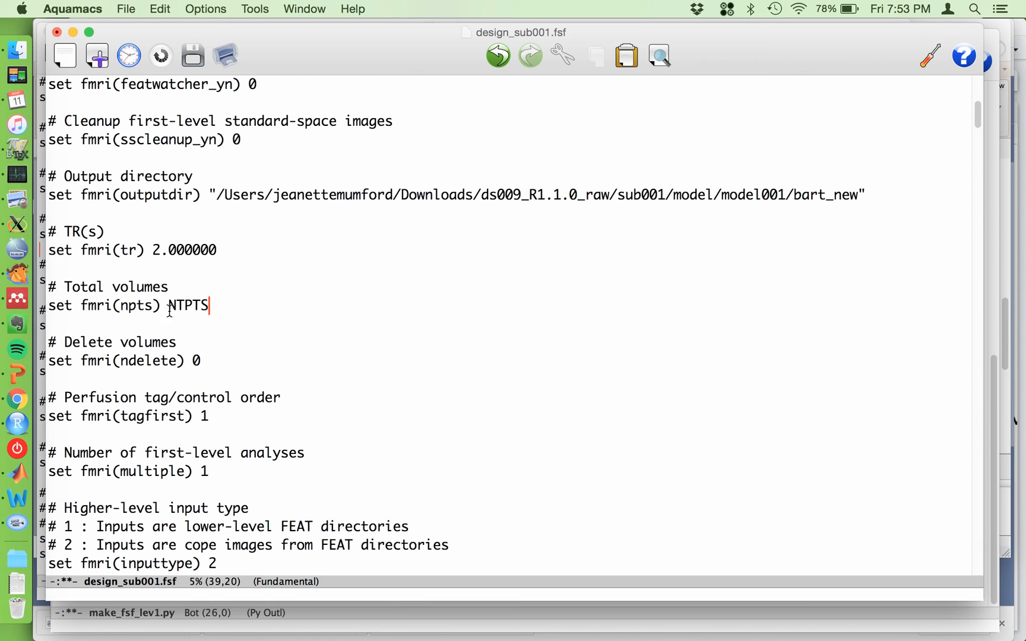
mouse_move(155, 308)
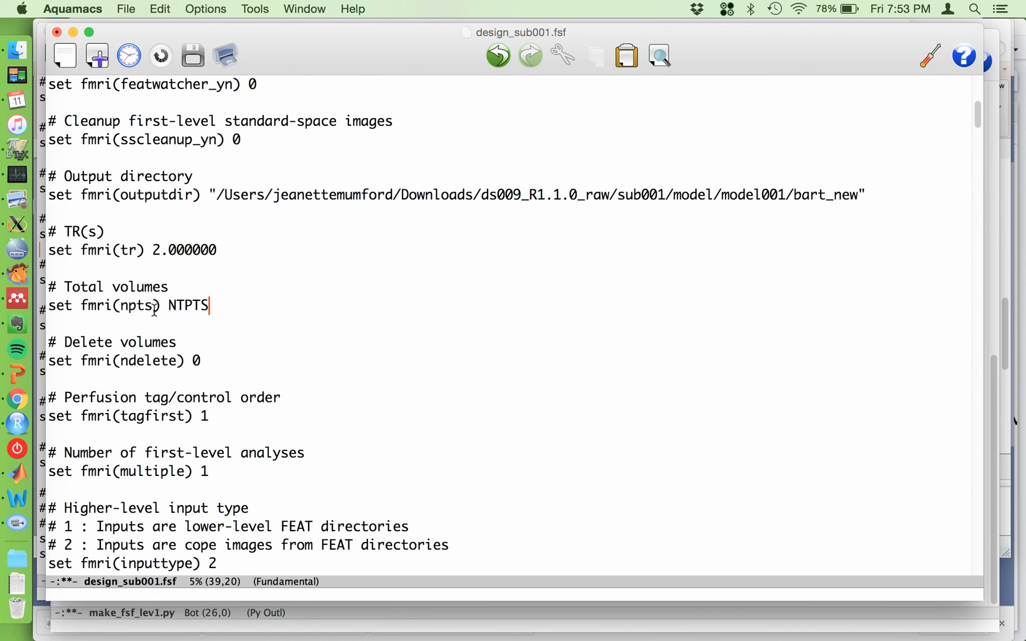
double_click(136, 305)
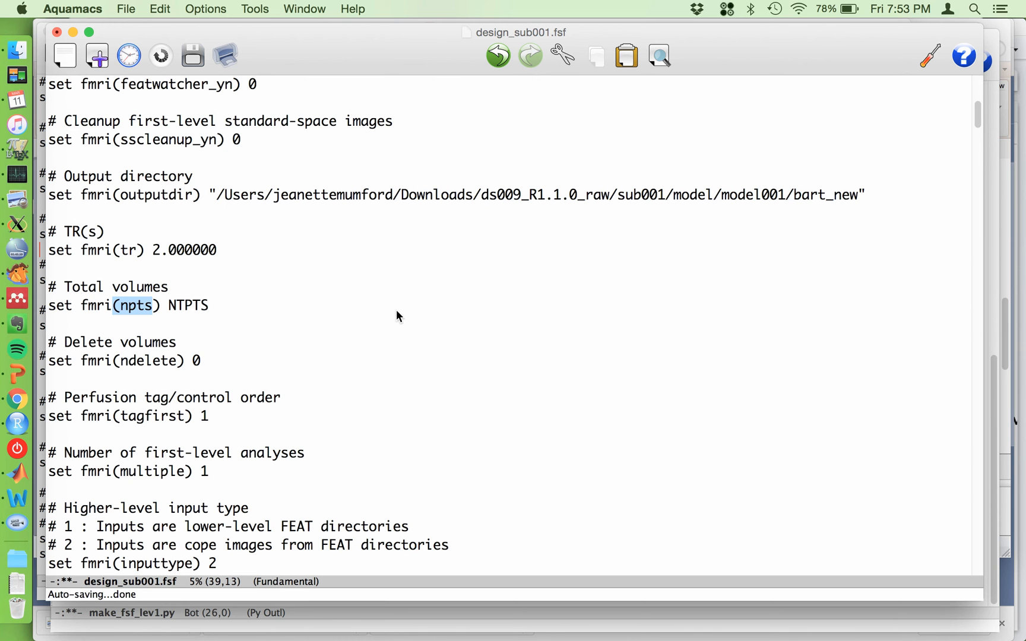
Scroll down to the data path and pick out the run number it contains.
scroll("down", 3)
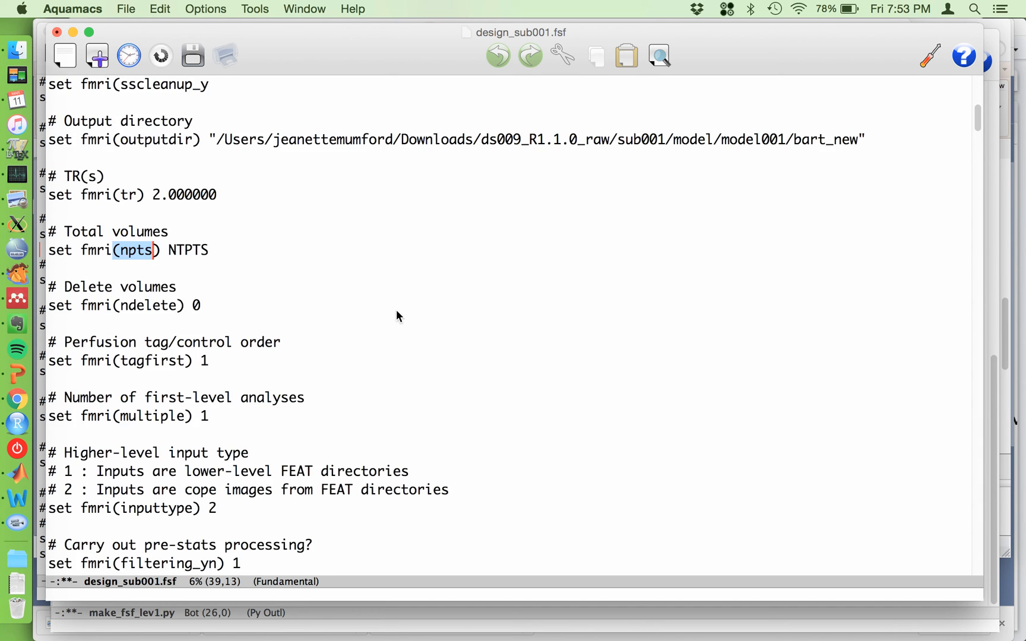
scroll("down", 3)
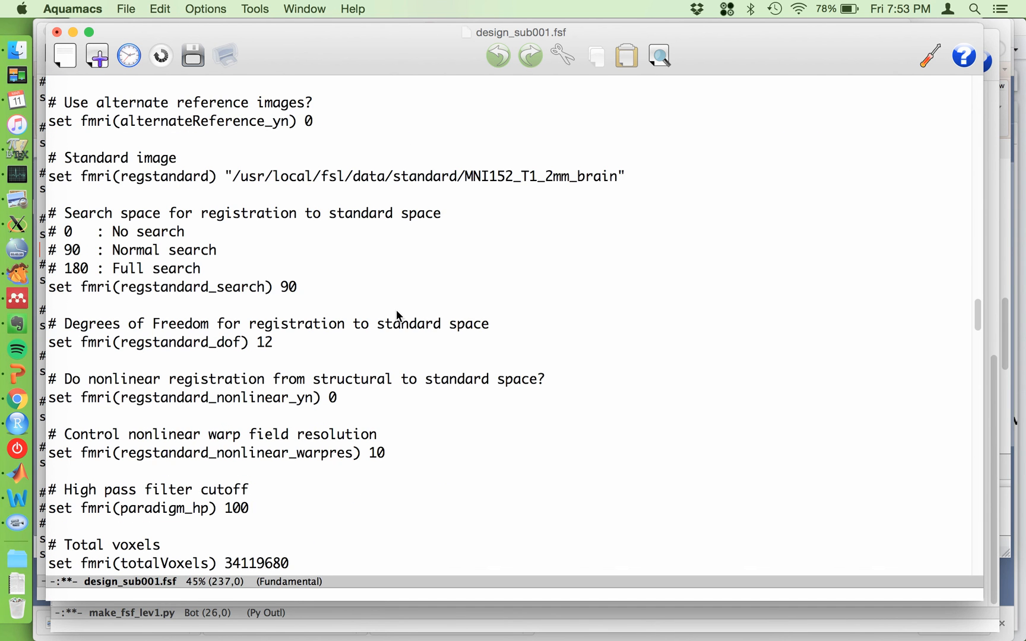
scroll("down", 3)
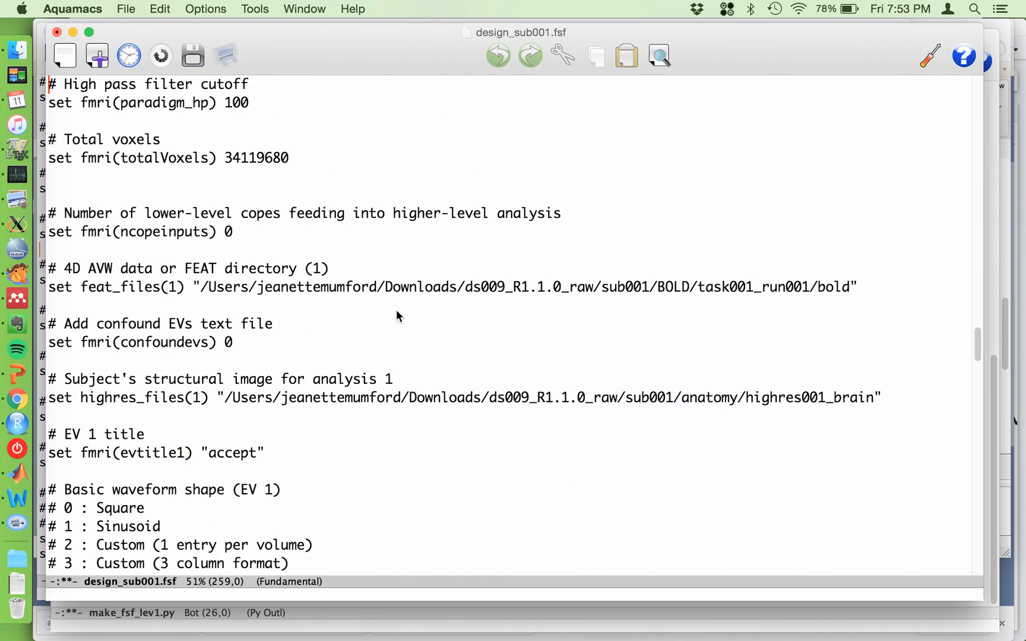
scroll("down", 3)
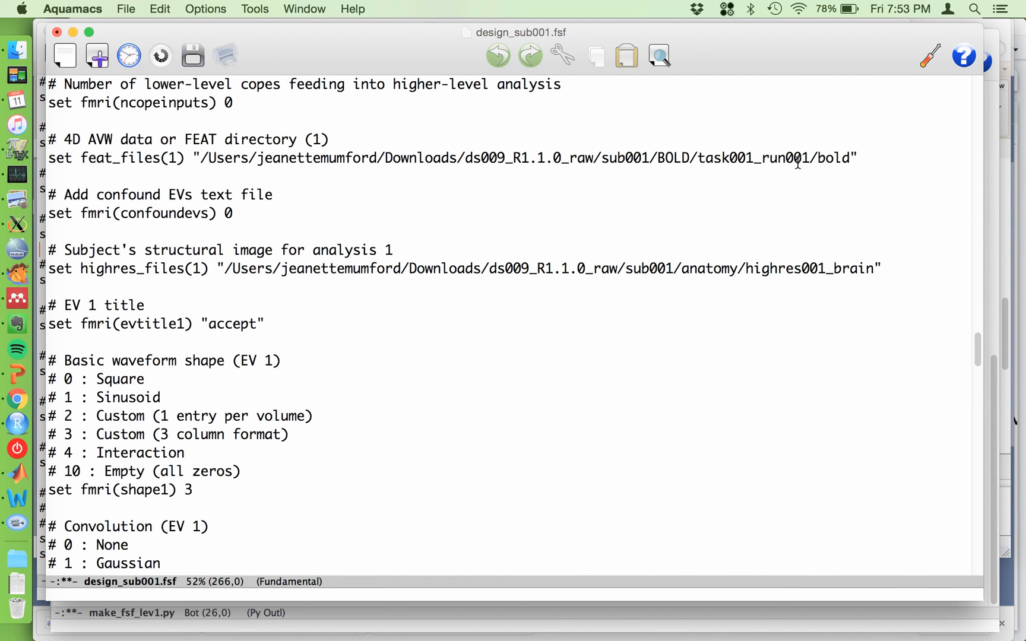
left_click(797, 158)
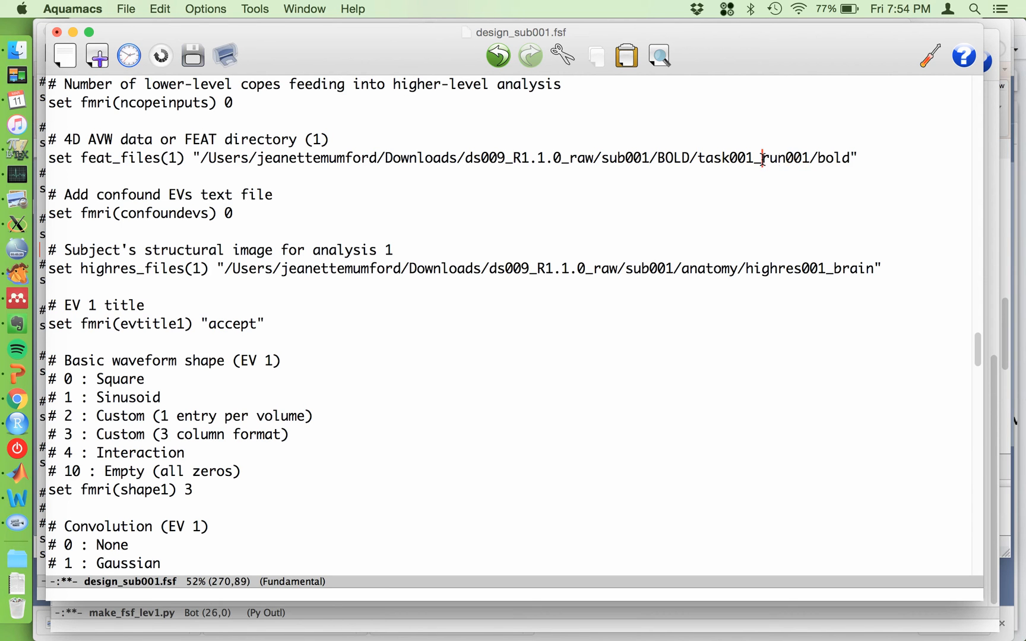
double_click(786, 158)
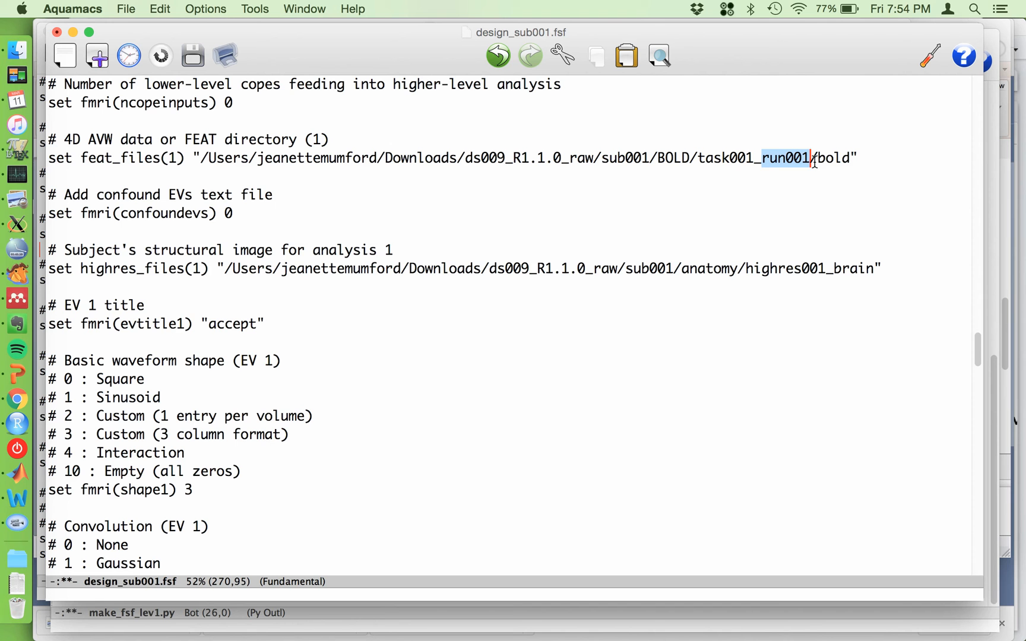
mouse_move(798, 210)
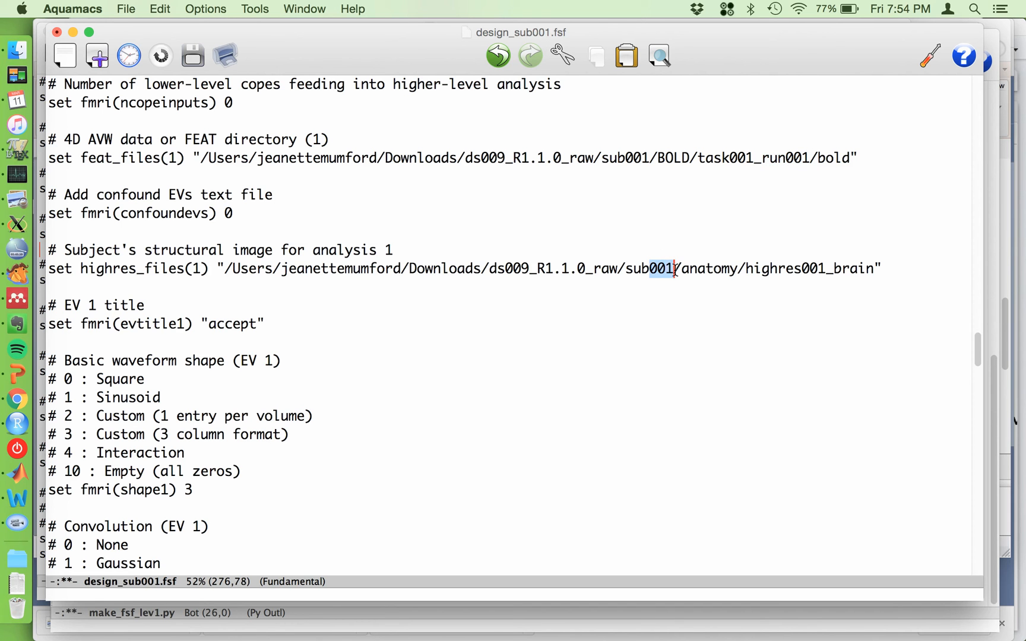
Scroll through the remaining template and return to the NTPTS total volumes placeholder.
scroll("down", 3)
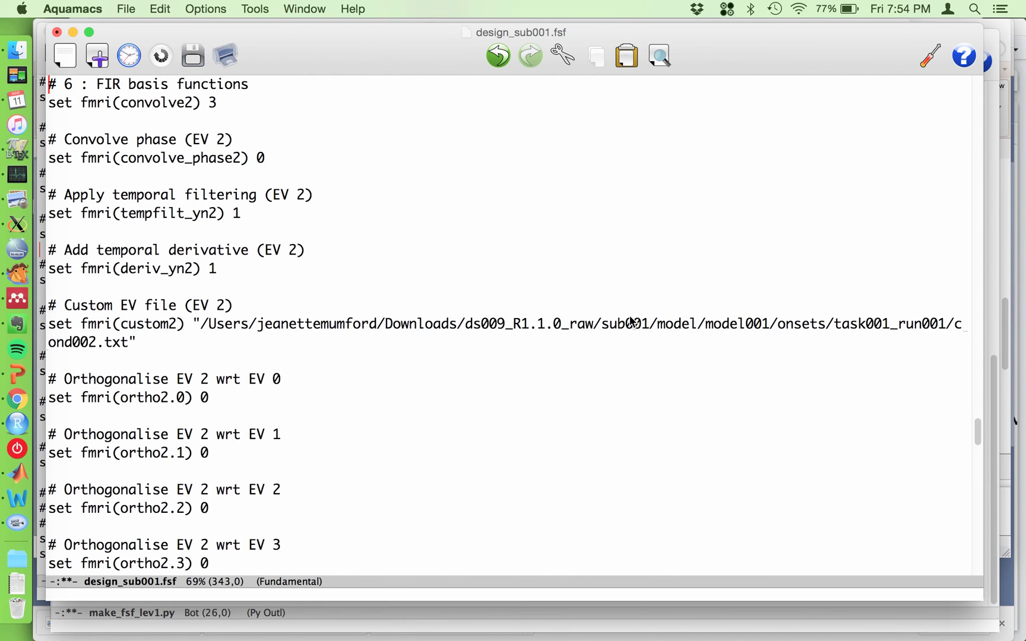
scroll("down", 3)
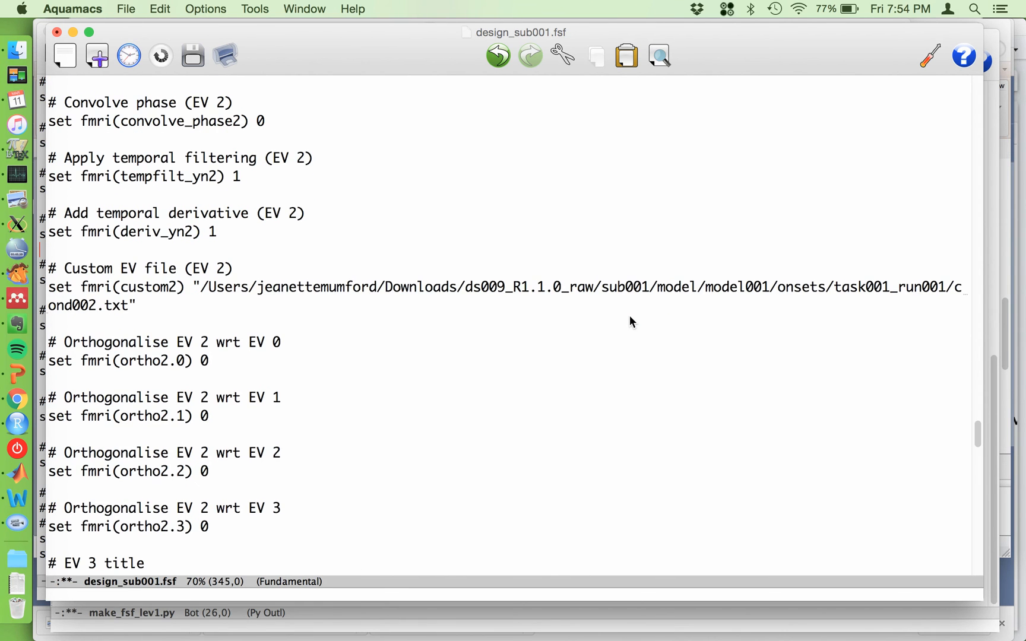
scroll("down", 3)
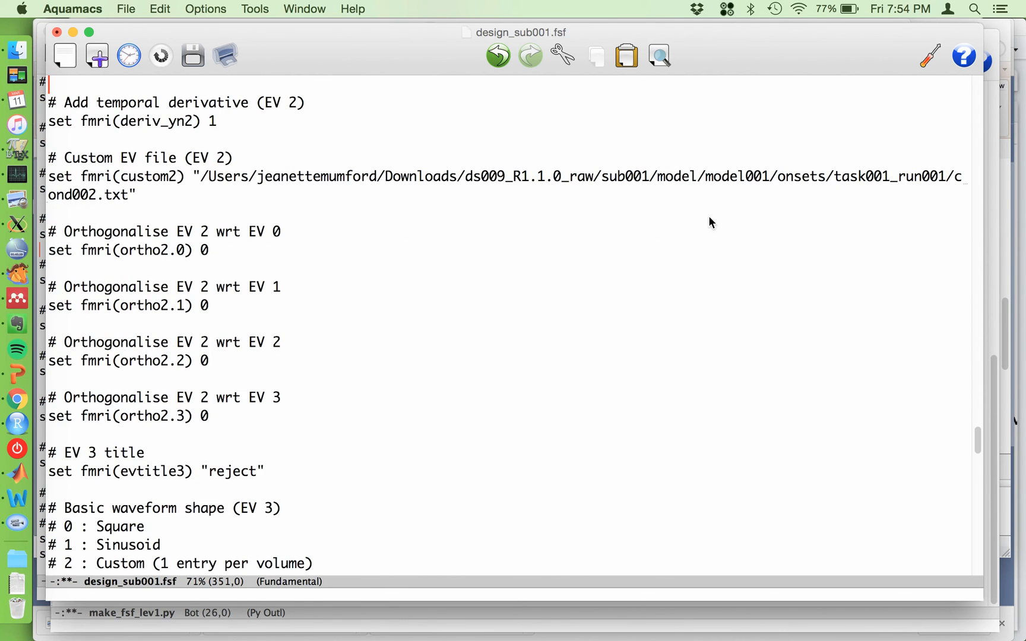
mouse_move(683, 202)
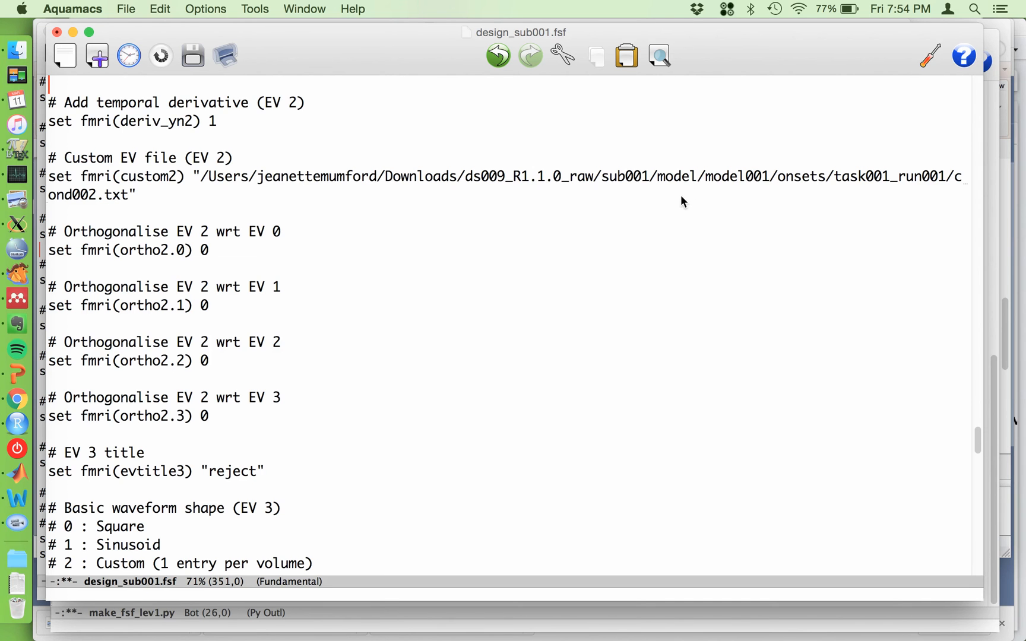
scroll("down", 3)
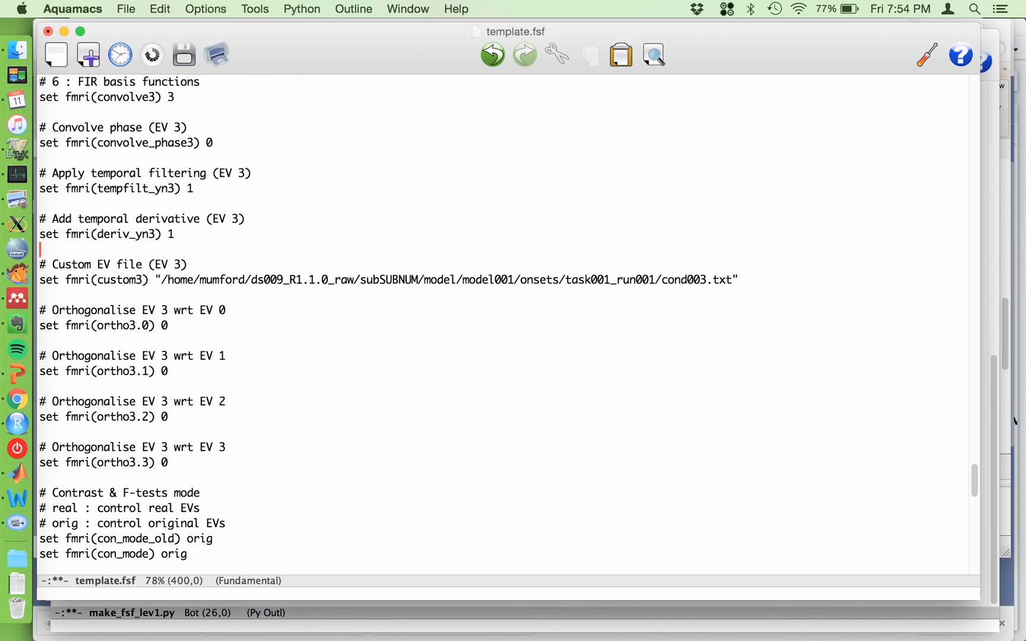
mouse_move(538, 44)
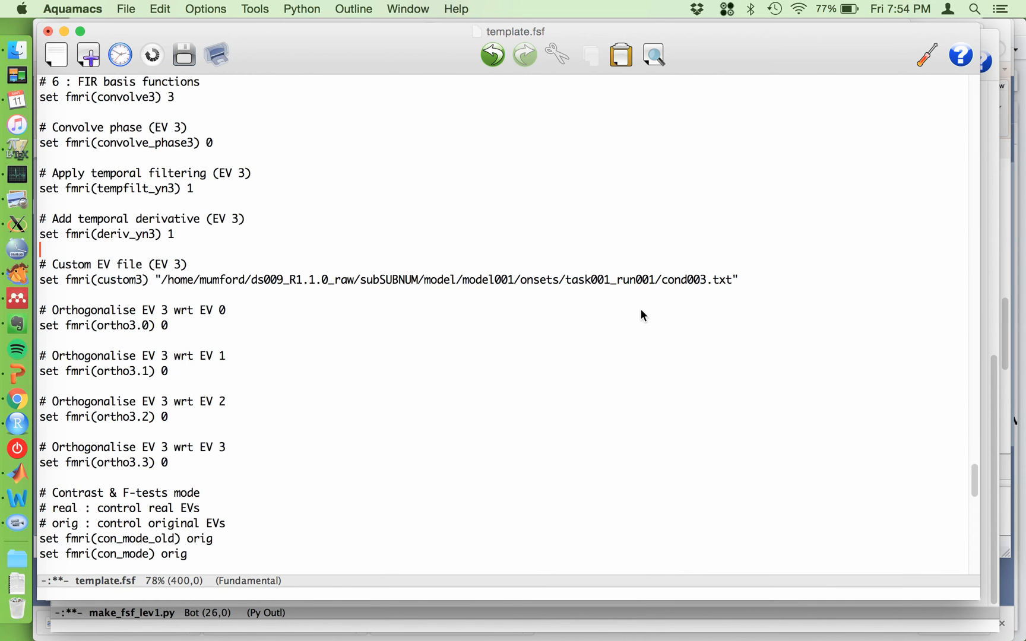
mouse_move(375, 281)
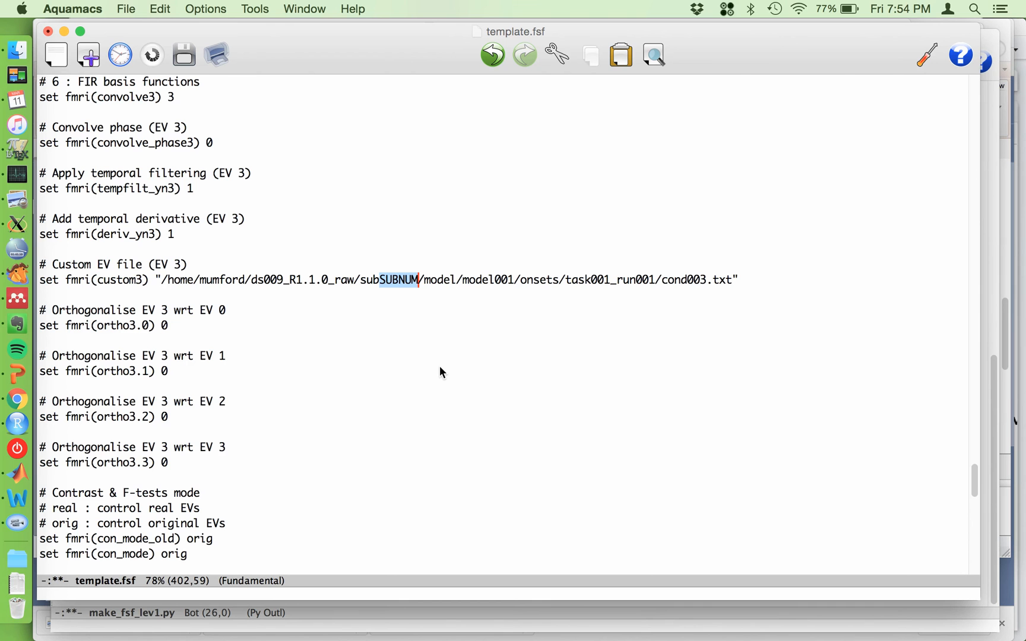
scroll("up", 3)
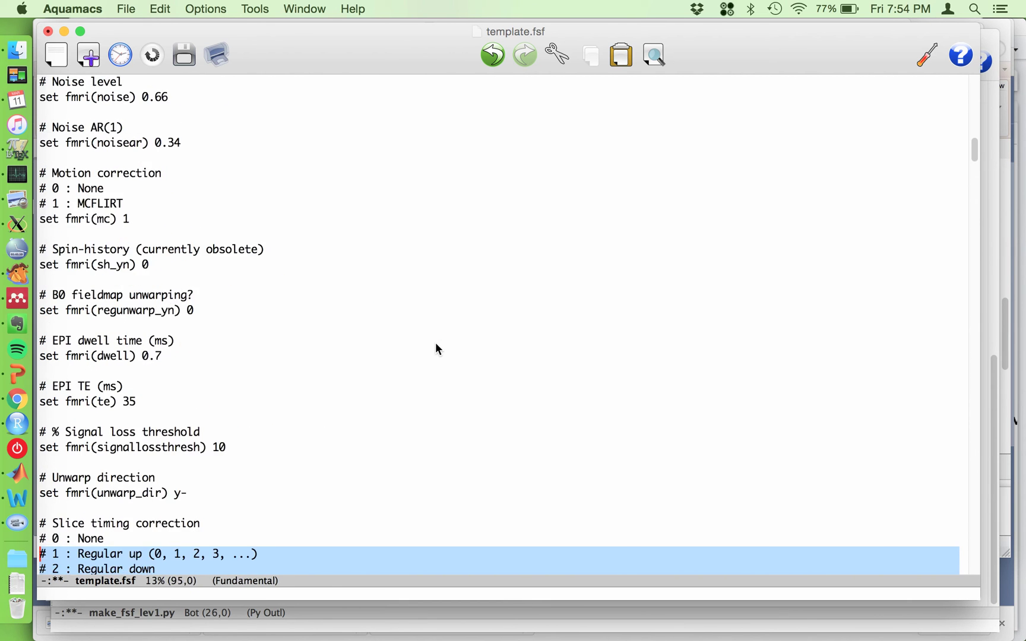
scroll("up", 3)
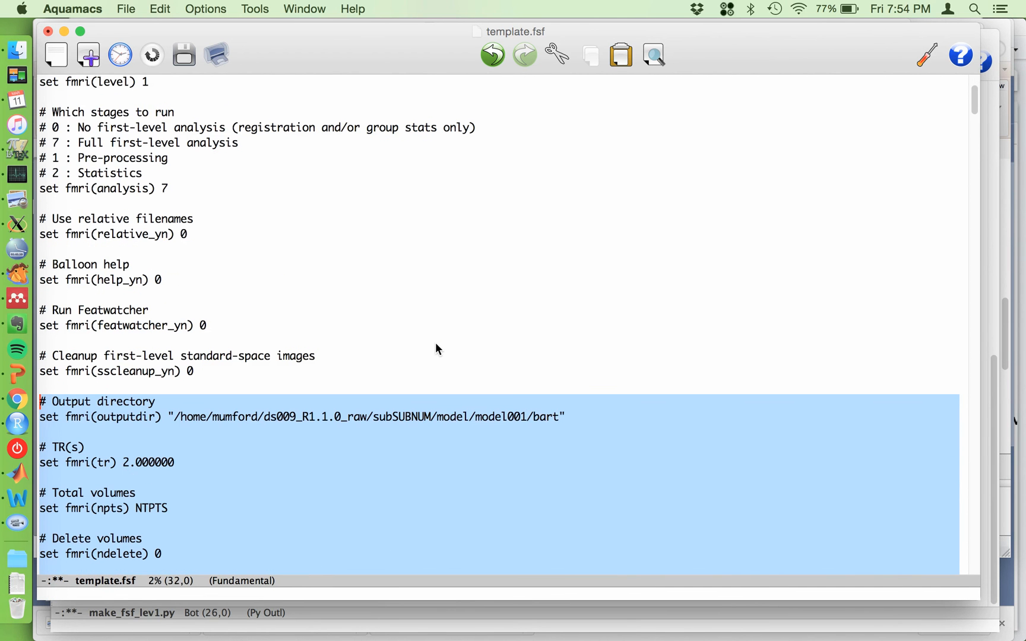
left_click(136, 508)
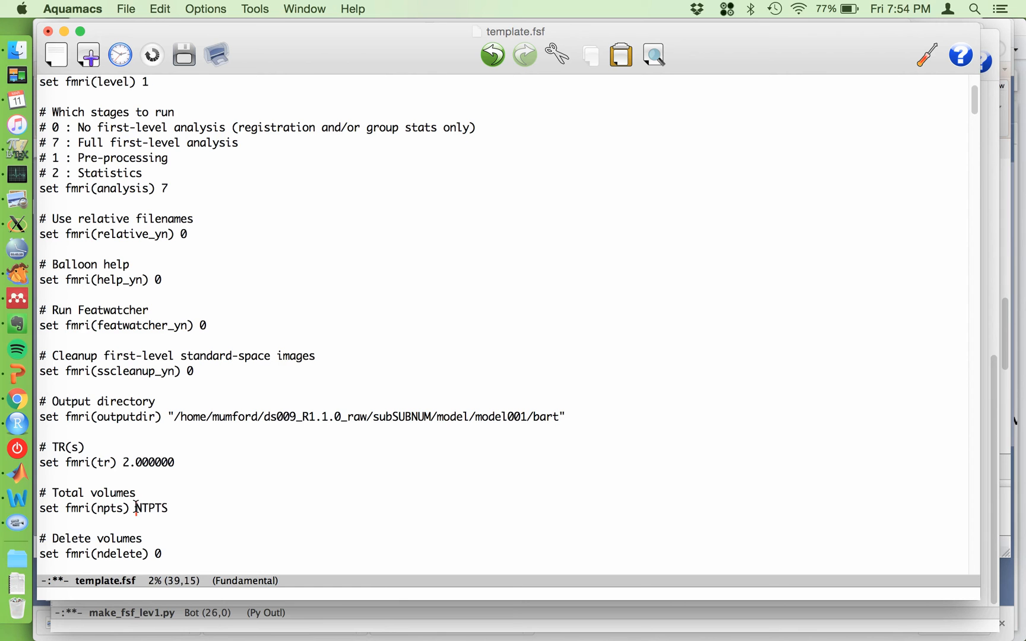
double_click(151, 508)
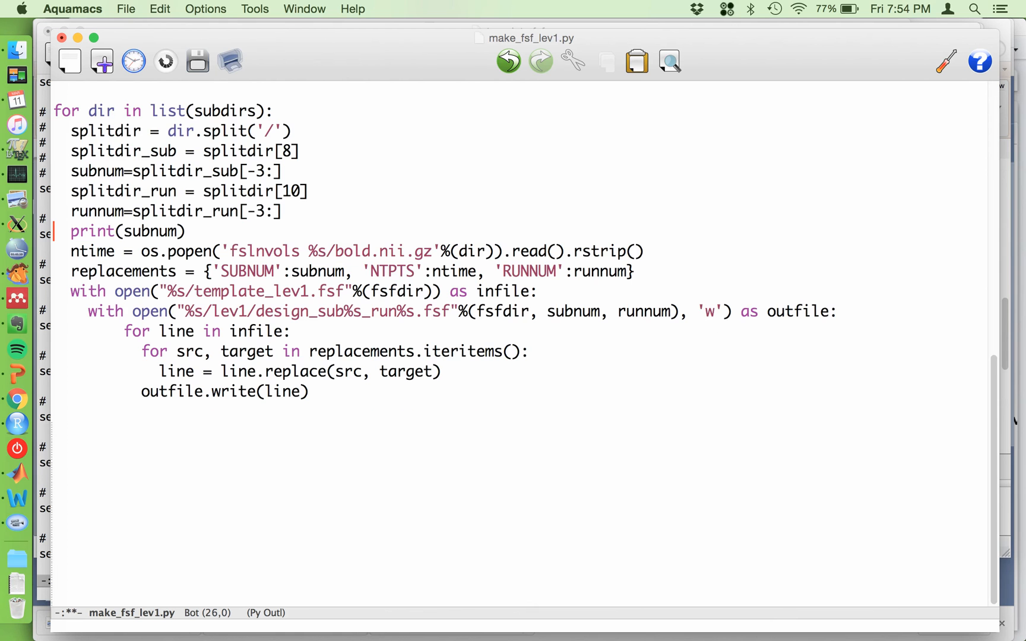
mouse_move(361, 245)
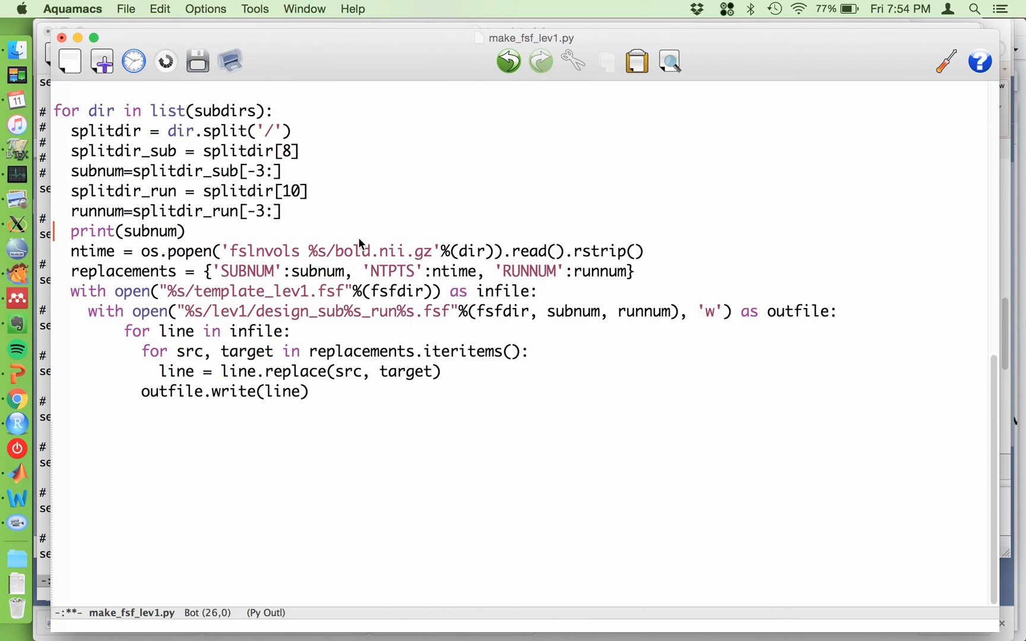
scroll("up", 3)
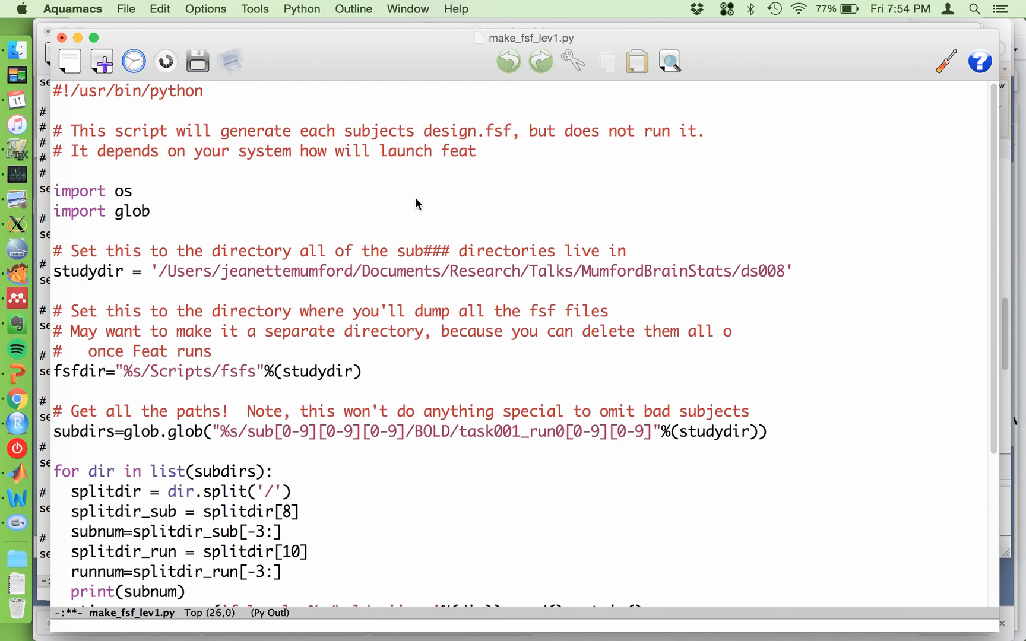
mouse_move(298, 241)
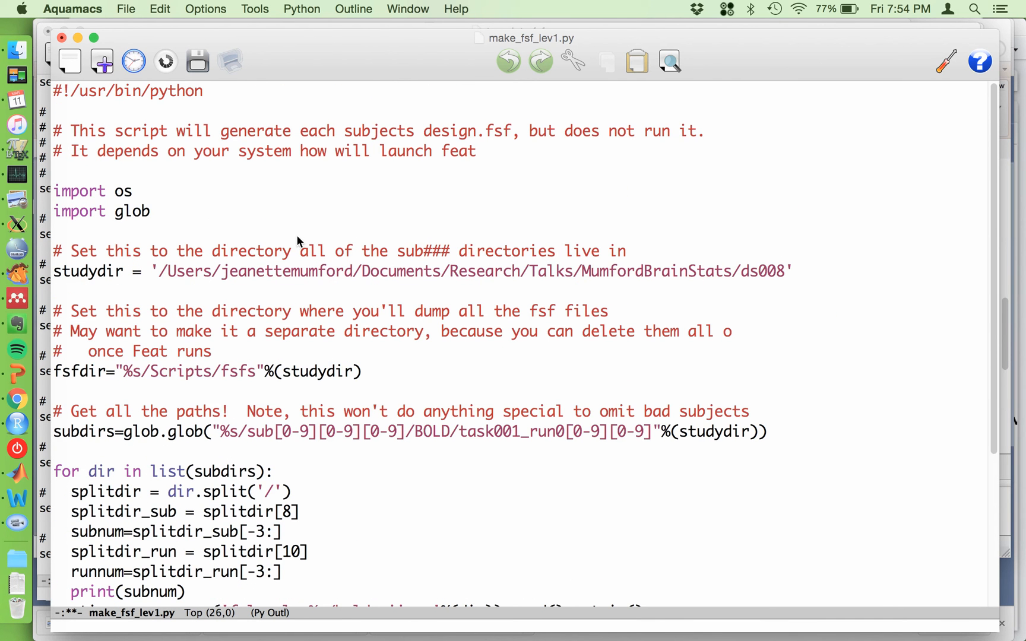
left_click(55, 171)
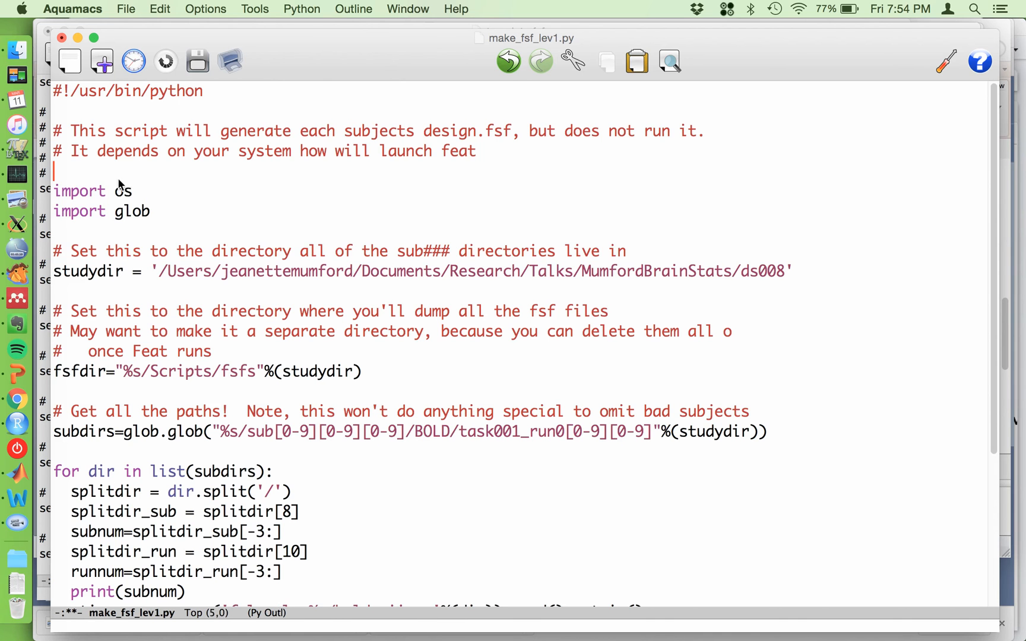
left_click(247, 271)
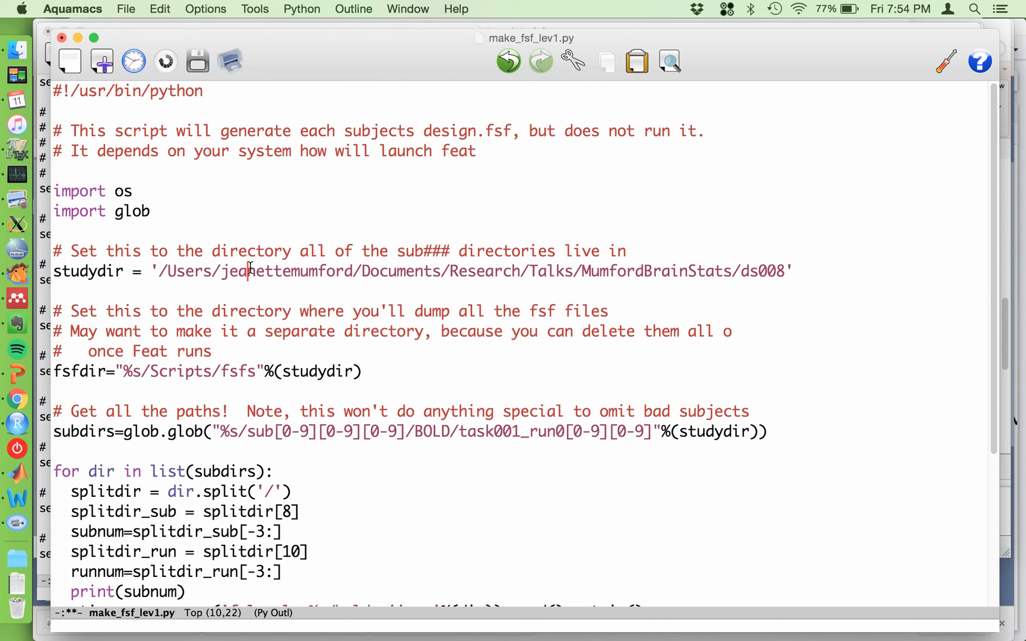
mouse_move(367, 479)
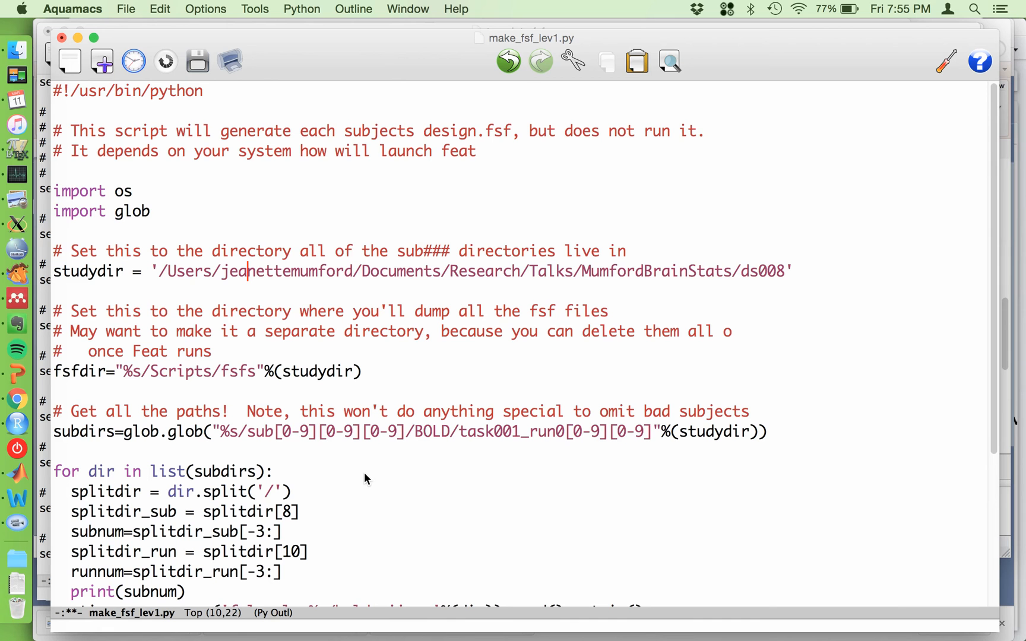
mouse_move(112, 169)
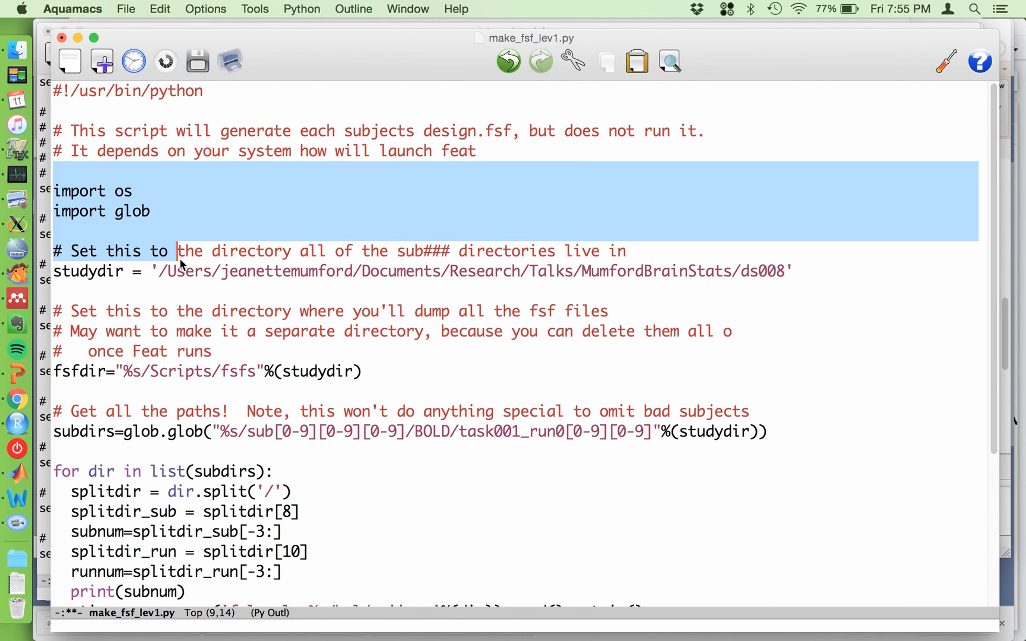
left_click(419, 393)
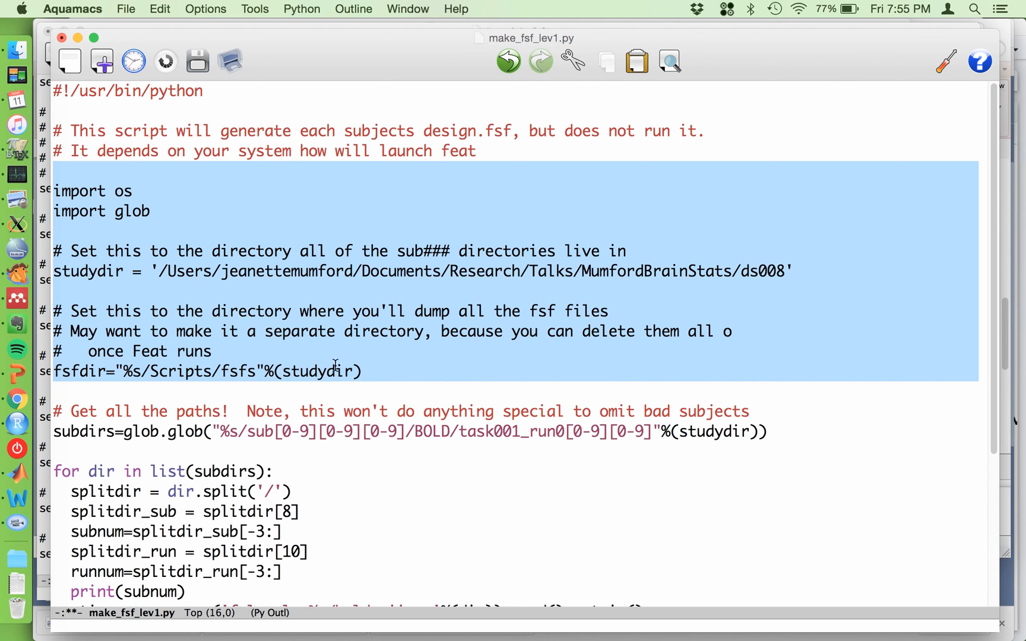
mouse_move(335, 370)
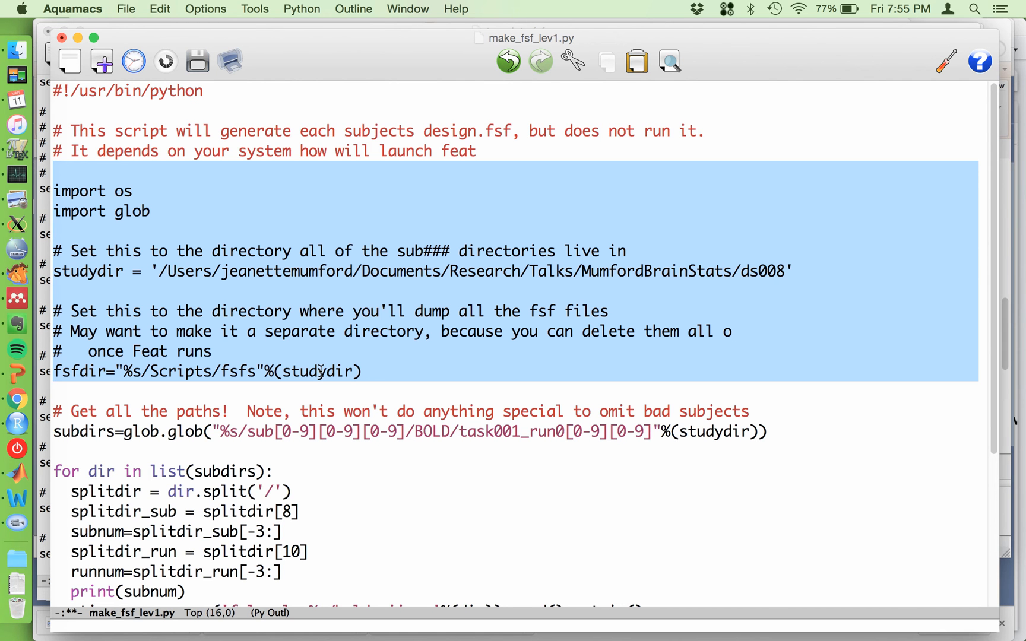
left_click(56, 392)
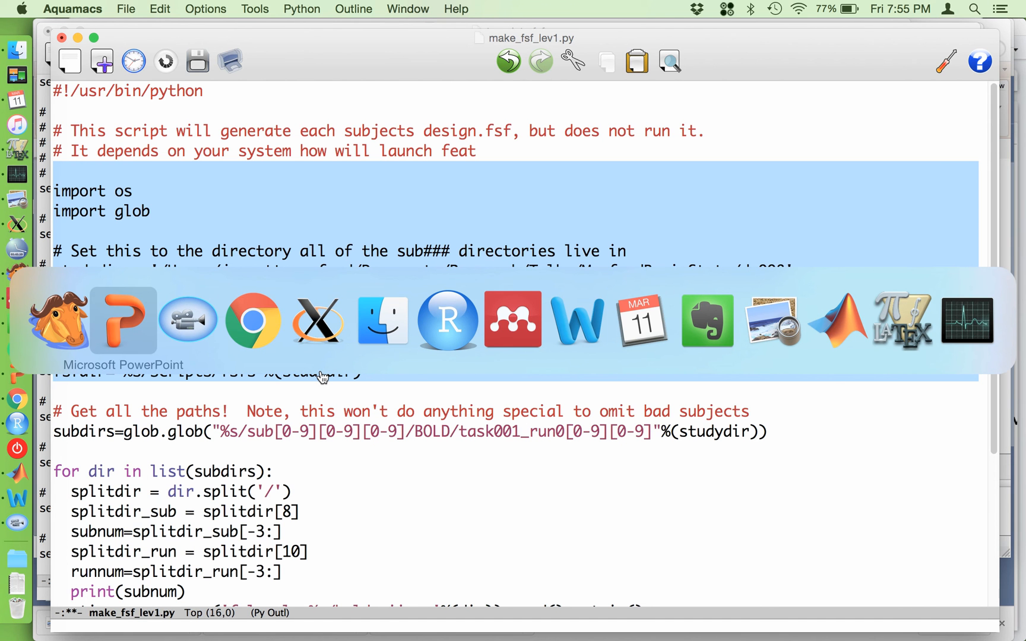
left_click(317, 321)
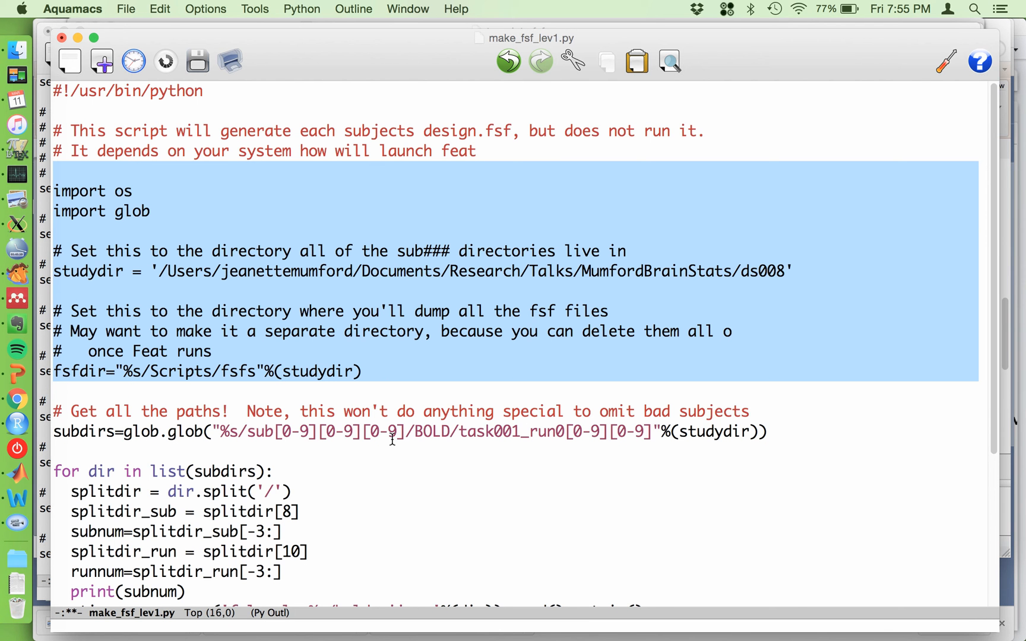
scroll("down", 3)
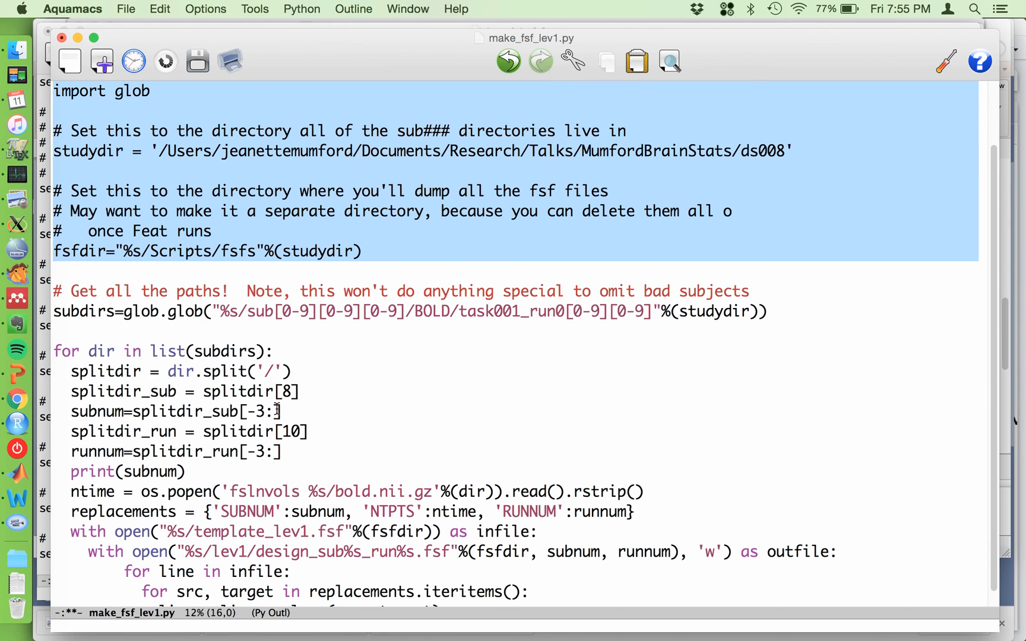
left_click(59, 311)
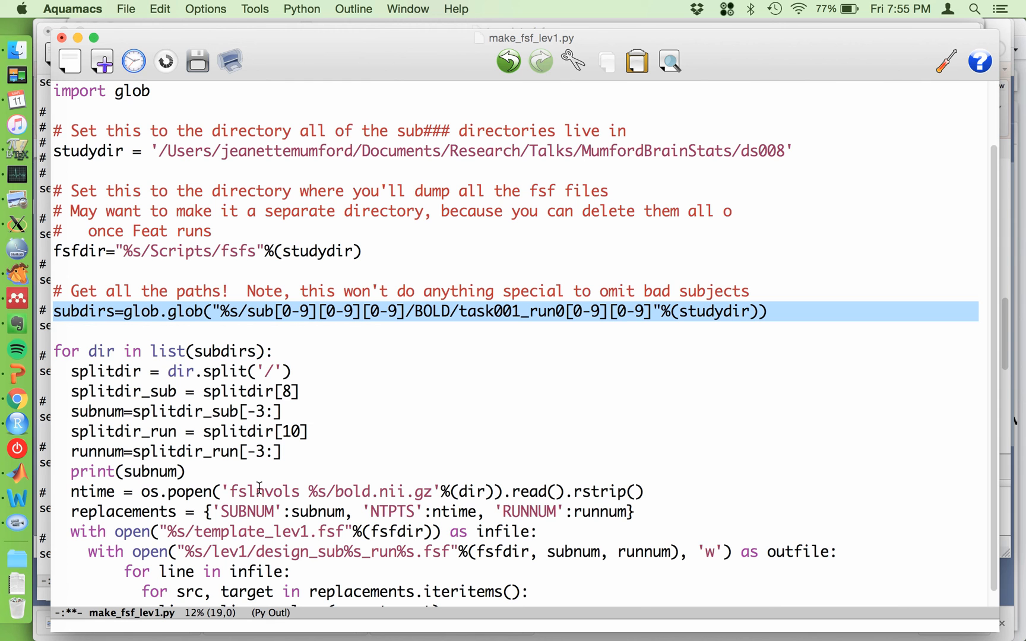
mouse_move(456, 393)
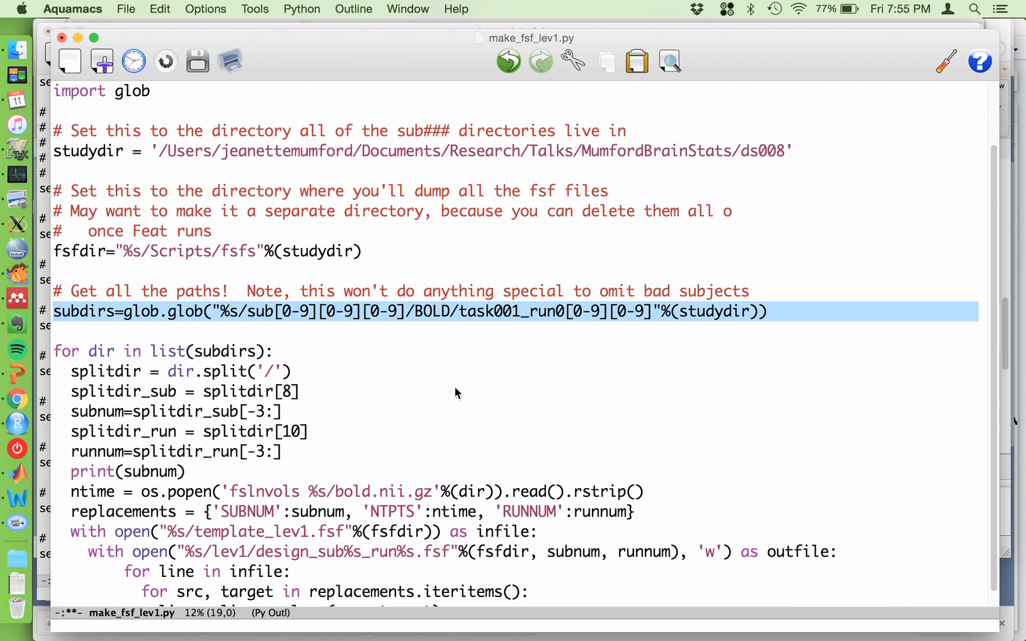
mouse_move(564, 360)
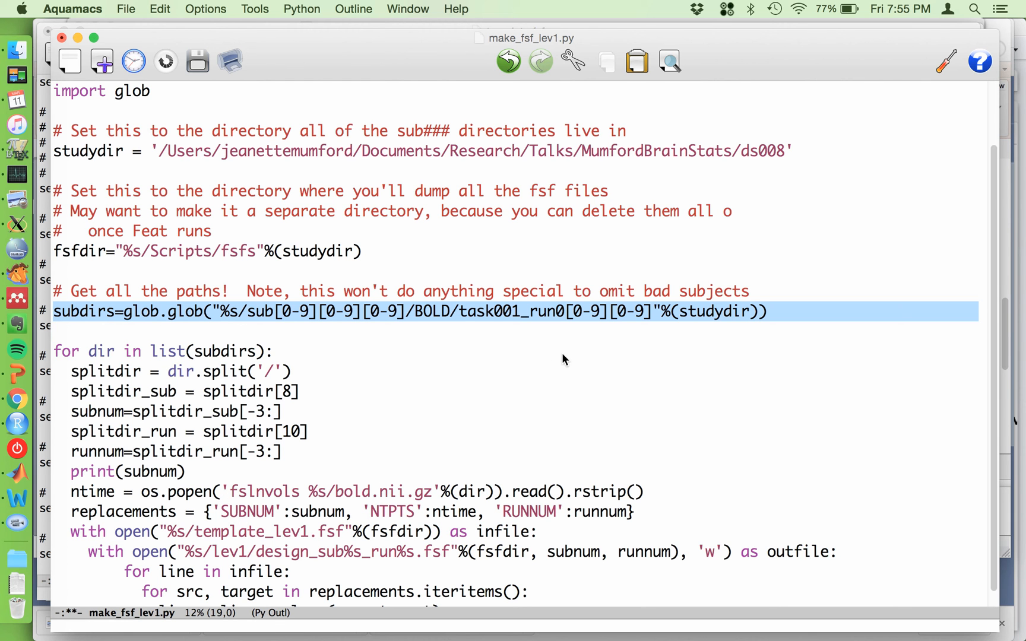
mouse_move(745, 338)
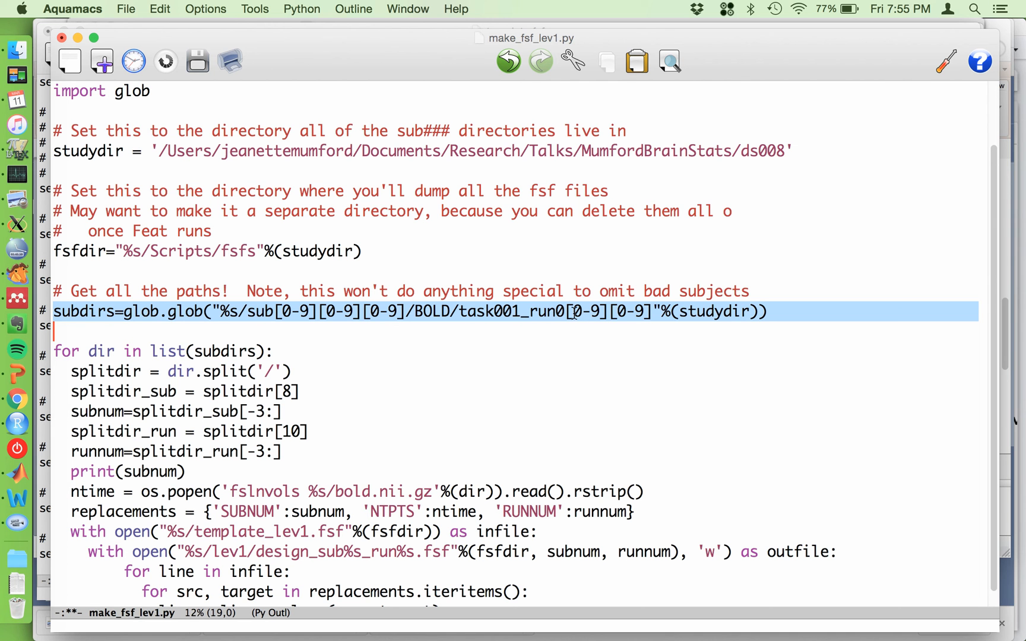
mouse_move(608, 320)
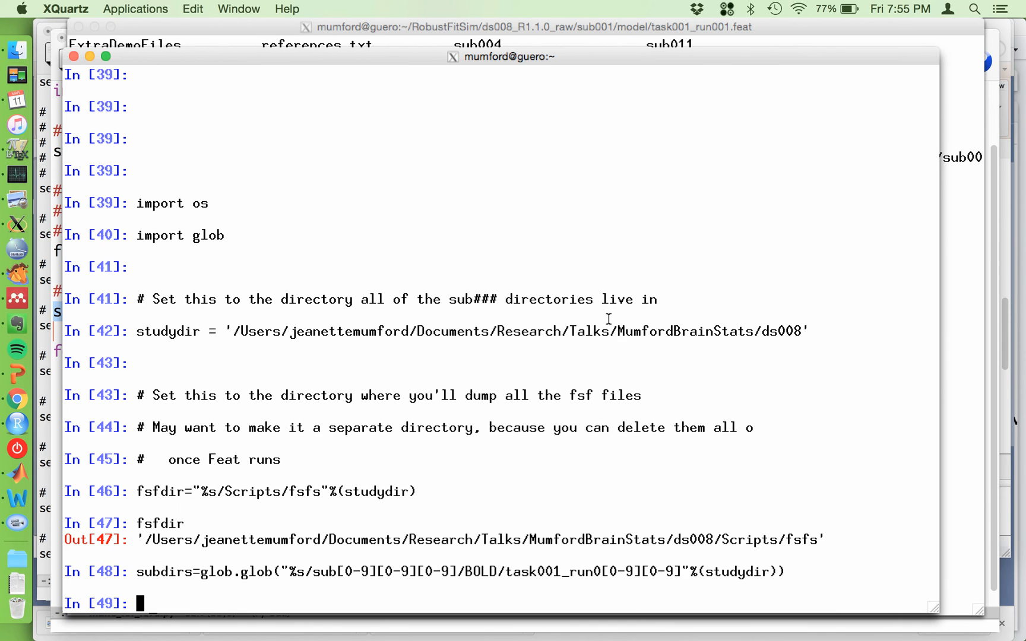
Print subdirs in IPython to list the matched BOLD run folders for sub004 through sub015.
type("s")
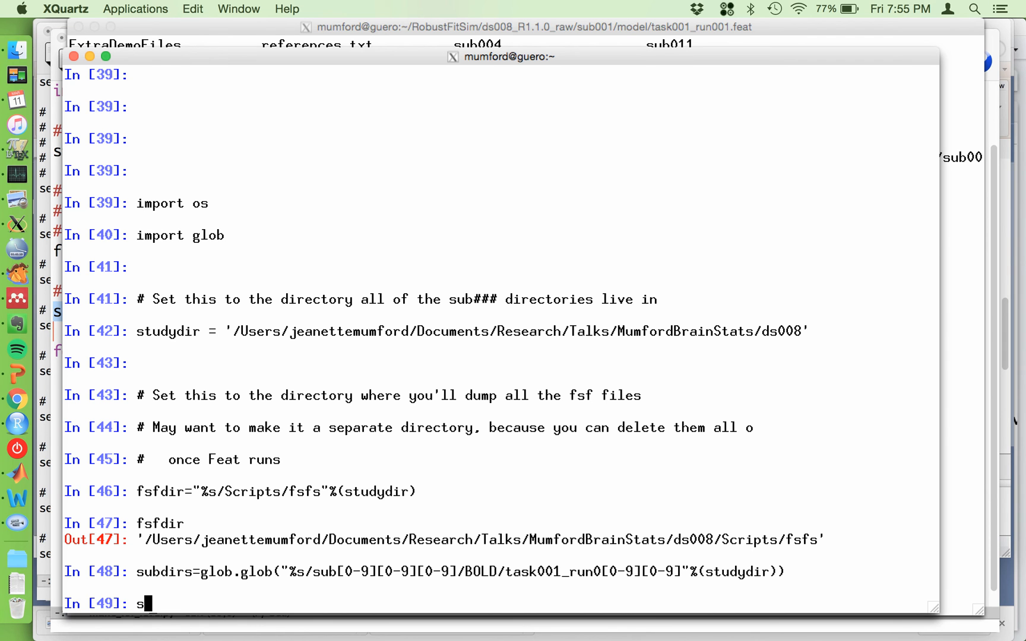
type("ud")
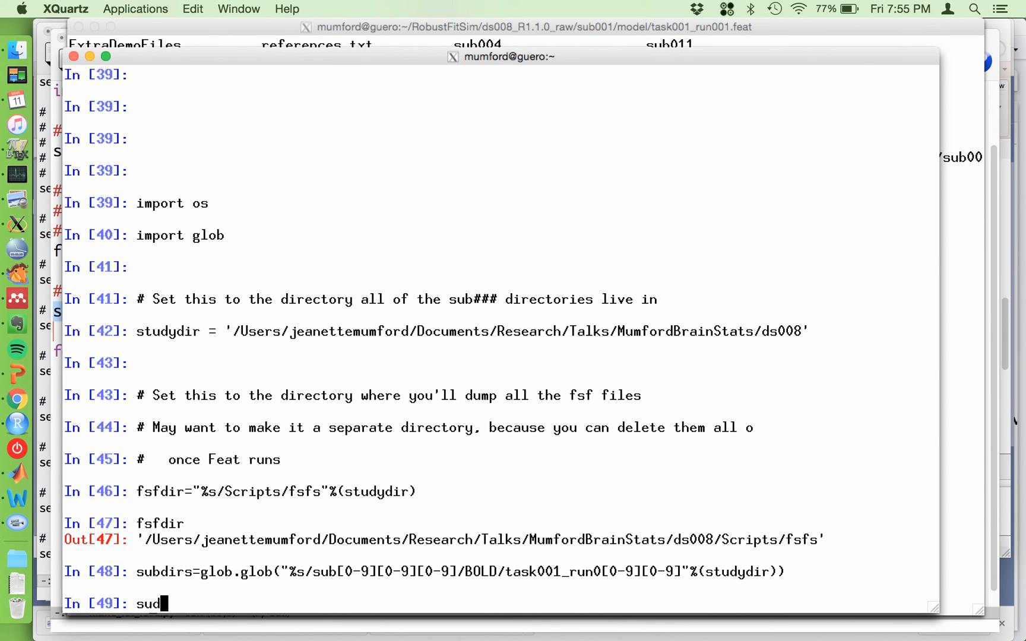
key("Return")
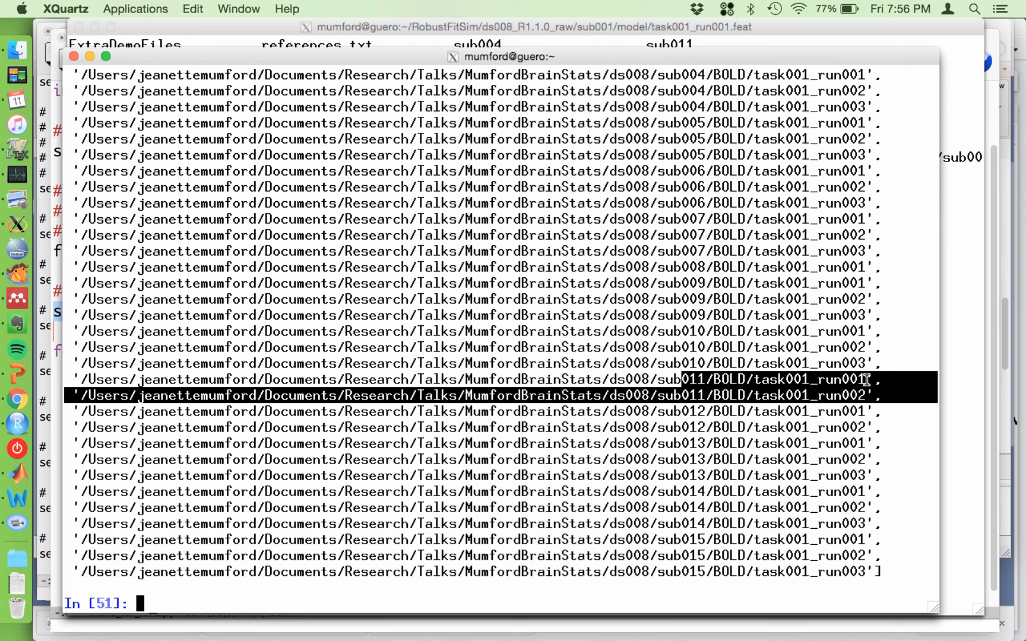
mouse_move(688, 476)
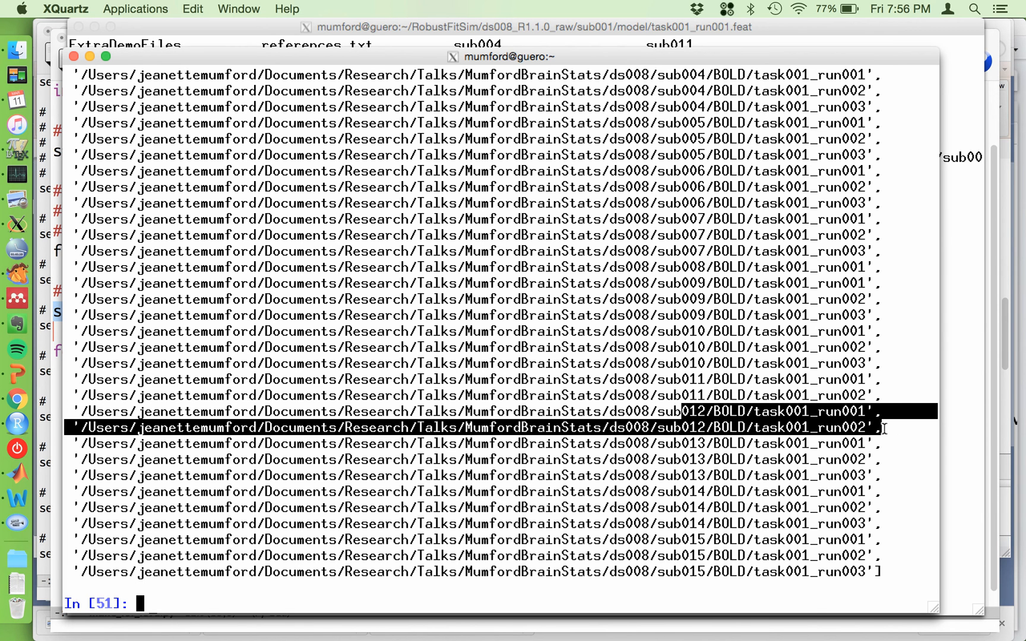
mouse_move(685, 293)
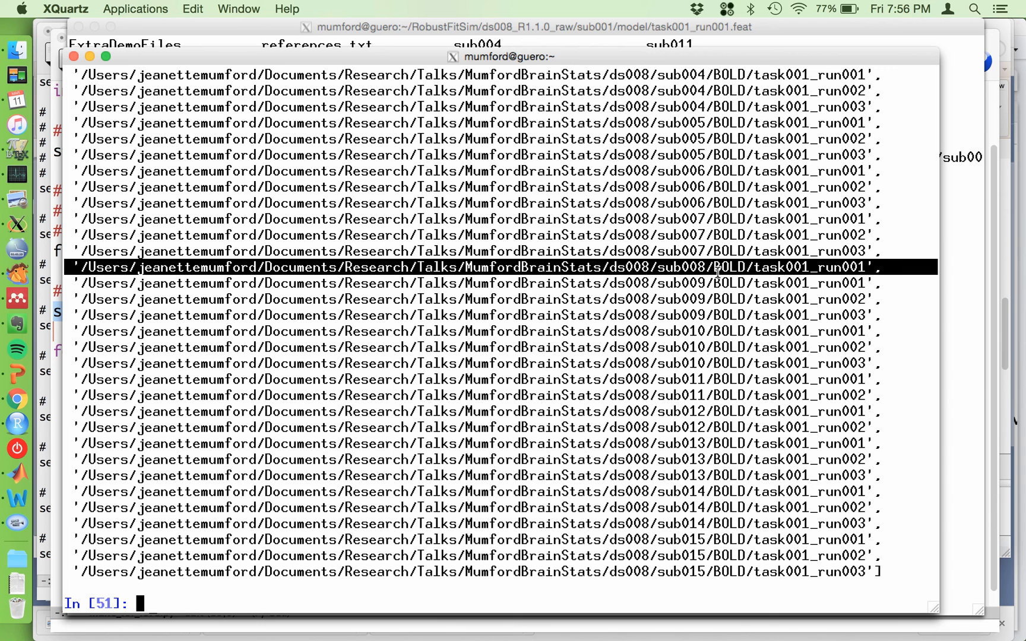
mouse_move(677, 455)
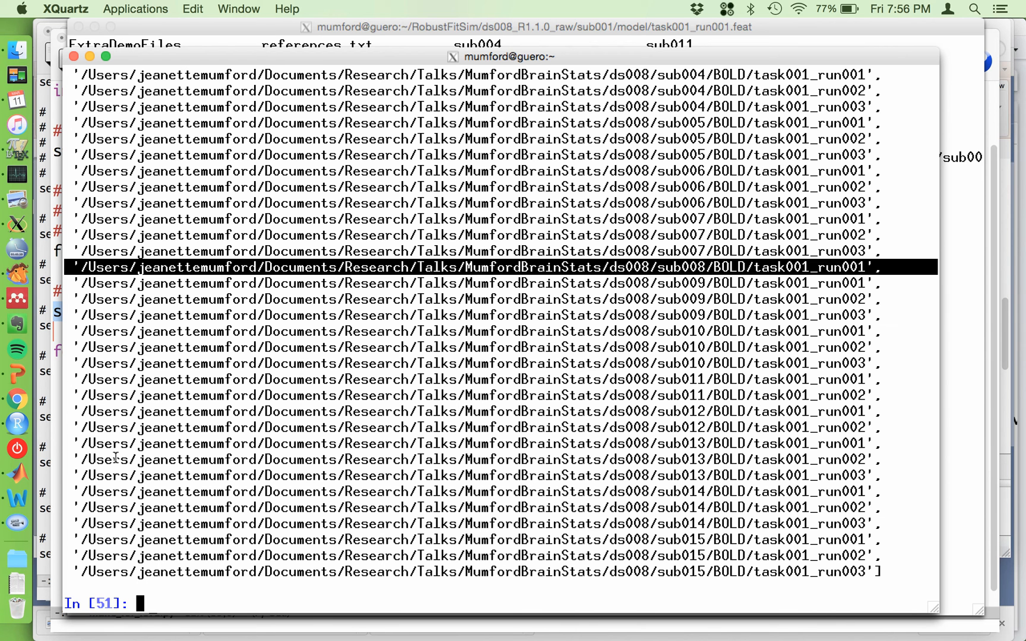
mouse_move(685, 460)
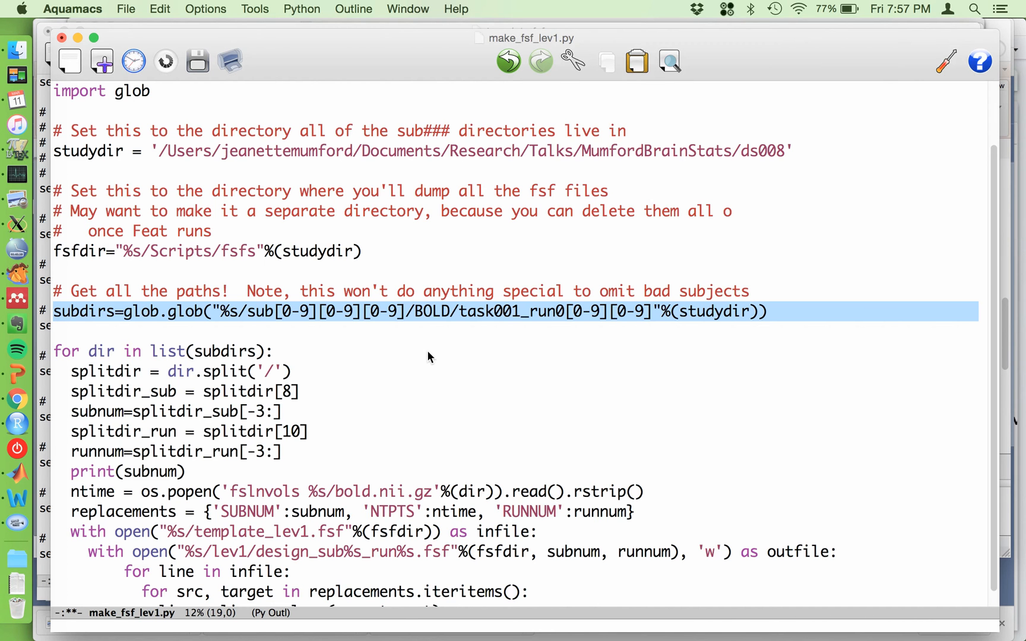
Scroll make_fsf_lev1.py down to the for loop over subdirs.
scroll("down", 3)
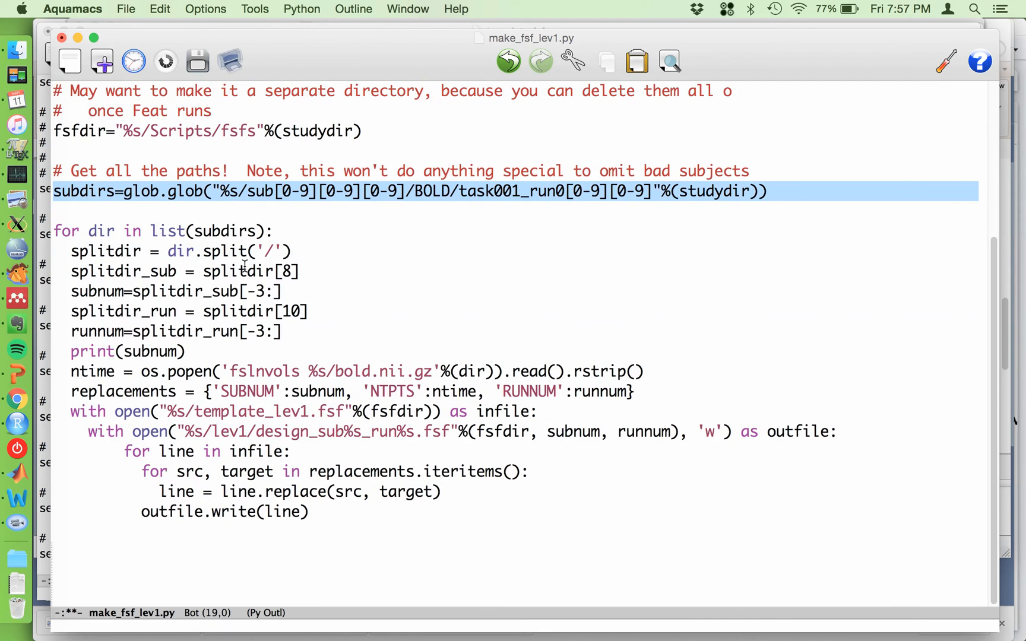
mouse_move(232, 232)
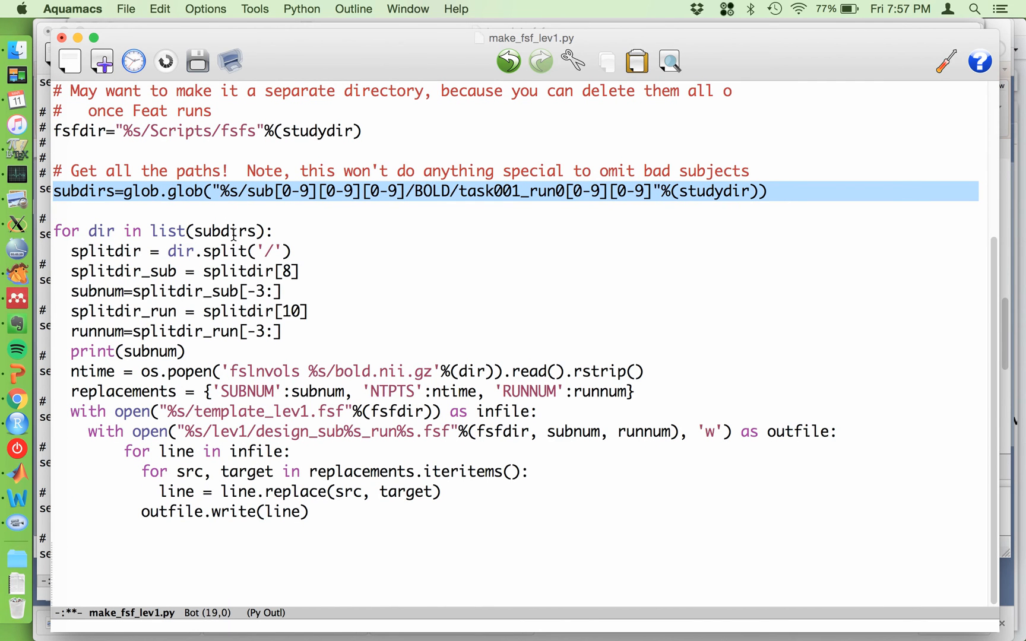
left_click(73, 251)
type("dir =")
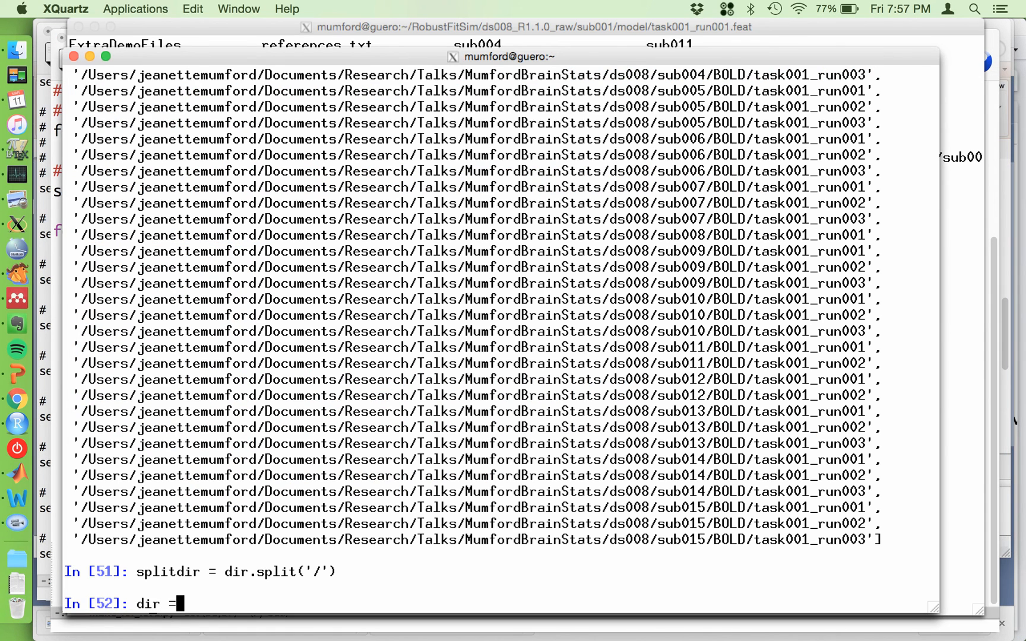
Store subdirs[0] as dir in IPython and display the first subject run path.
type("sub")
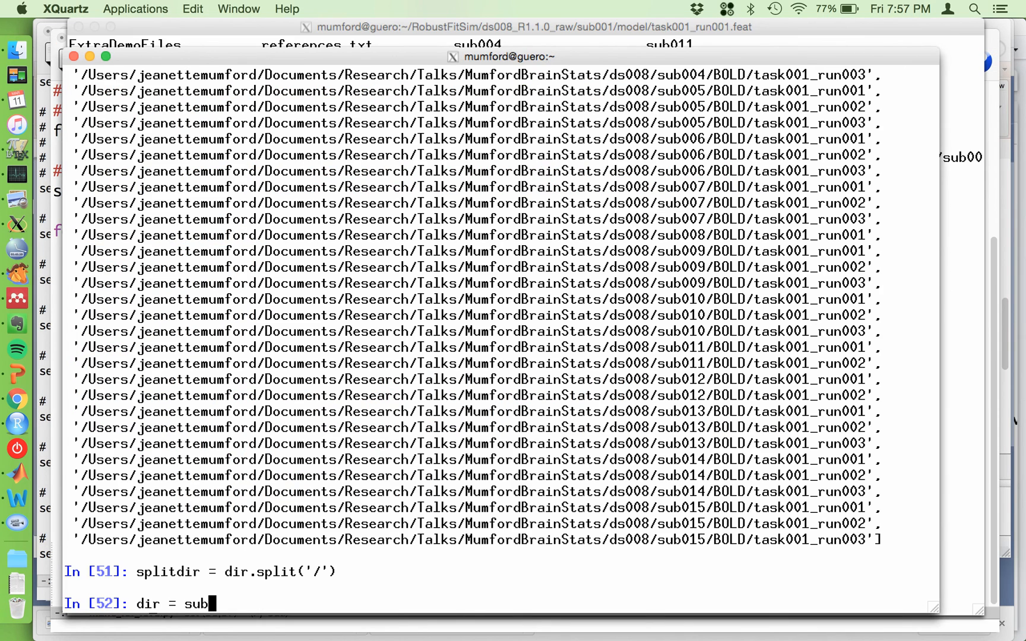
type("dirs[0]")
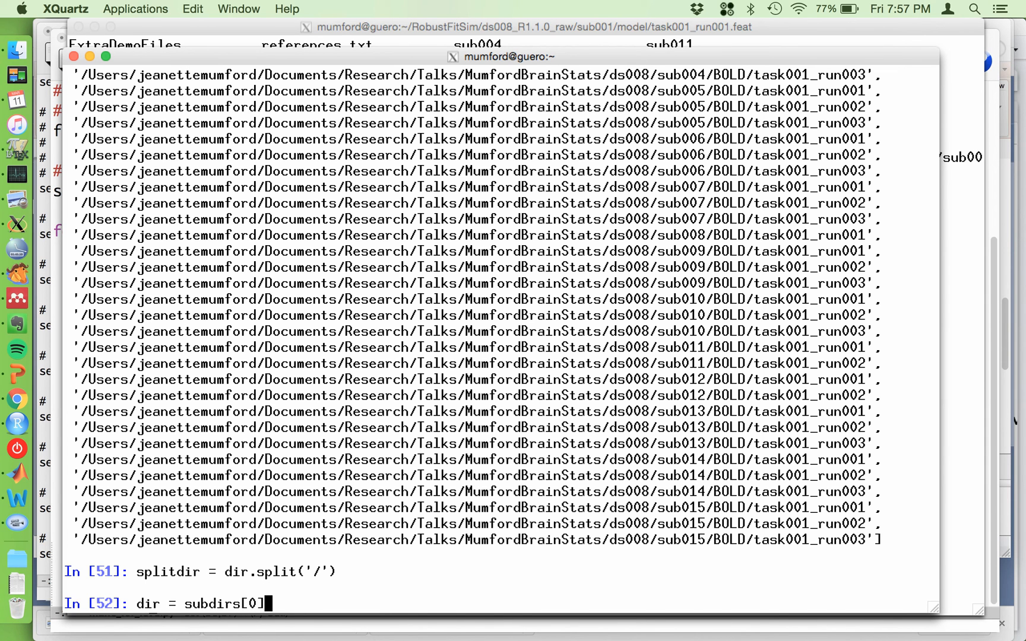
key("Return")
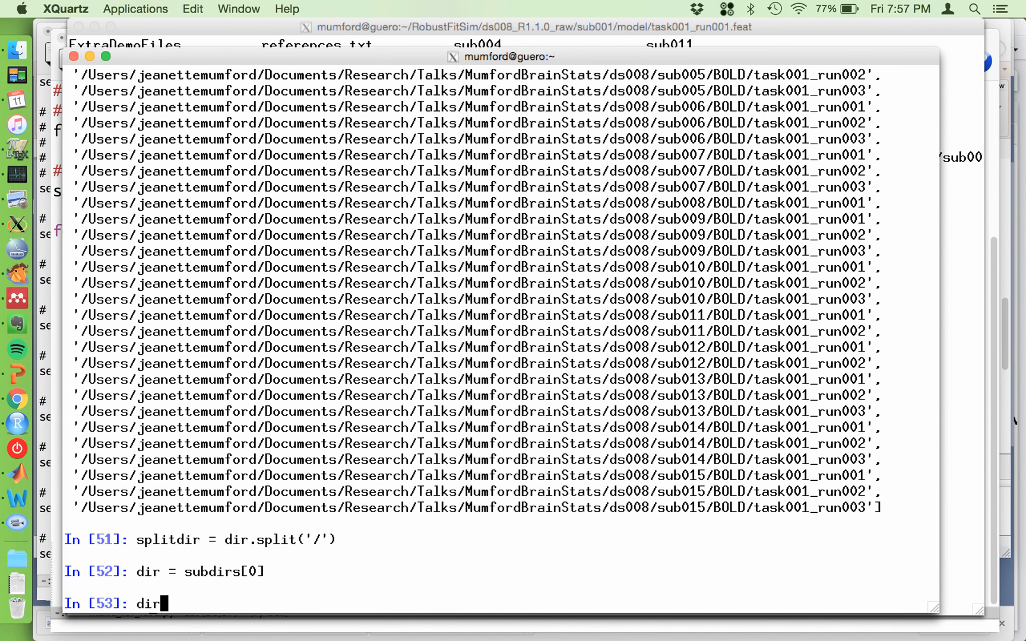
key("Return")
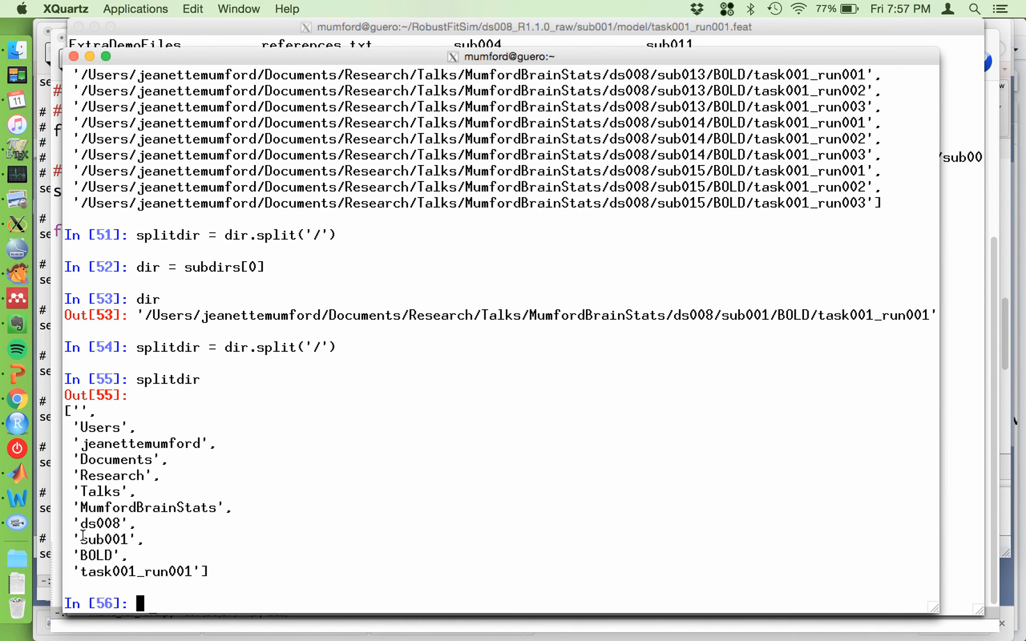
double_click(103, 539)
type("splitdir[8]")
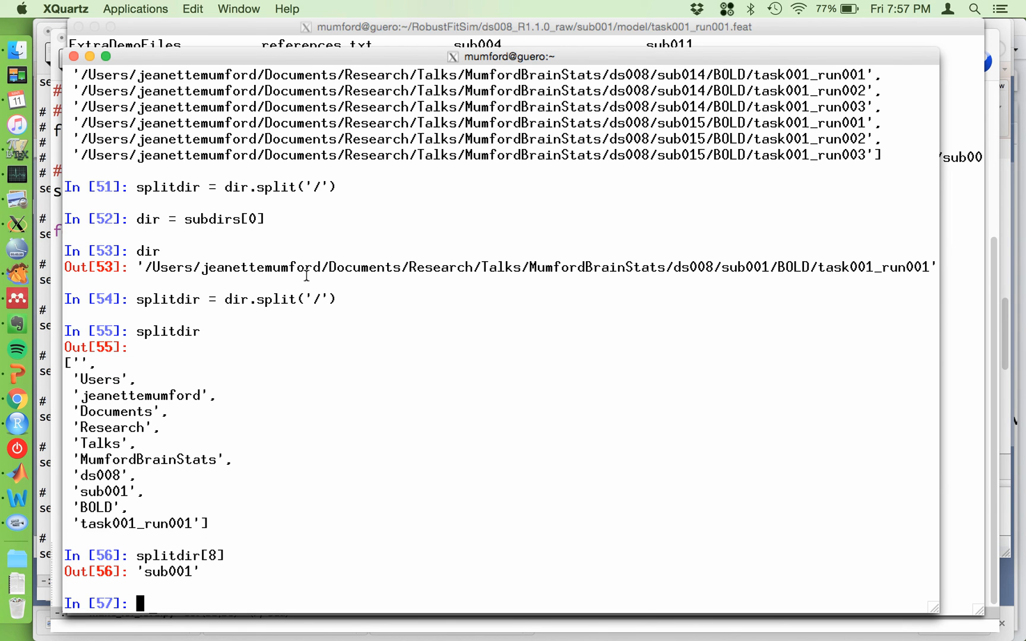
mouse_move(233, 564)
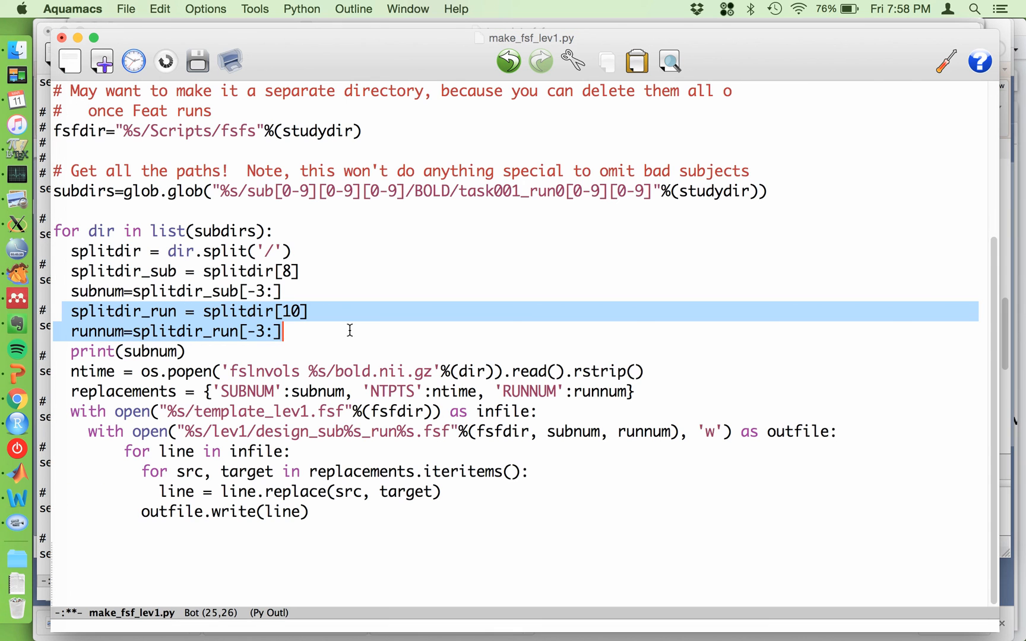
mouse_move(203, 370)
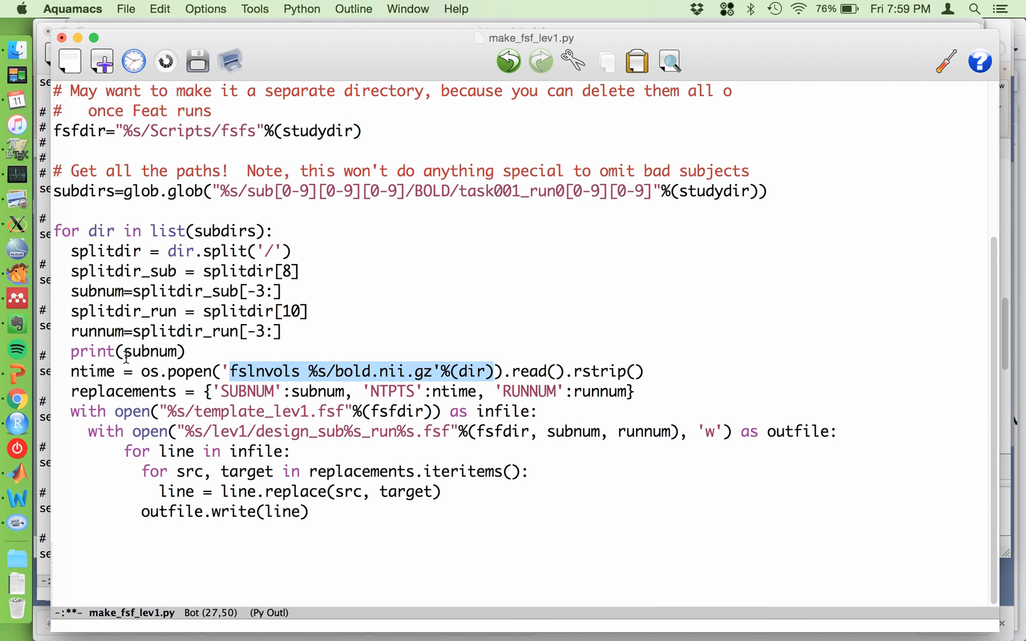
left_click(638, 372)
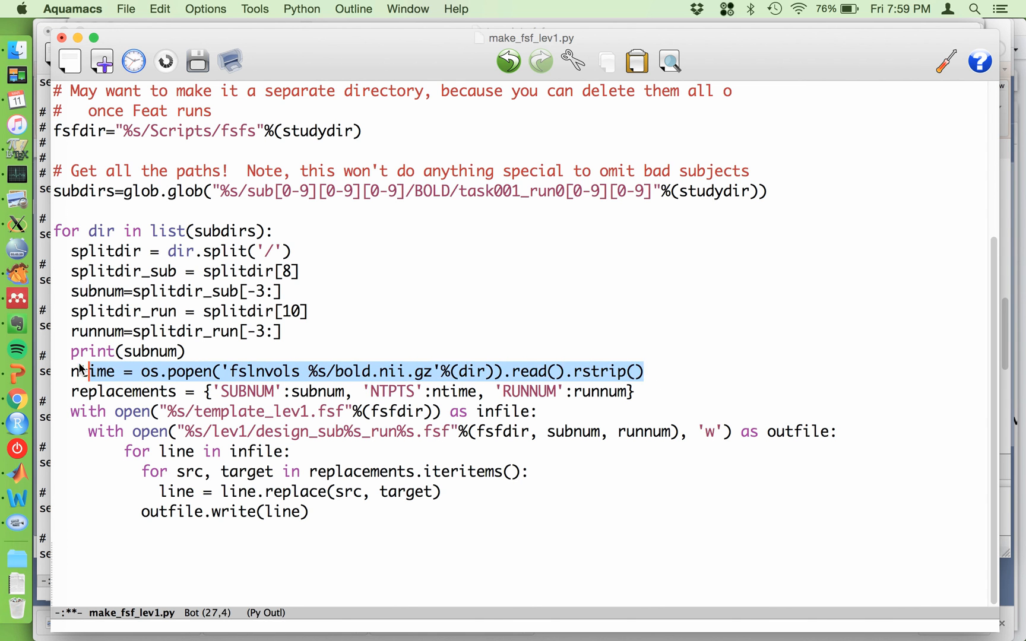
Display ntime in IPython, giving '182' volumes from fslnvols on the first run.
left_click(71, 371)
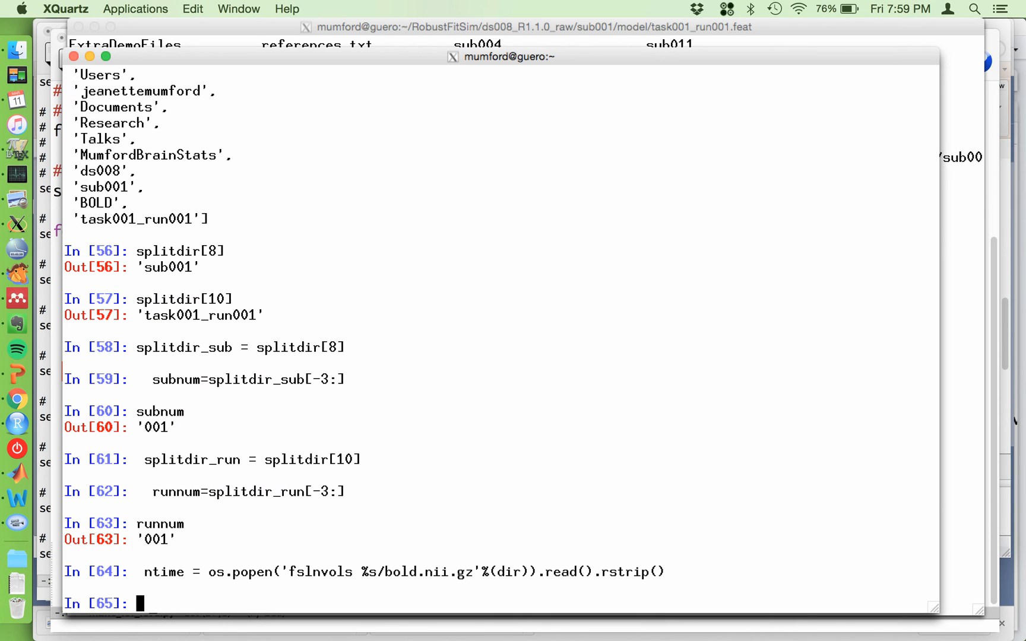
key("Return")
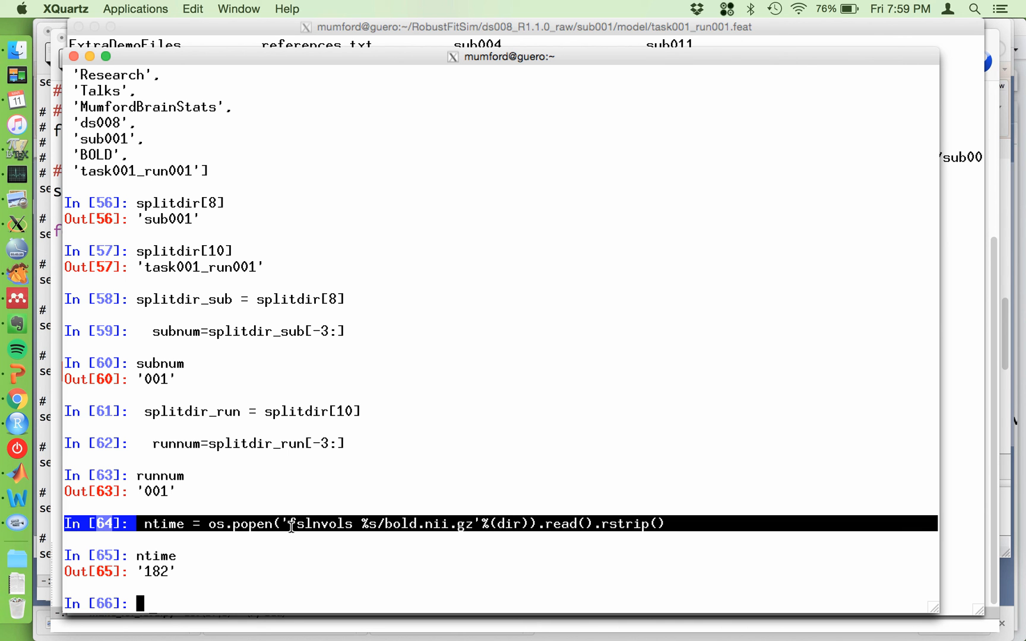
mouse_move(361, 396)
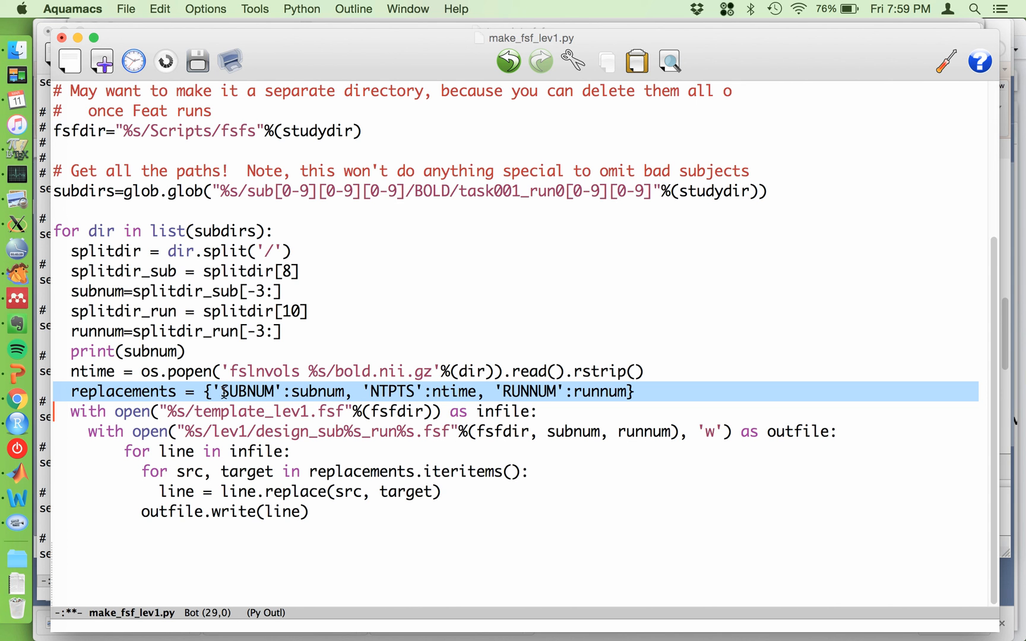
double_click(247, 392)
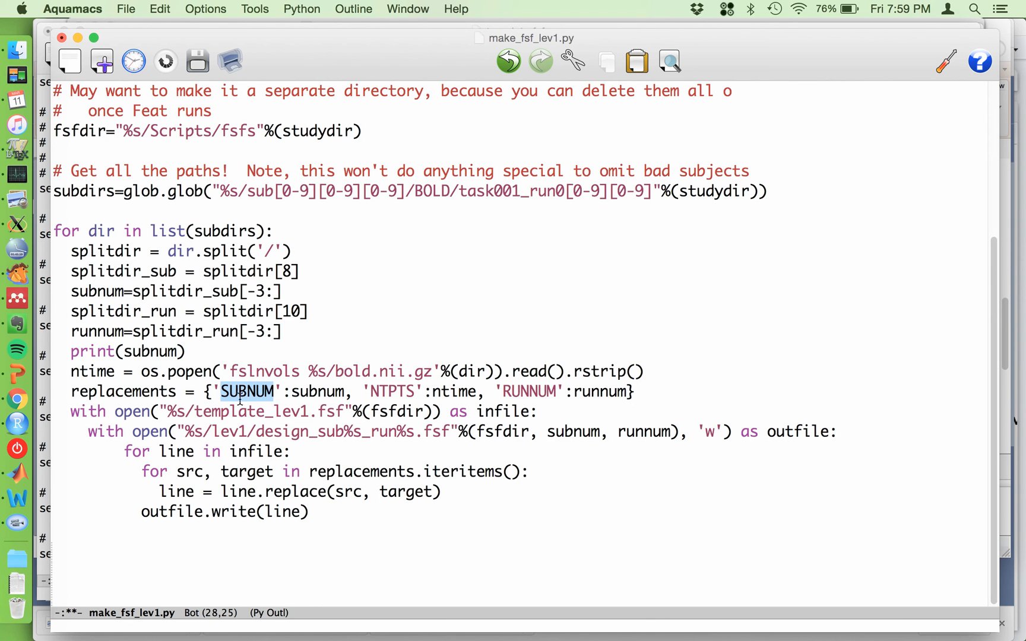
mouse_move(264, 397)
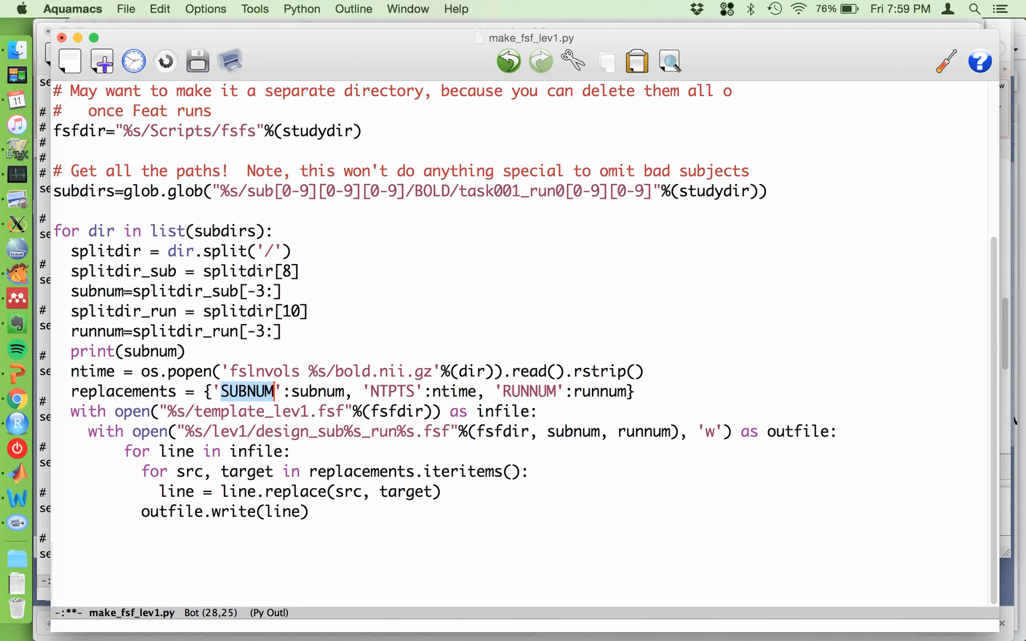
type("sub001")
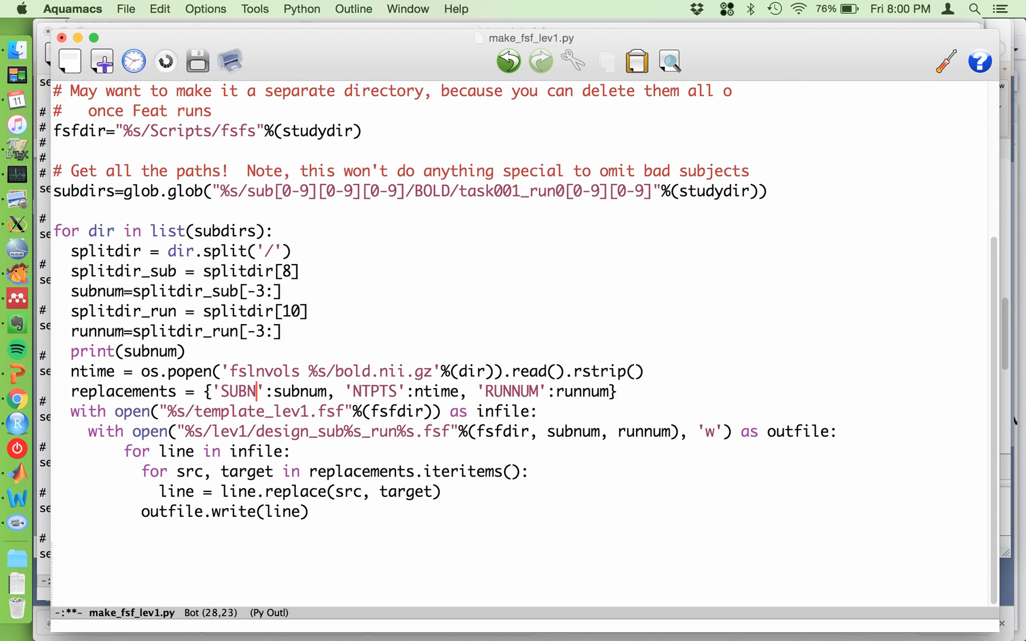
type("UM")
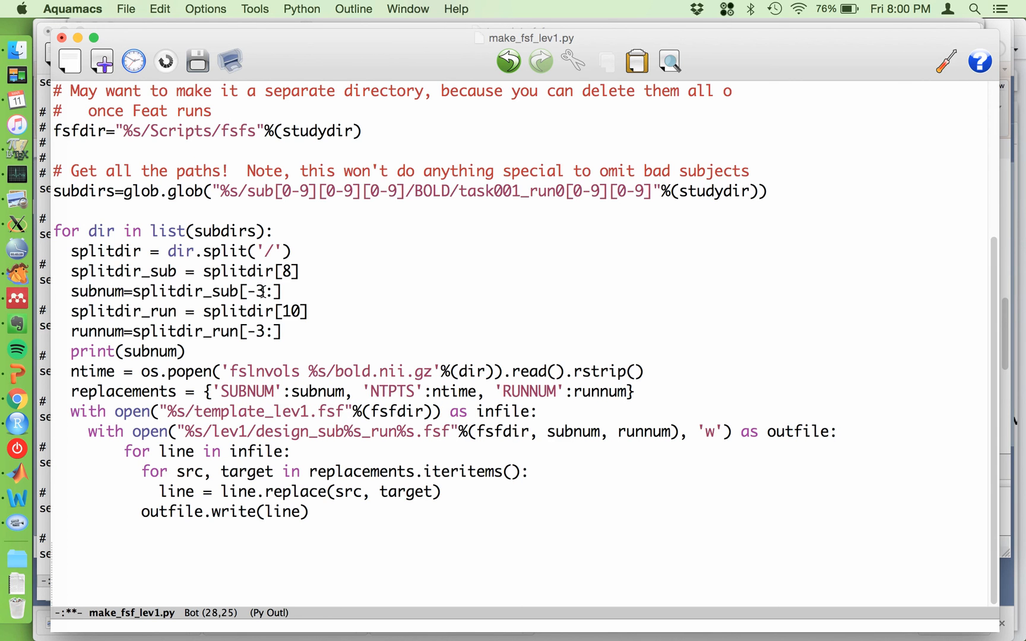
mouse_move(330, 411)
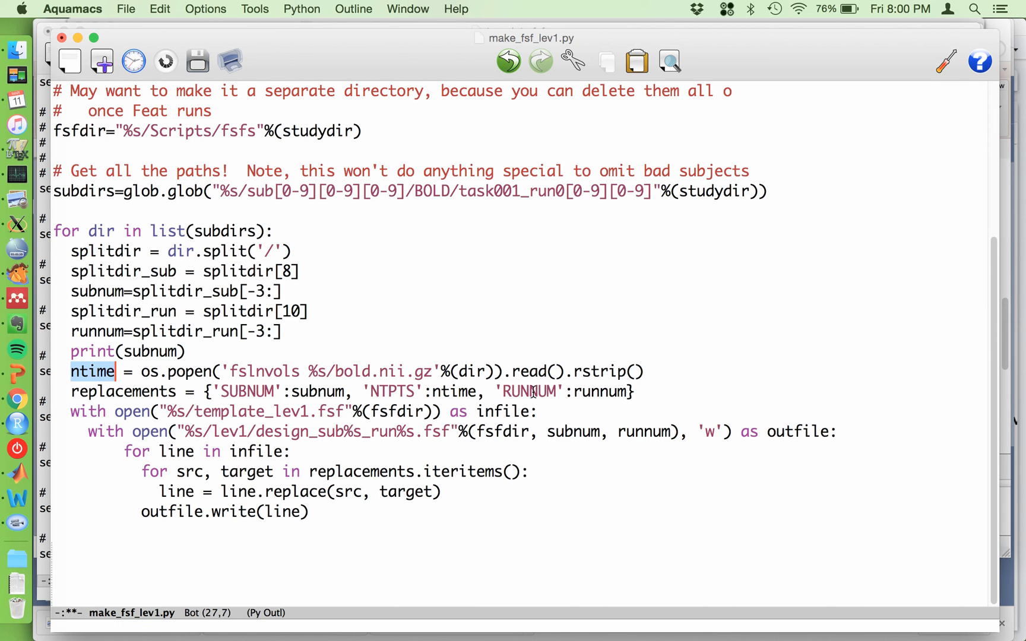
mouse_move(612, 396)
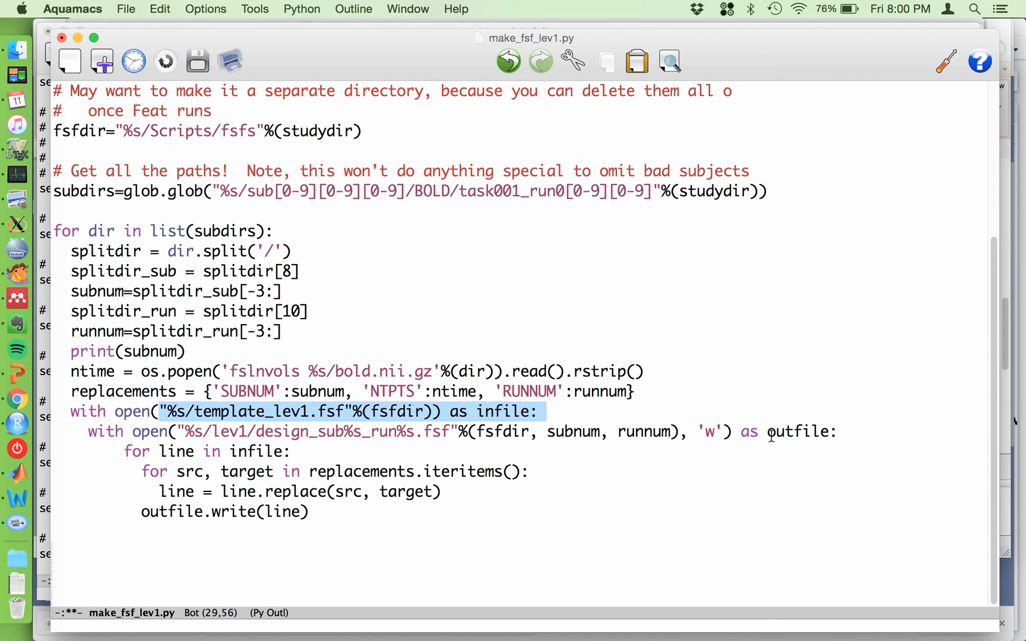
double_click(800, 432)
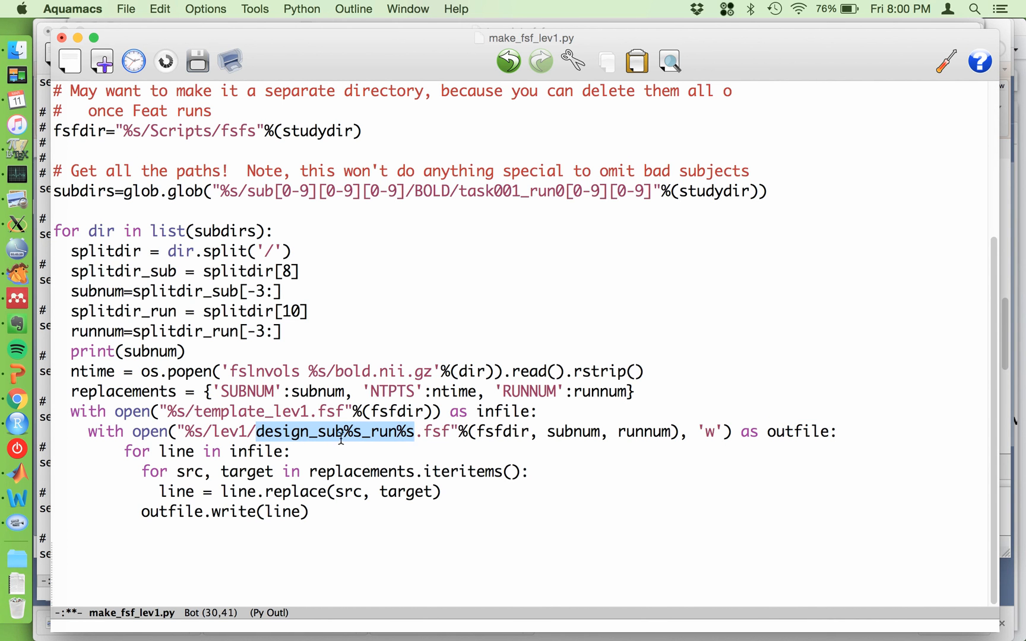
mouse_move(367, 442)
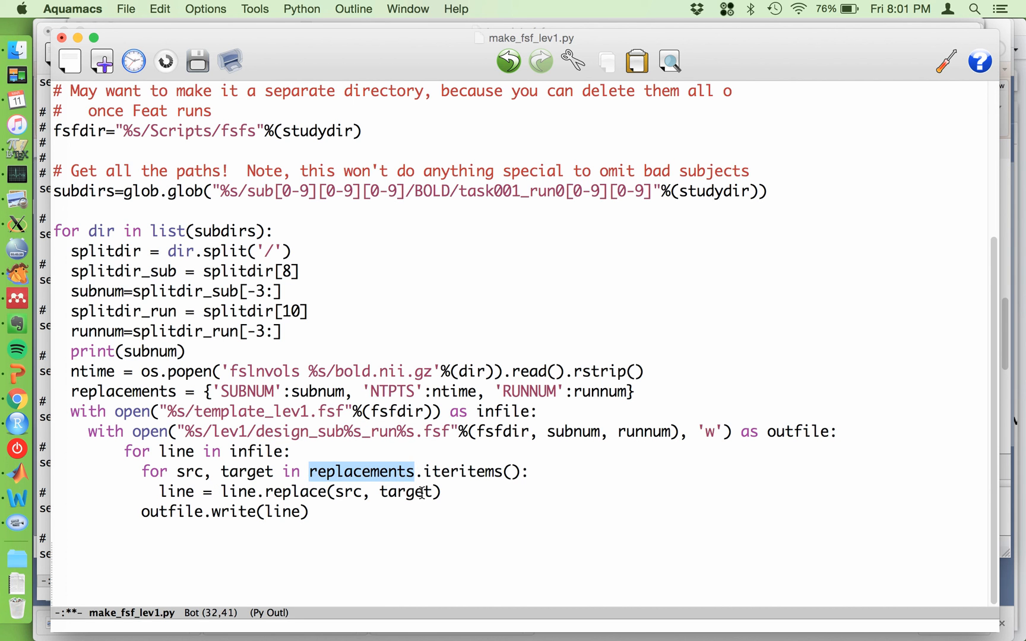
mouse_move(336, 491)
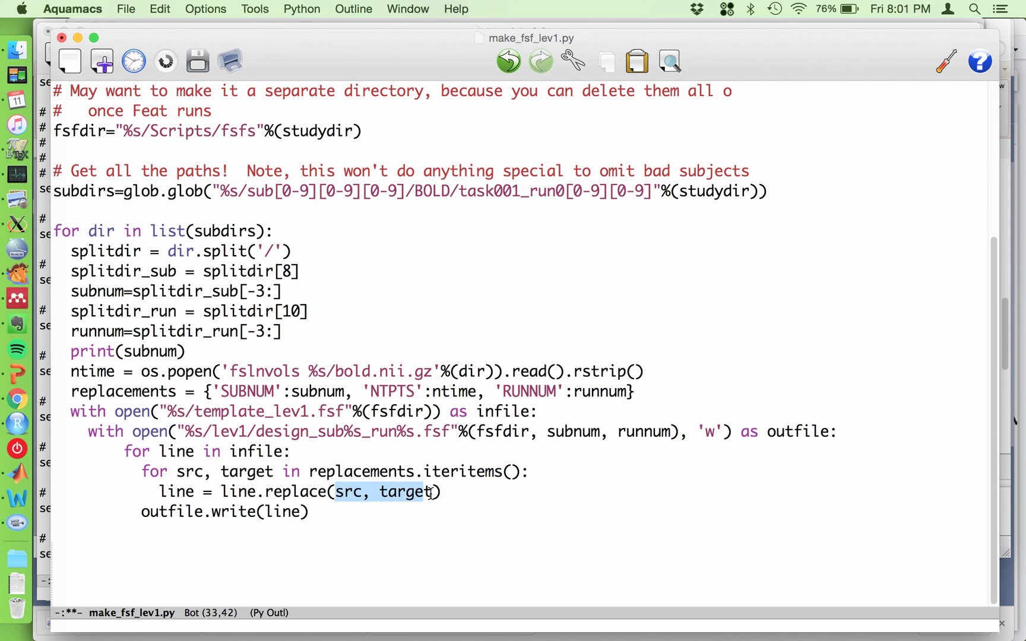
left_click(314, 511)
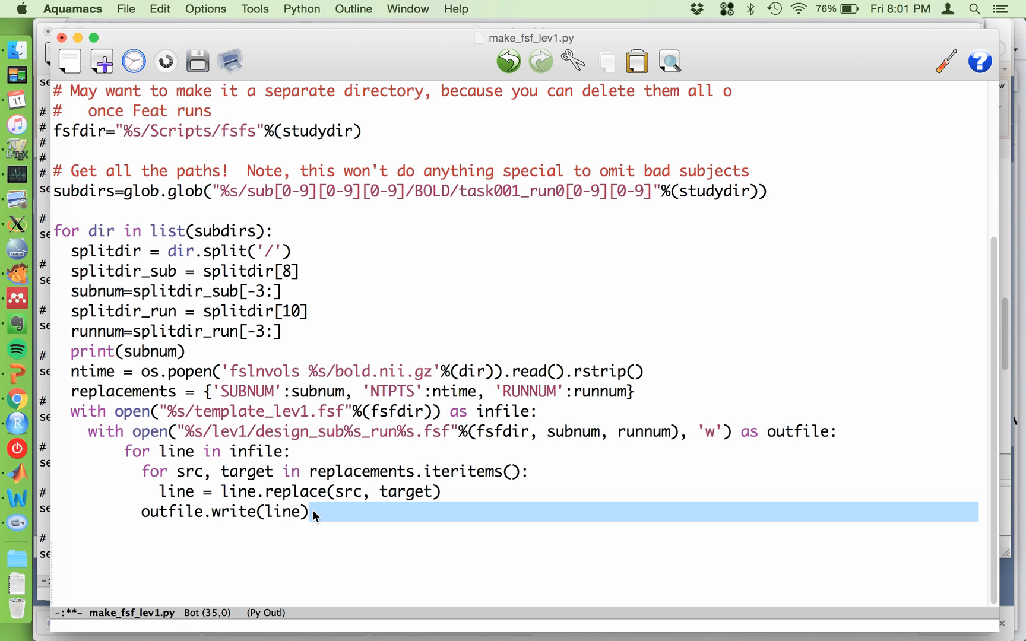
left_click(311, 512)
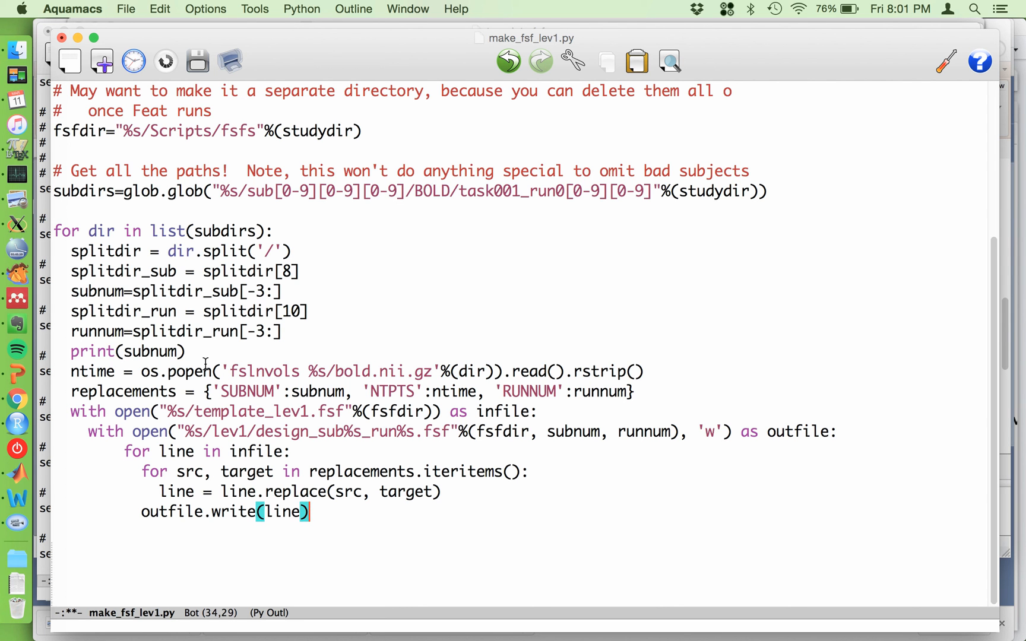
mouse_move(237, 425)
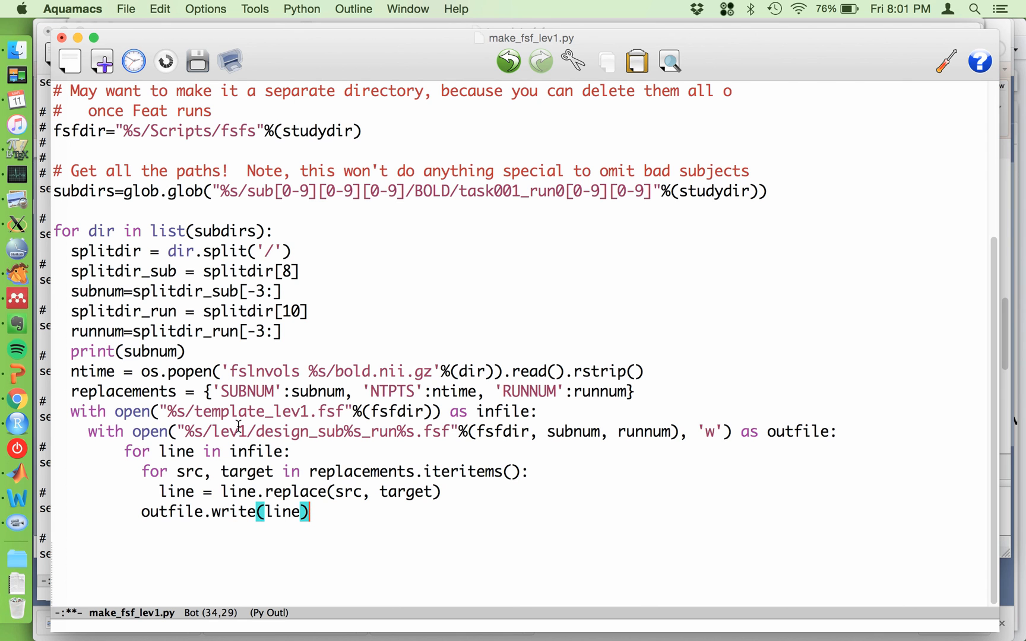
mouse_move(221, 544)
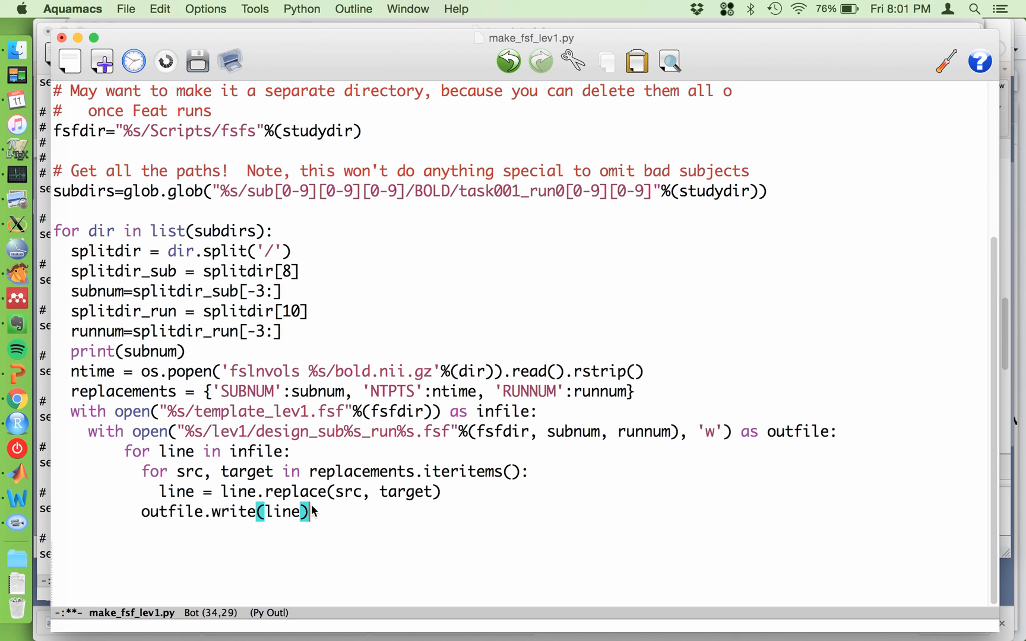
Write os.system("feat %s/lev1/design_sub%s_run%s.fsf"%(fsfdir, subnum, runnum)) on a new line after the loop.
key("Return")
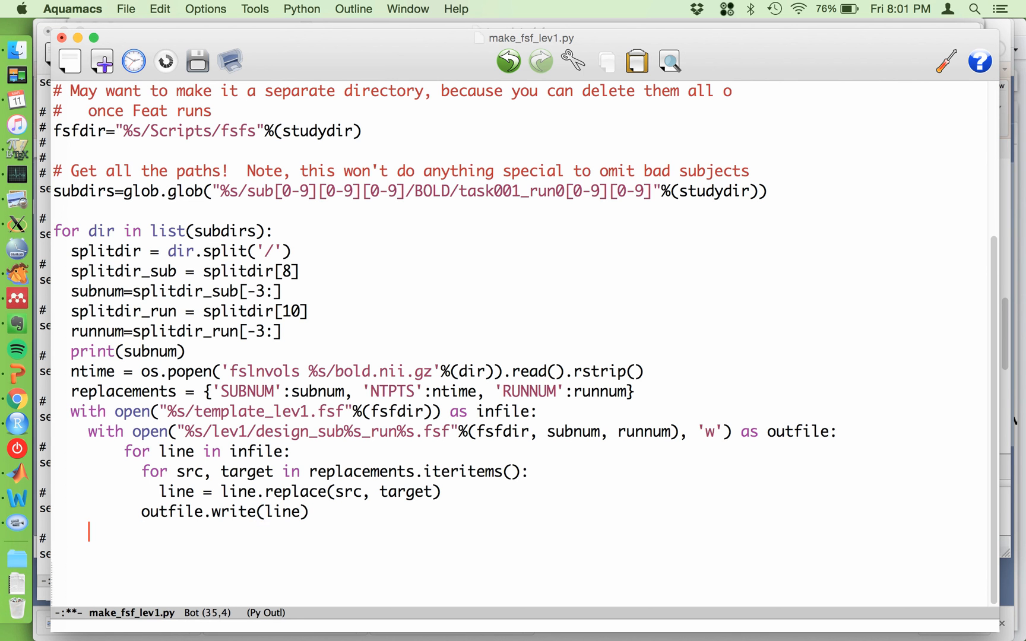
type("os.syst")
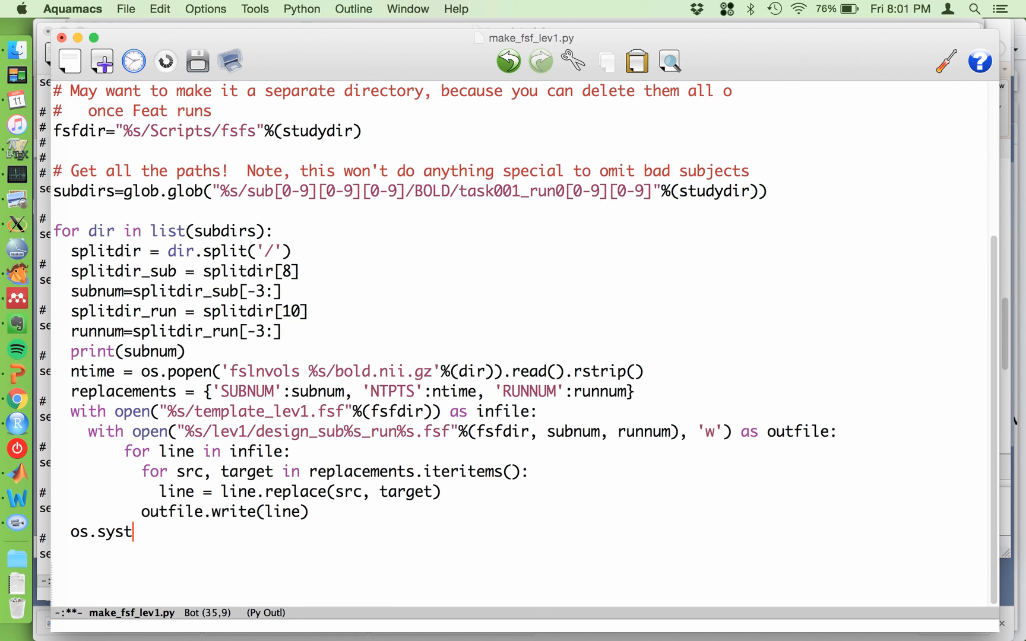
type("em(")
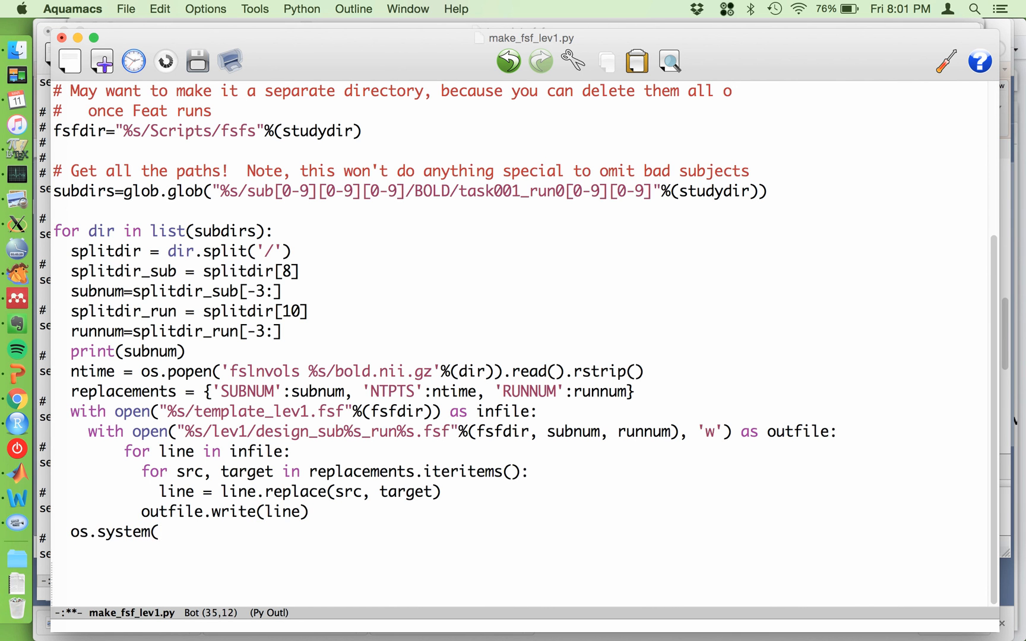
type("f")
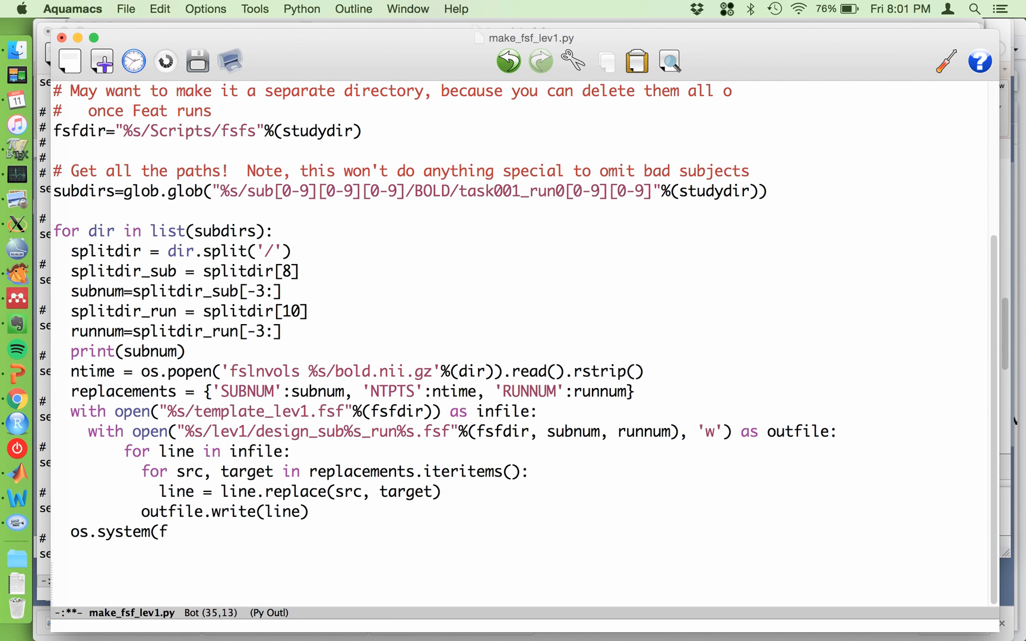
type("\"feat")
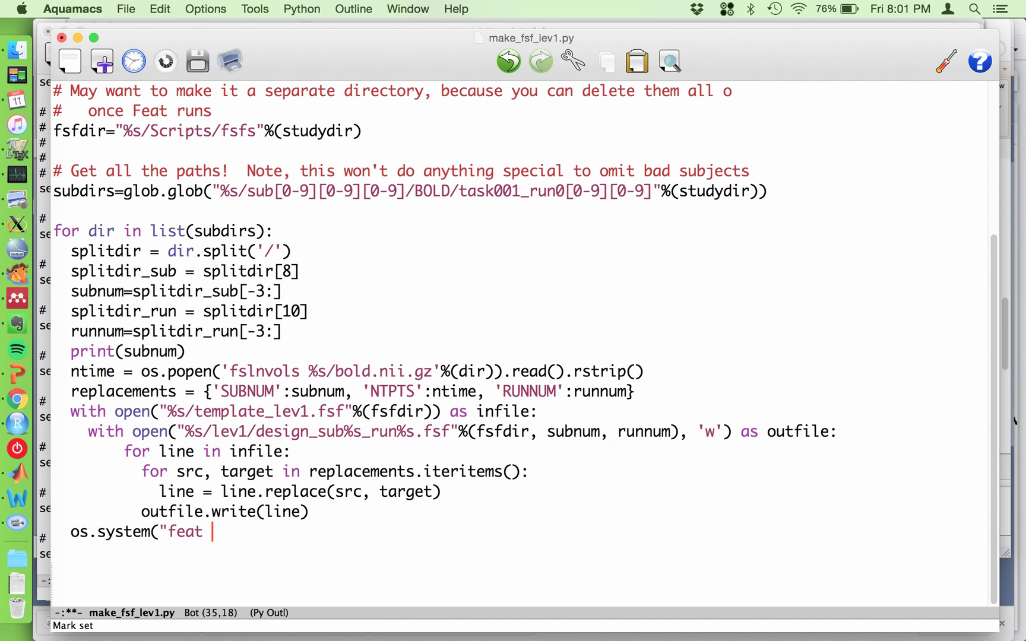
type("%s/lev1/design_sub%s_run%s.fsf\"%(fsfdir, subnum, runnum")
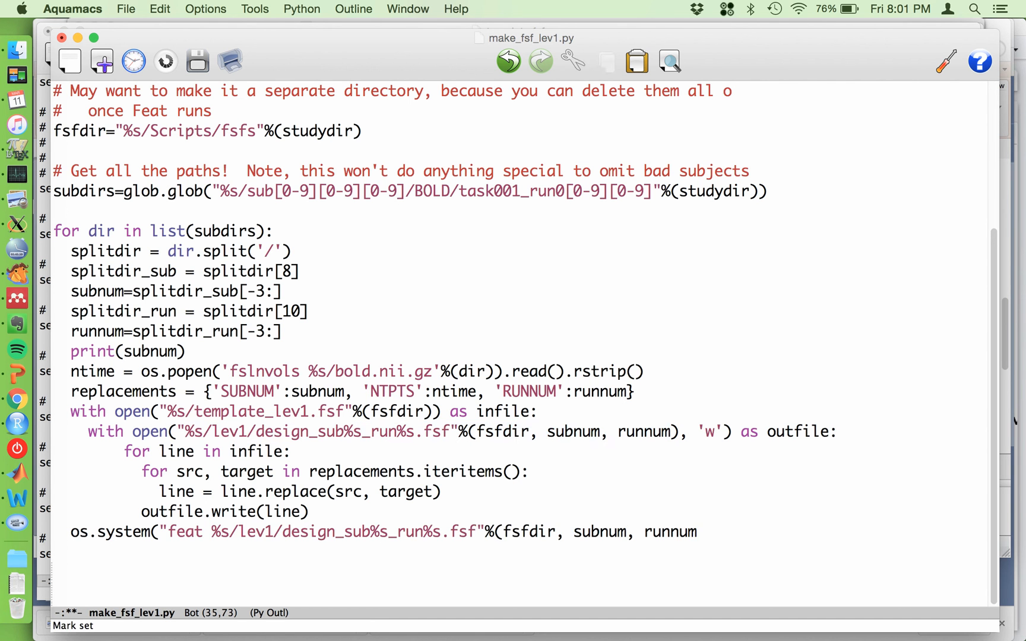
type(")")
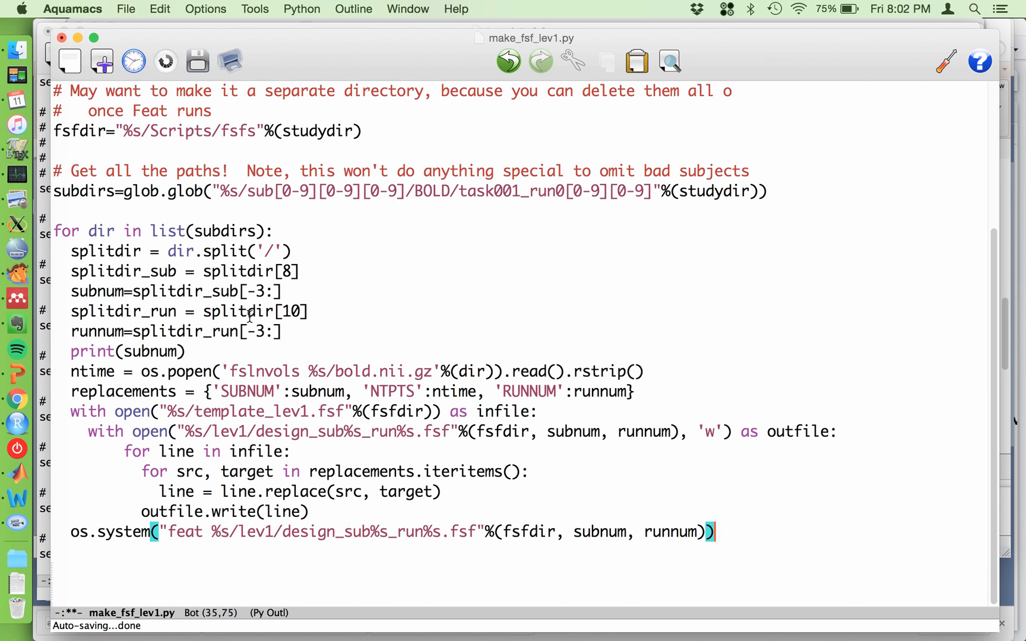
mouse_move(191, 537)
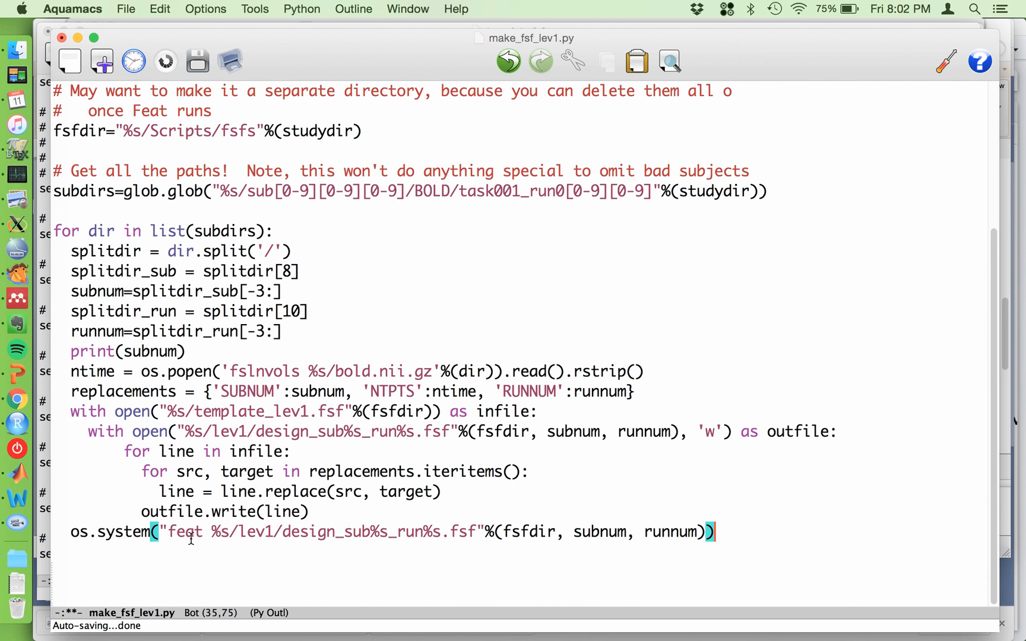
mouse_move(112, 532)
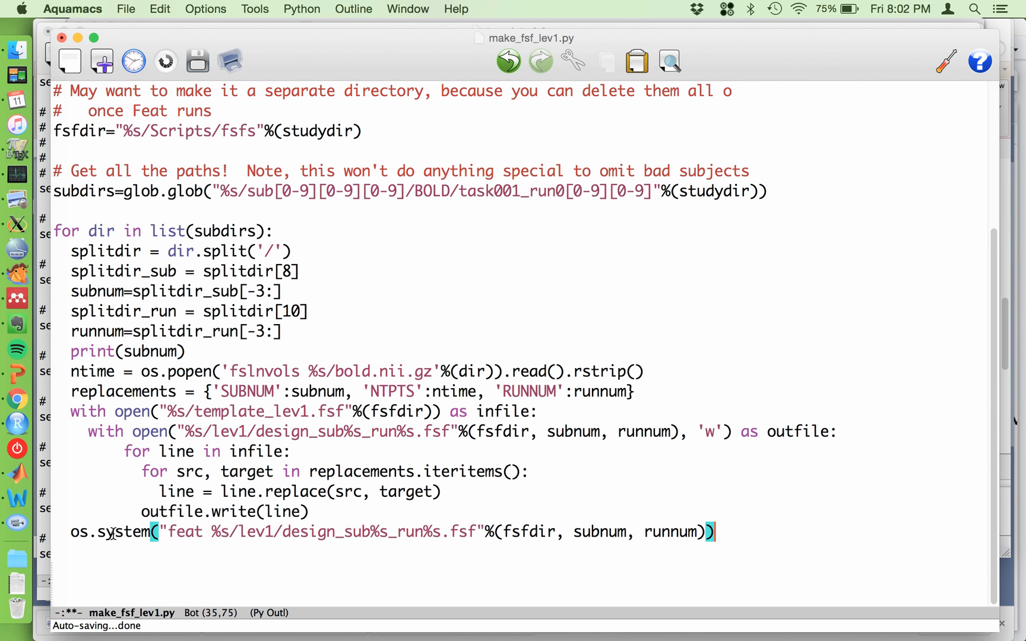
left_click(131, 531)
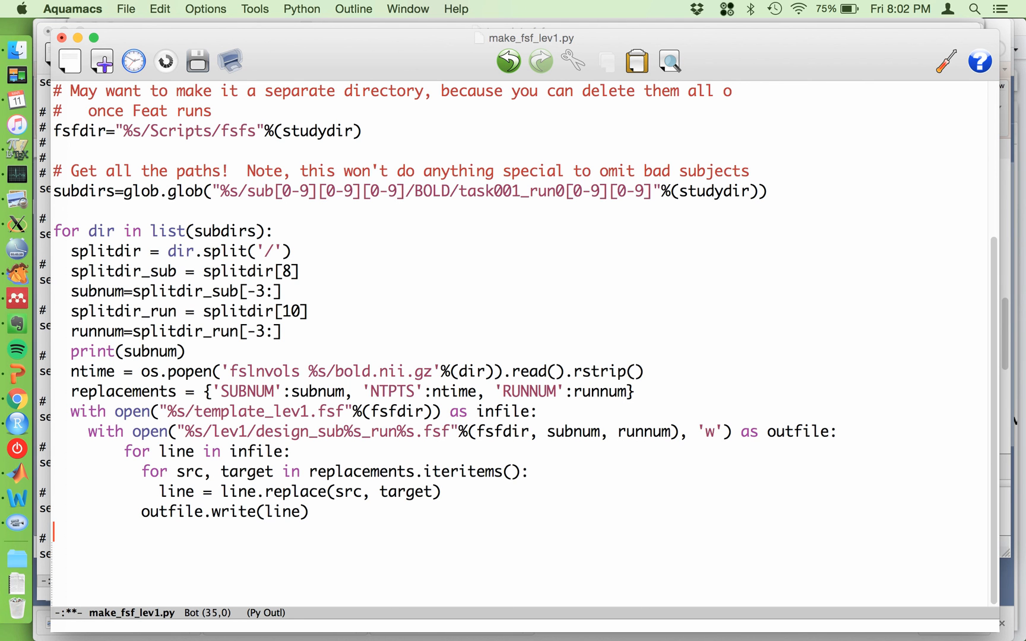
mouse_move(108, 544)
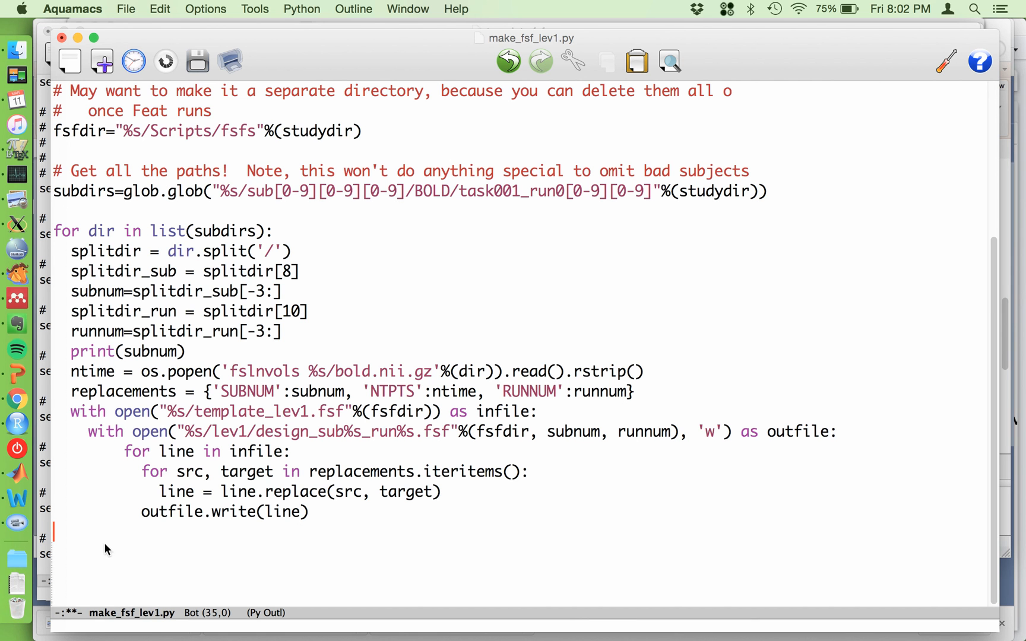
mouse_move(106, 556)
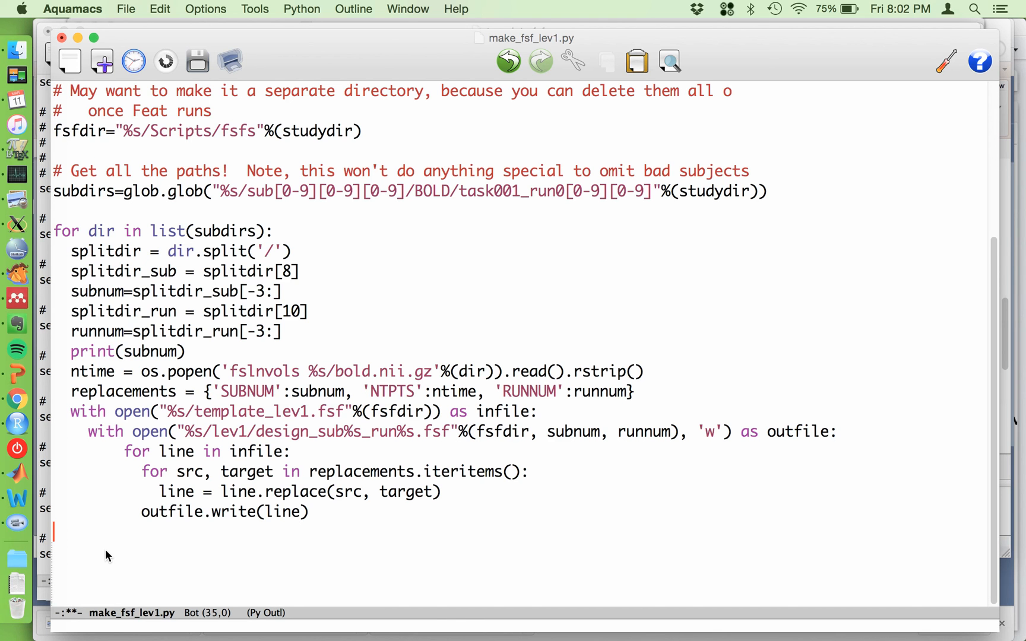
mouse_move(273, 377)
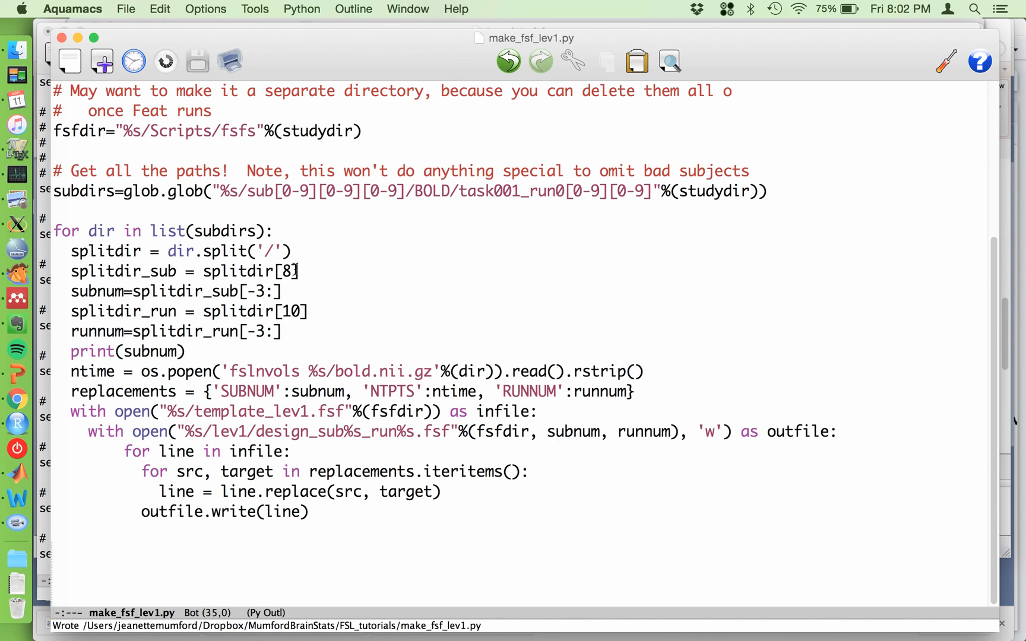
Place the cursor after splitdir = dir.split('/') where the warning comment will go.
left_click(293, 250)
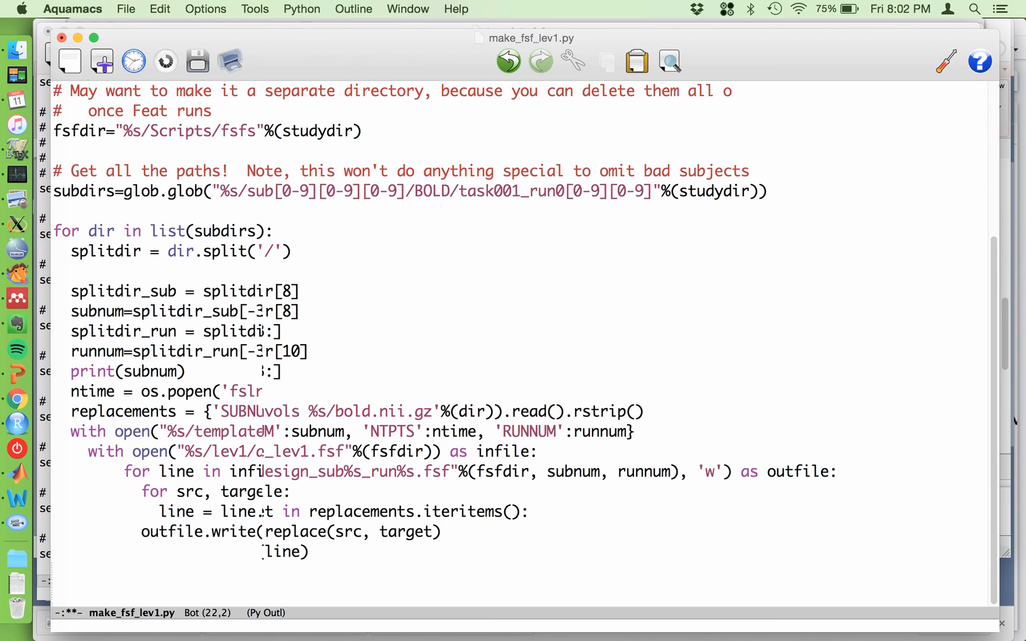
Add the comment '# YOU WILL NEED TO EDIT THIS TO GRAB sub001' in the loop and return to the top.
type("# Y")
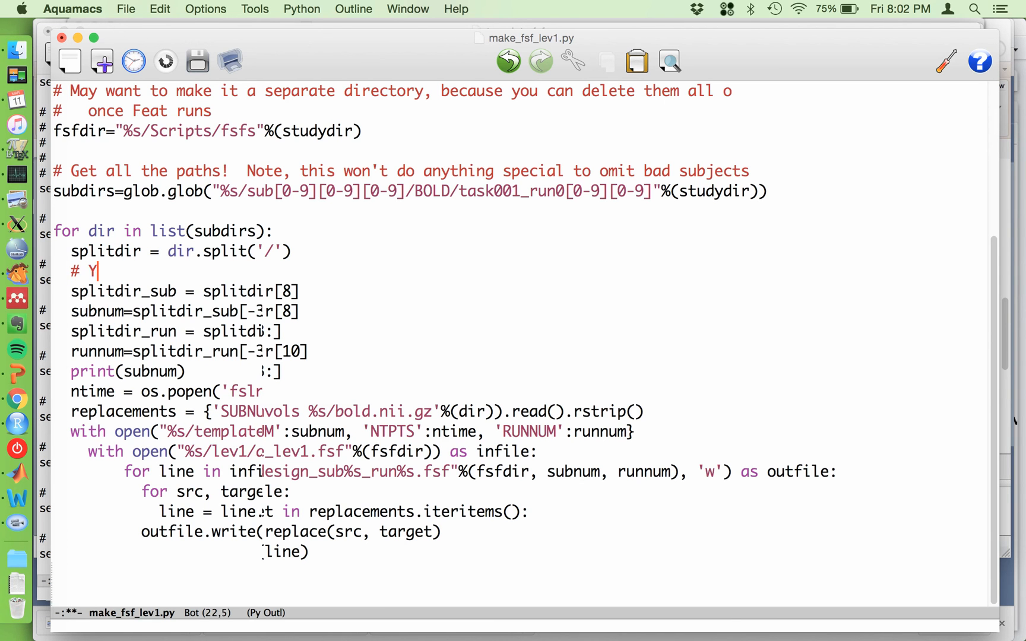
type("OU WILL NEED")
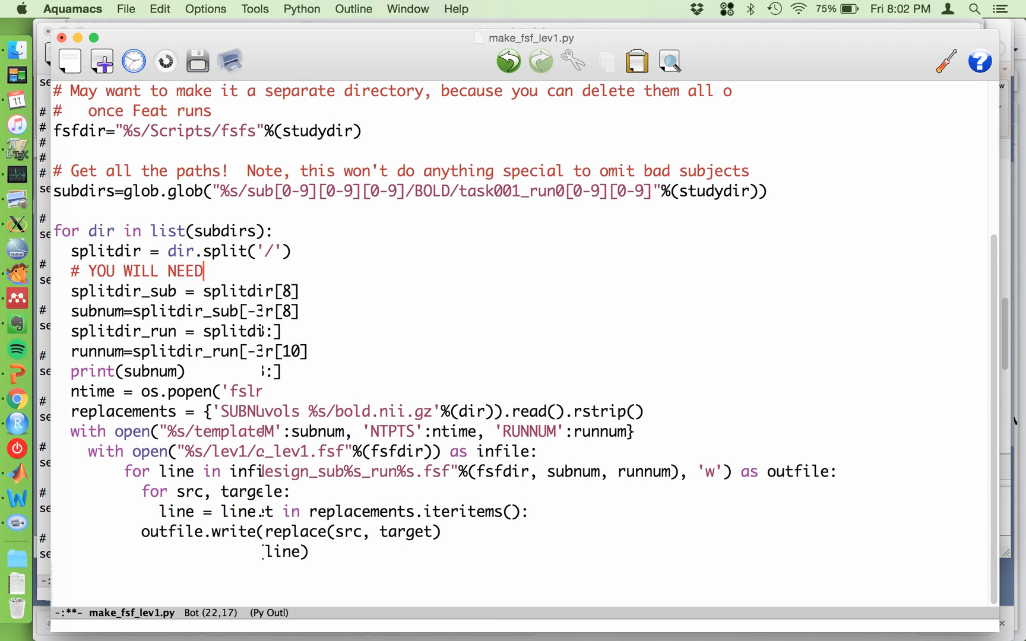
type("TO EDIT THIS")
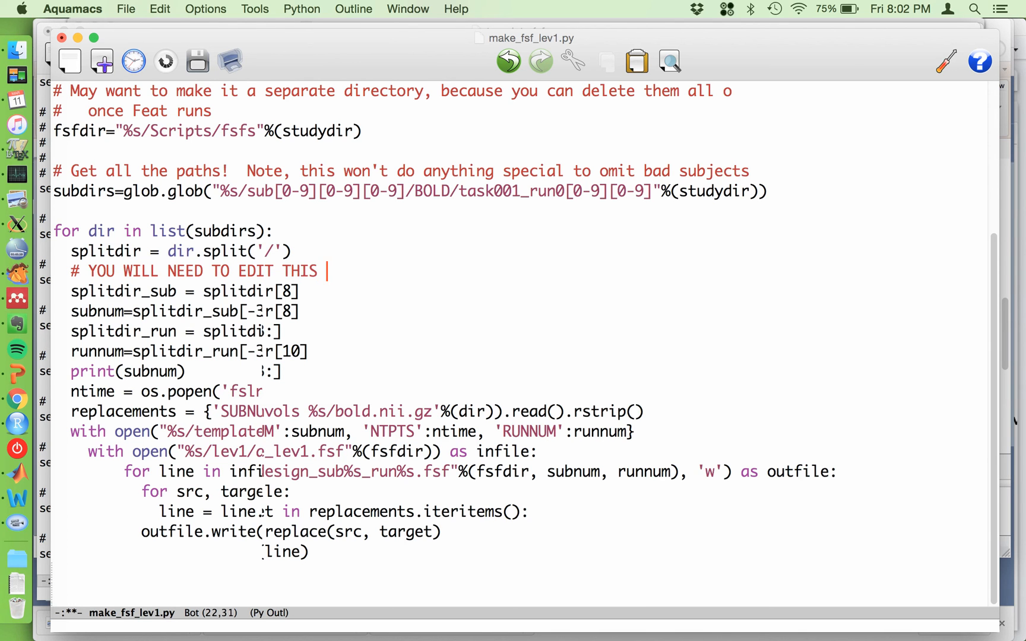
type("TO GRAB")
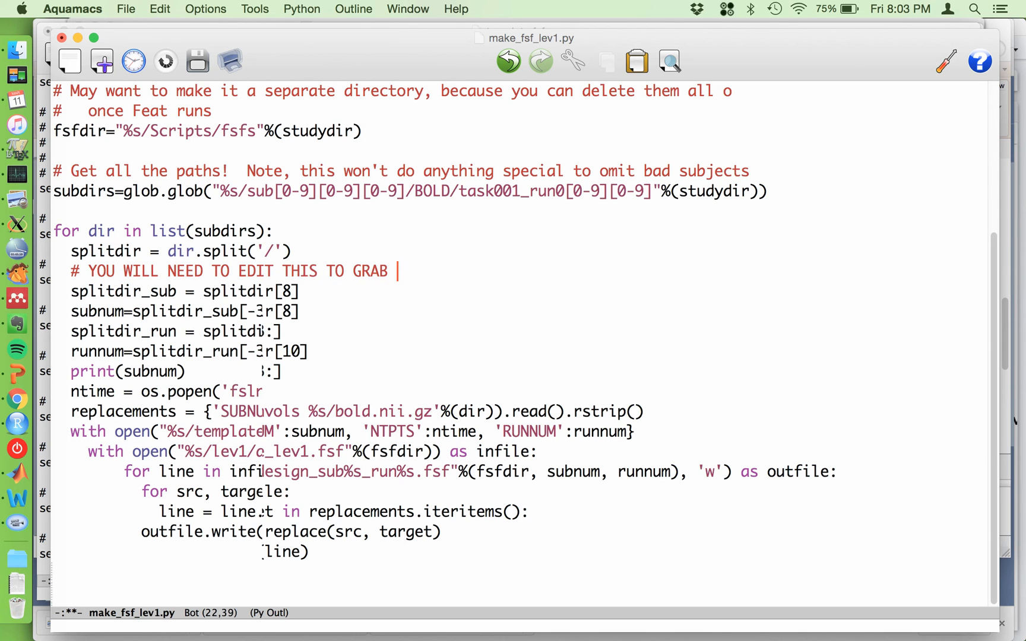
type("sub001")
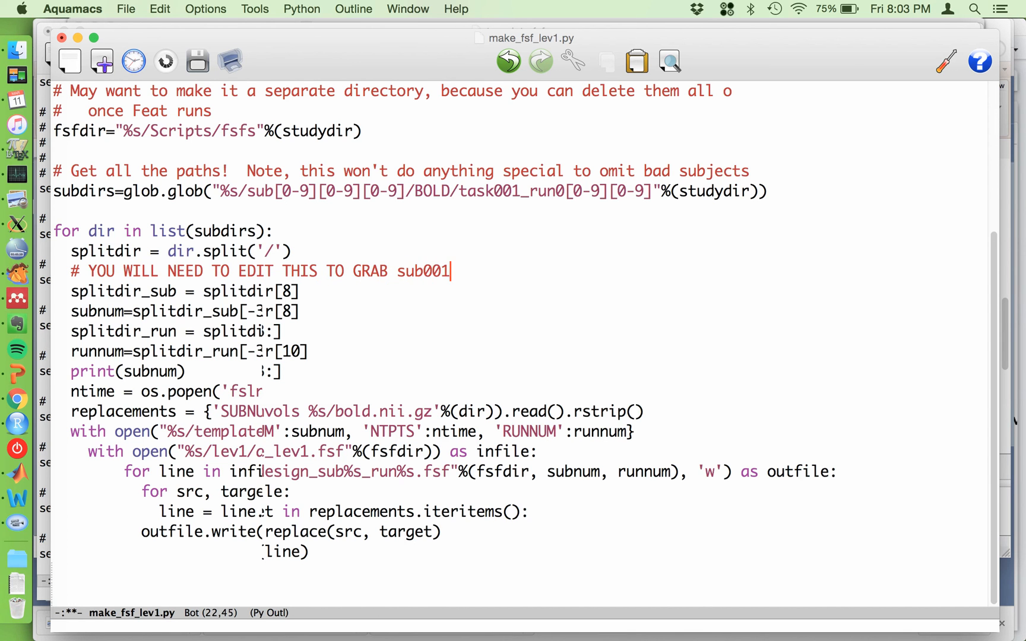
mouse_move(330, 321)
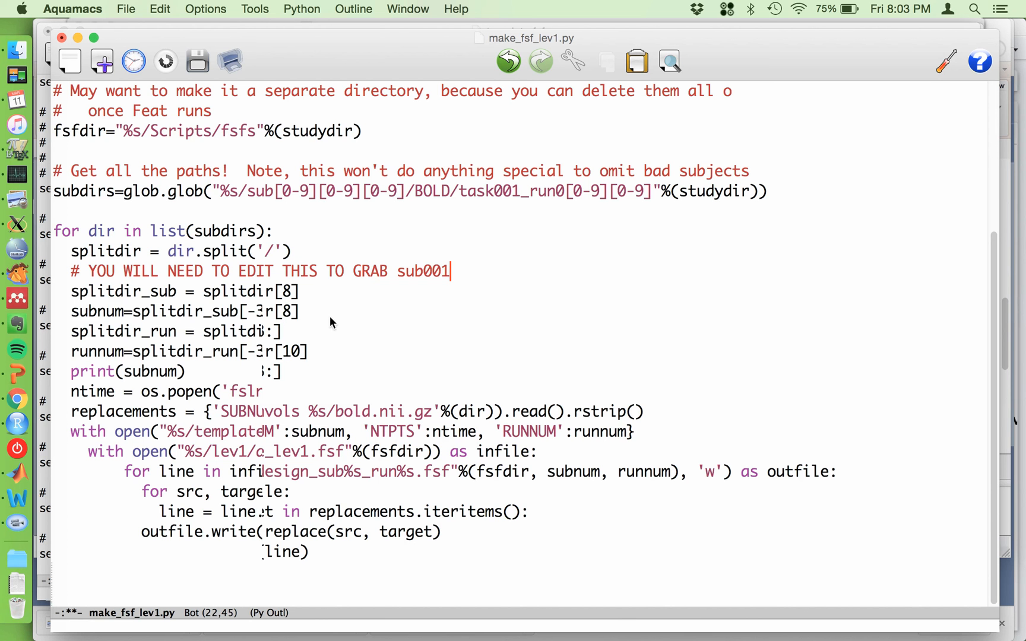
key("Return")
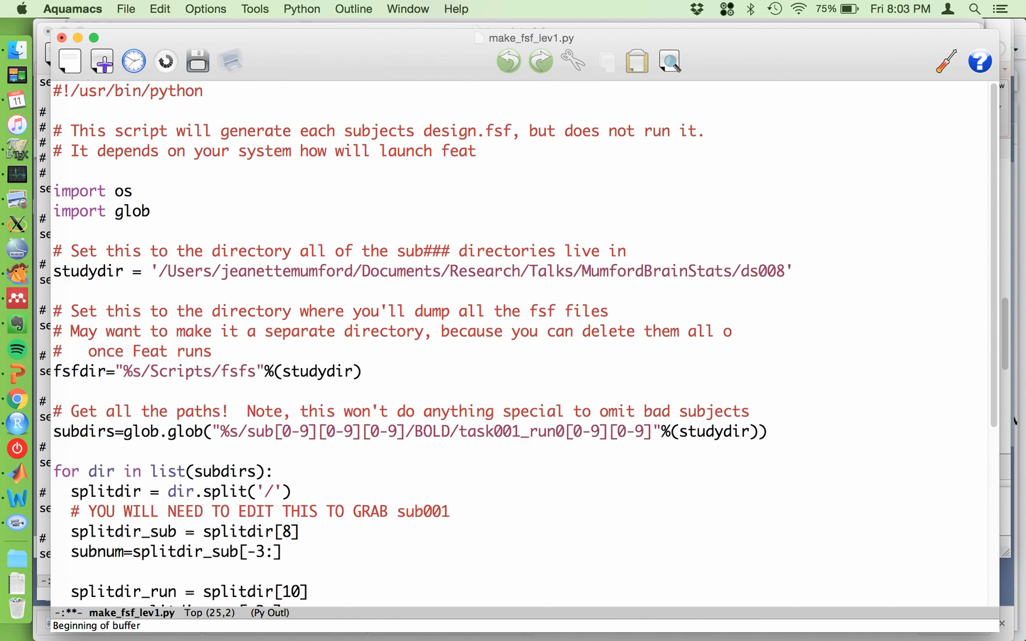
scroll("down", 3)
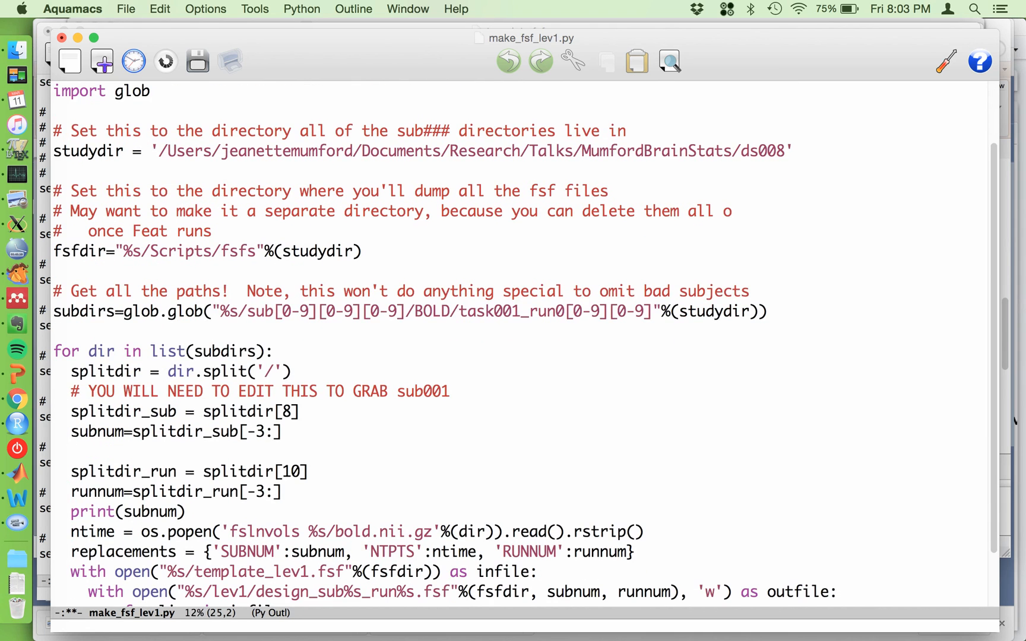